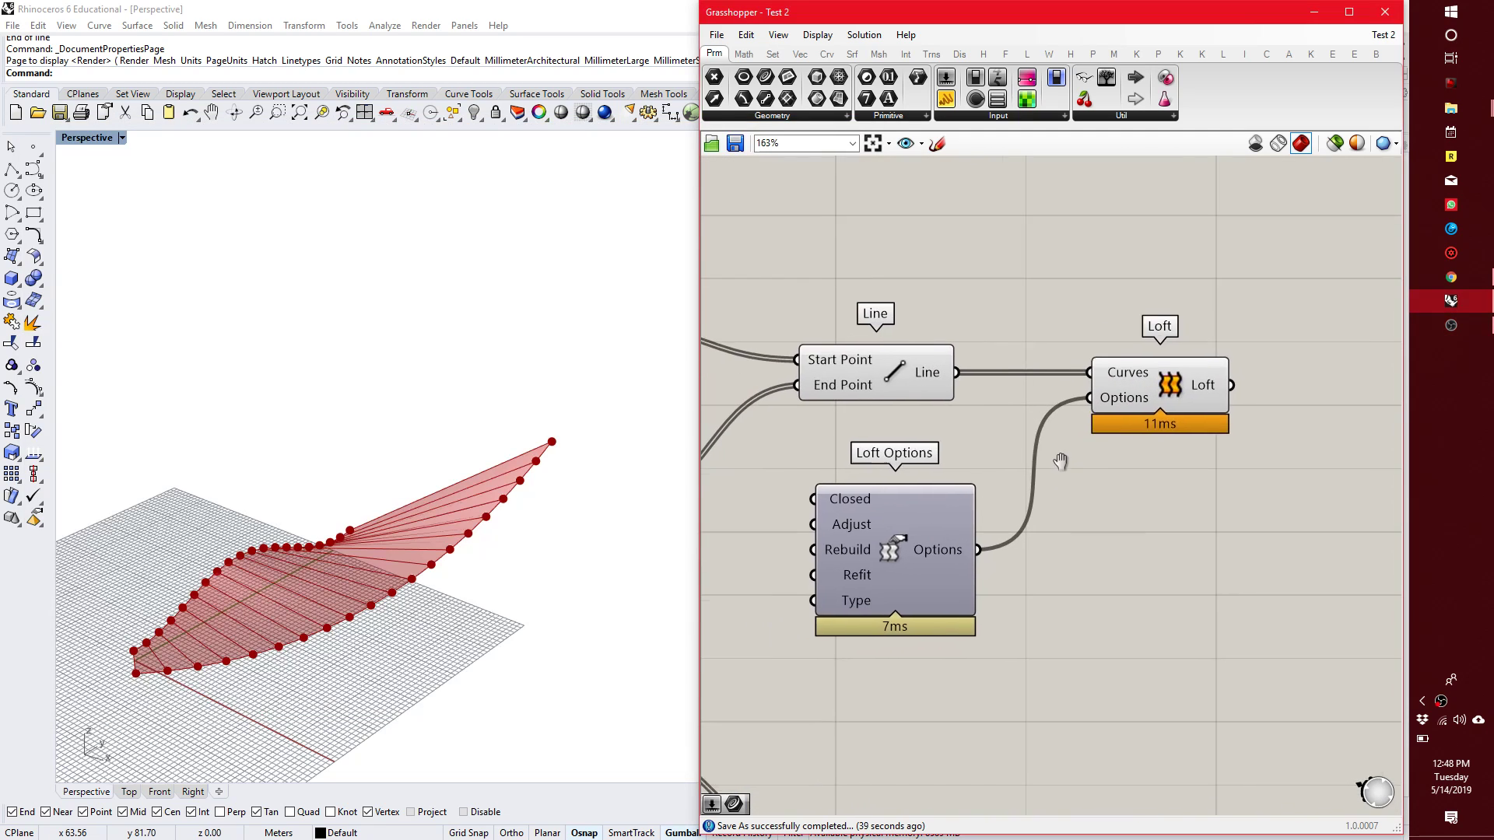
# Disconnect the Graph Mapper from the second Construct Point's Z input, dropping those points to the ground
pyautogui.scroll(-3)
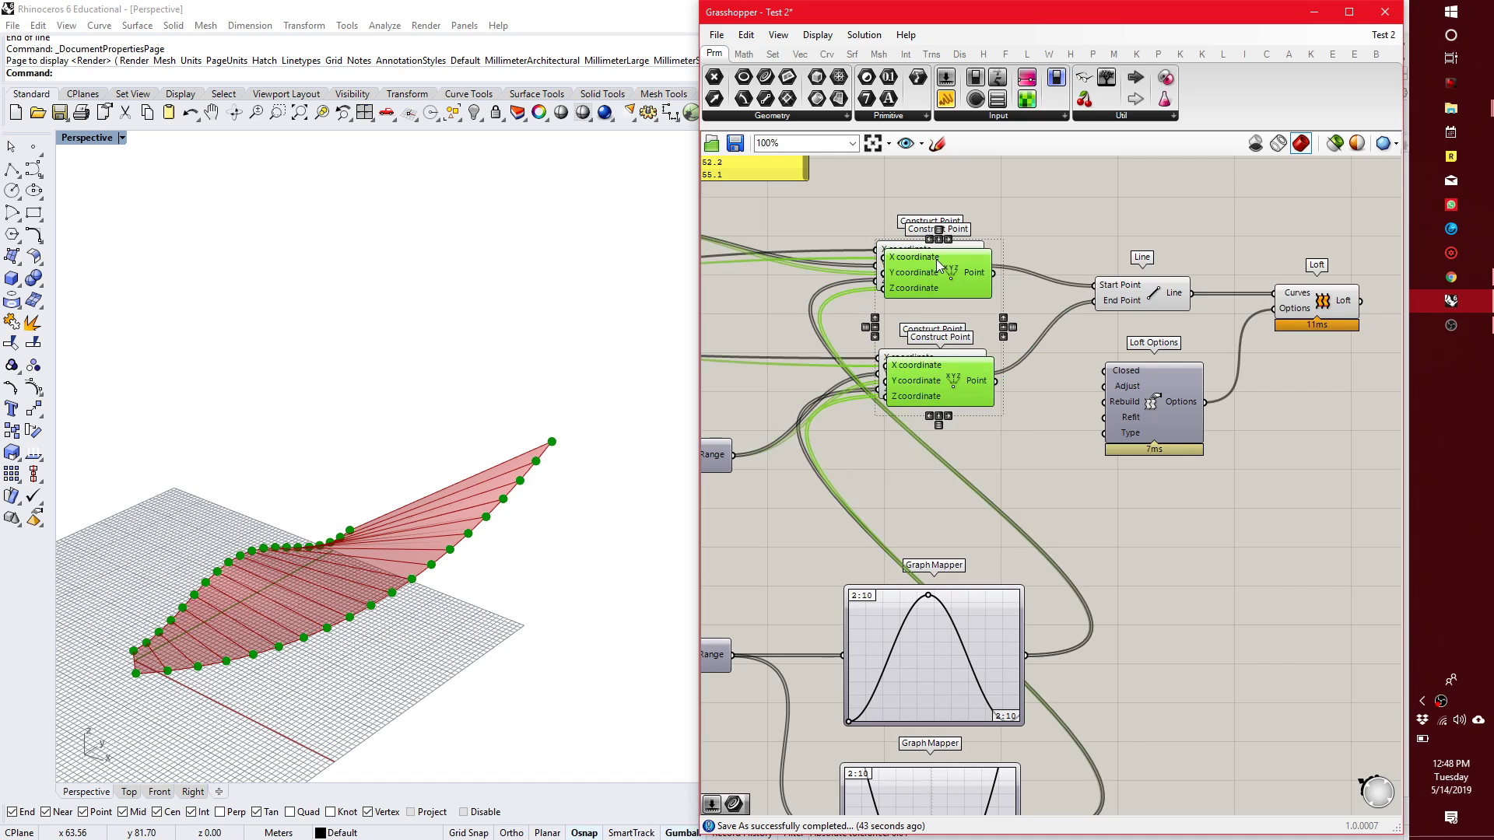
pyautogui.scroll(-3)
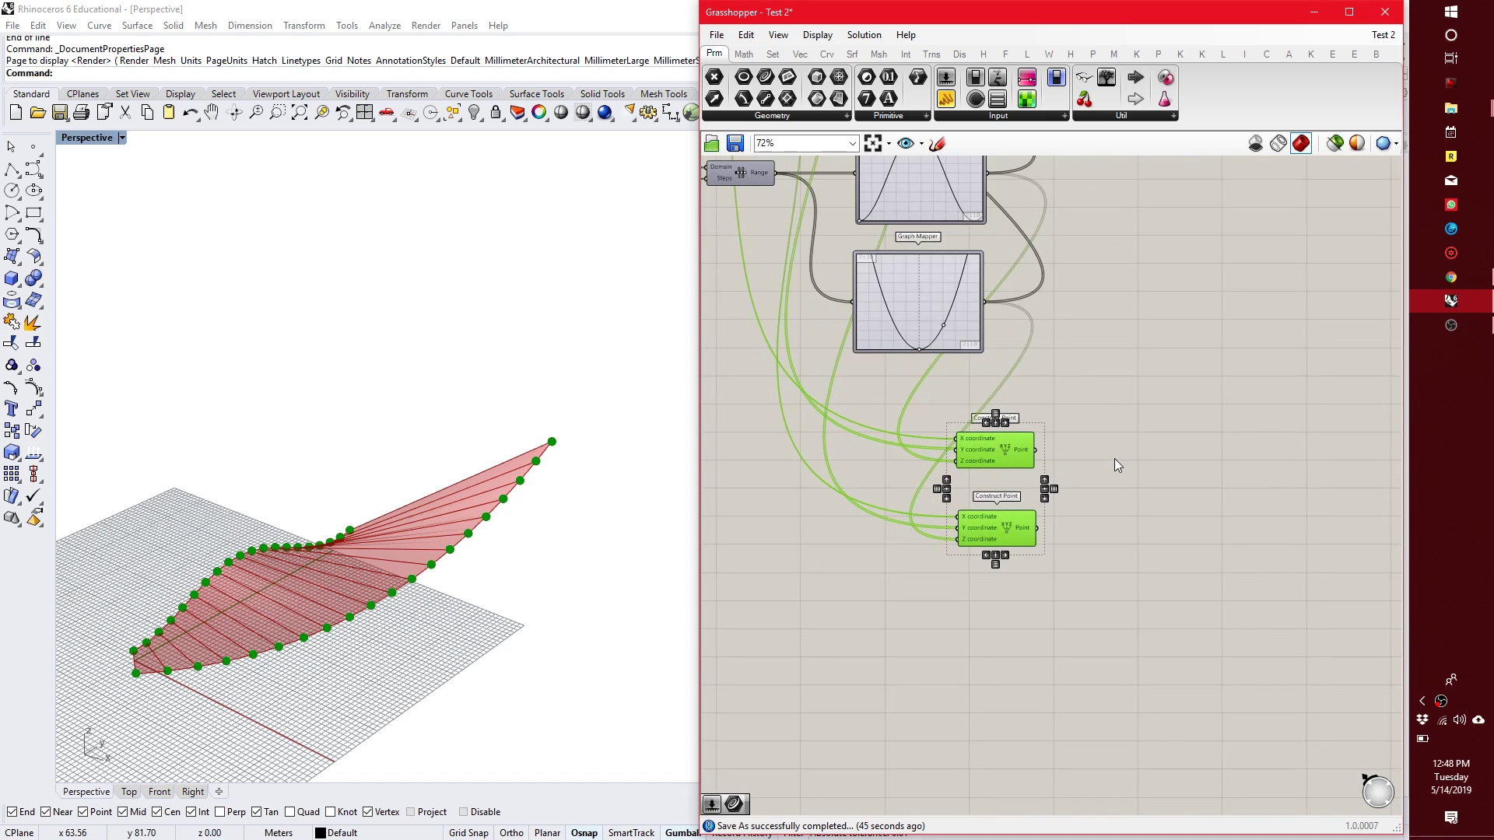
pyautogui.scroll(3)
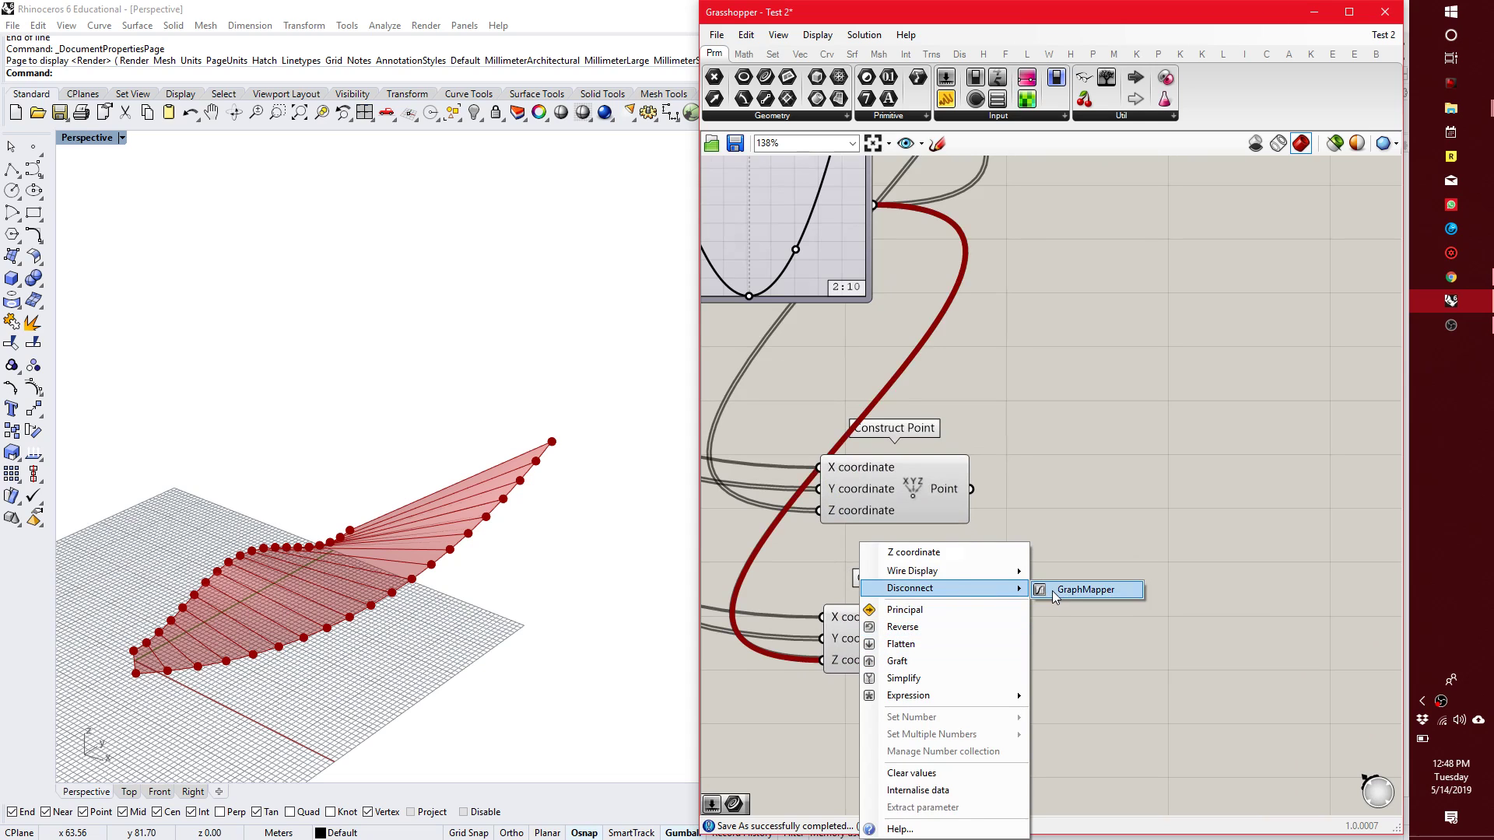
pyautogui.click(1084, 588)
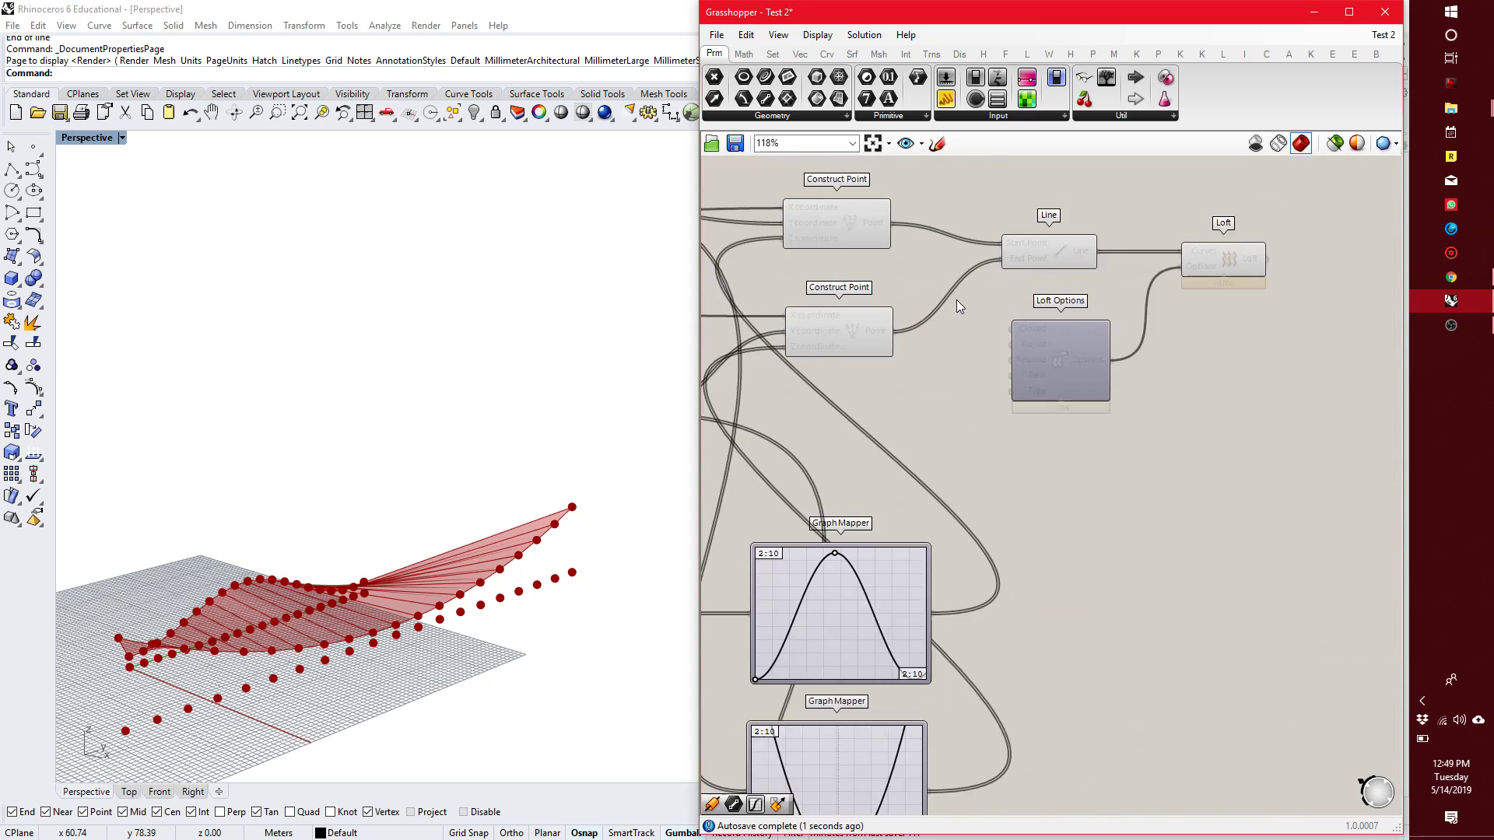
# Wire raised and grounded Construct Point outputs into two copied Line components as column lines
pyautogui.scroll(-3)
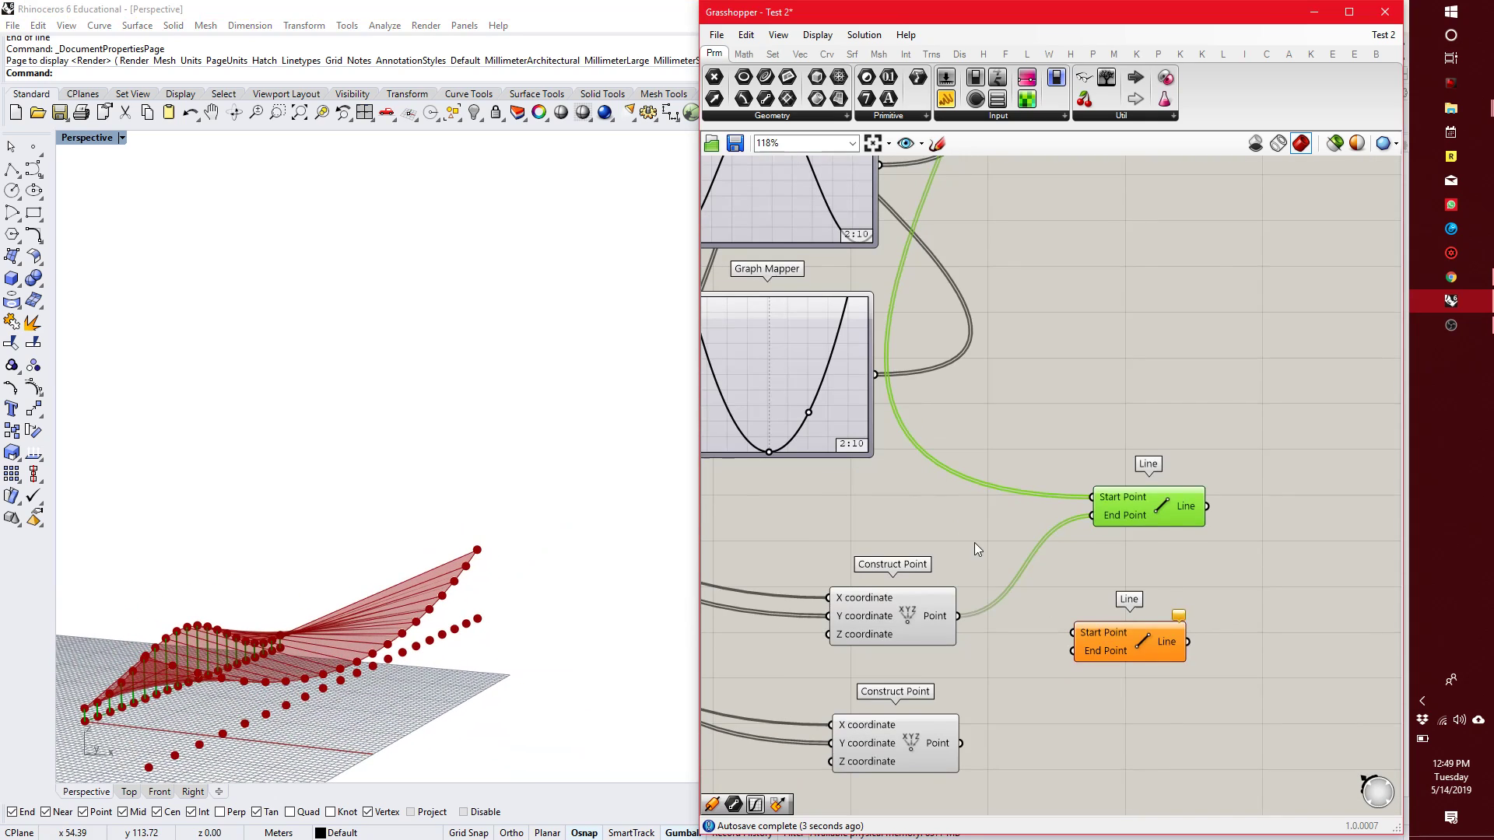
pyautogui.scroll(-3)
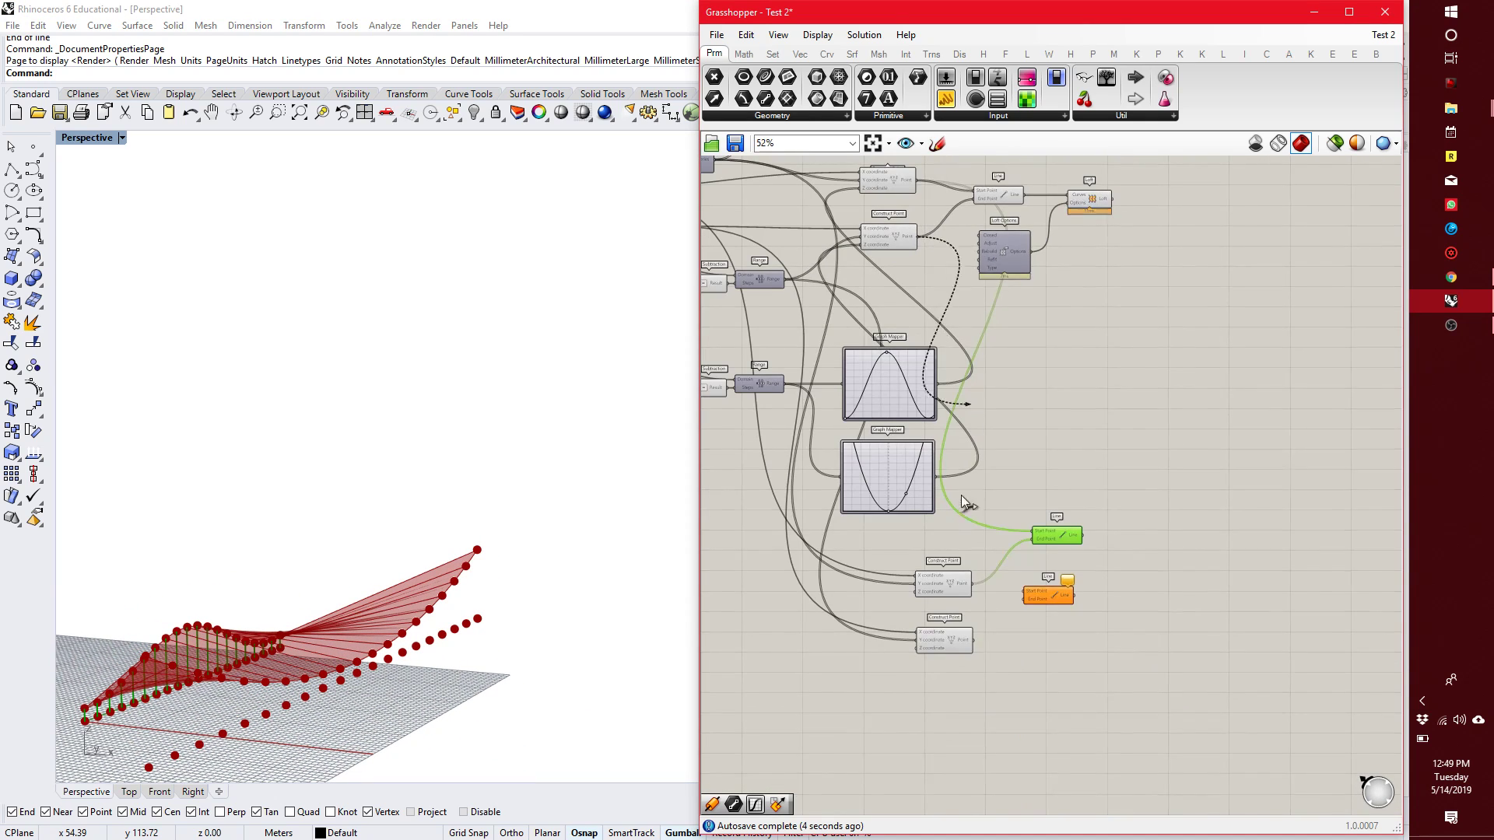
pyautogui.scroll(3)
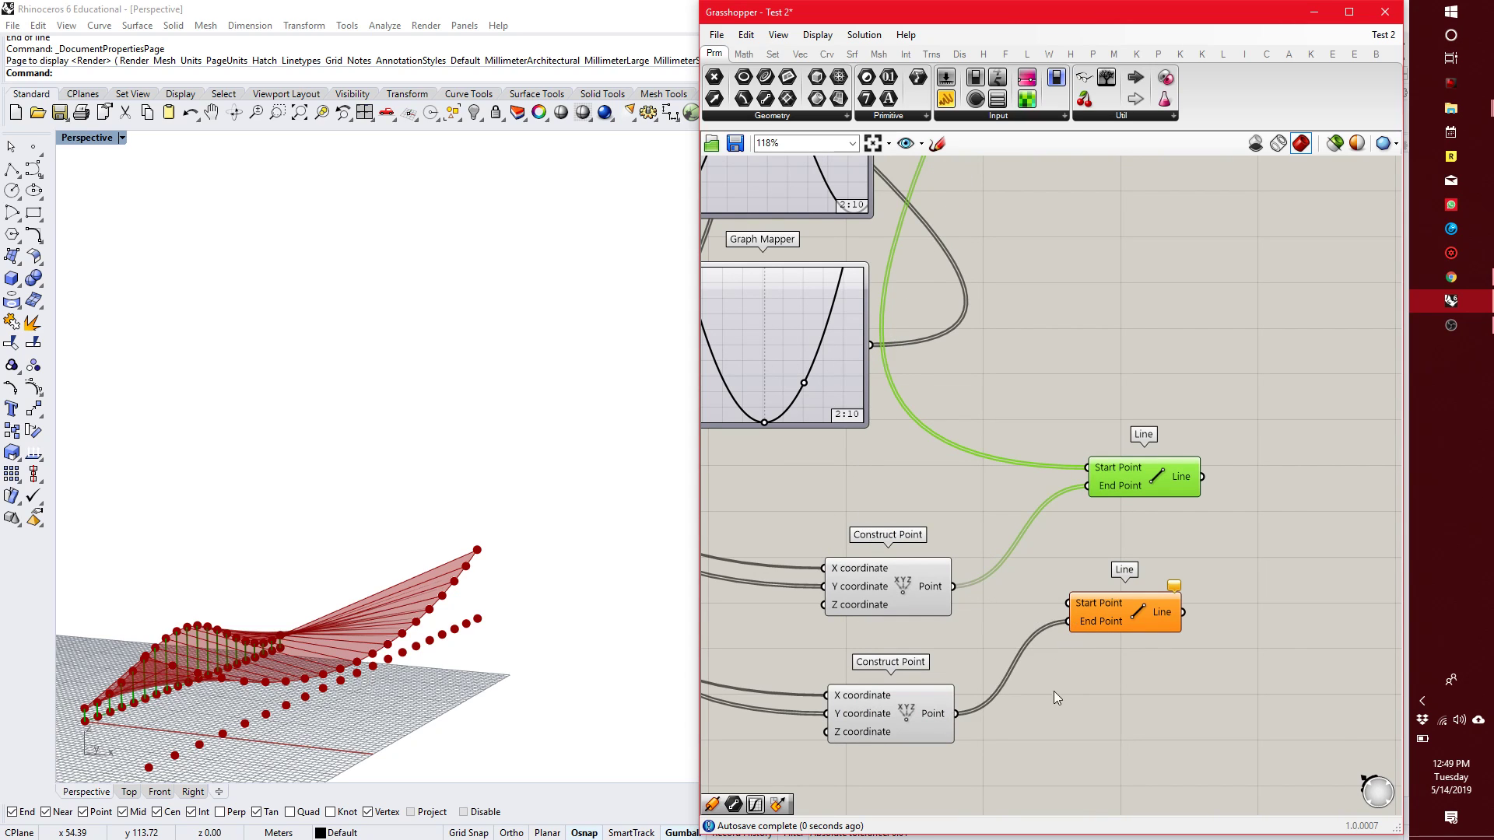
pyautogui.scroll(-3)
pyautogui.write('pipe')
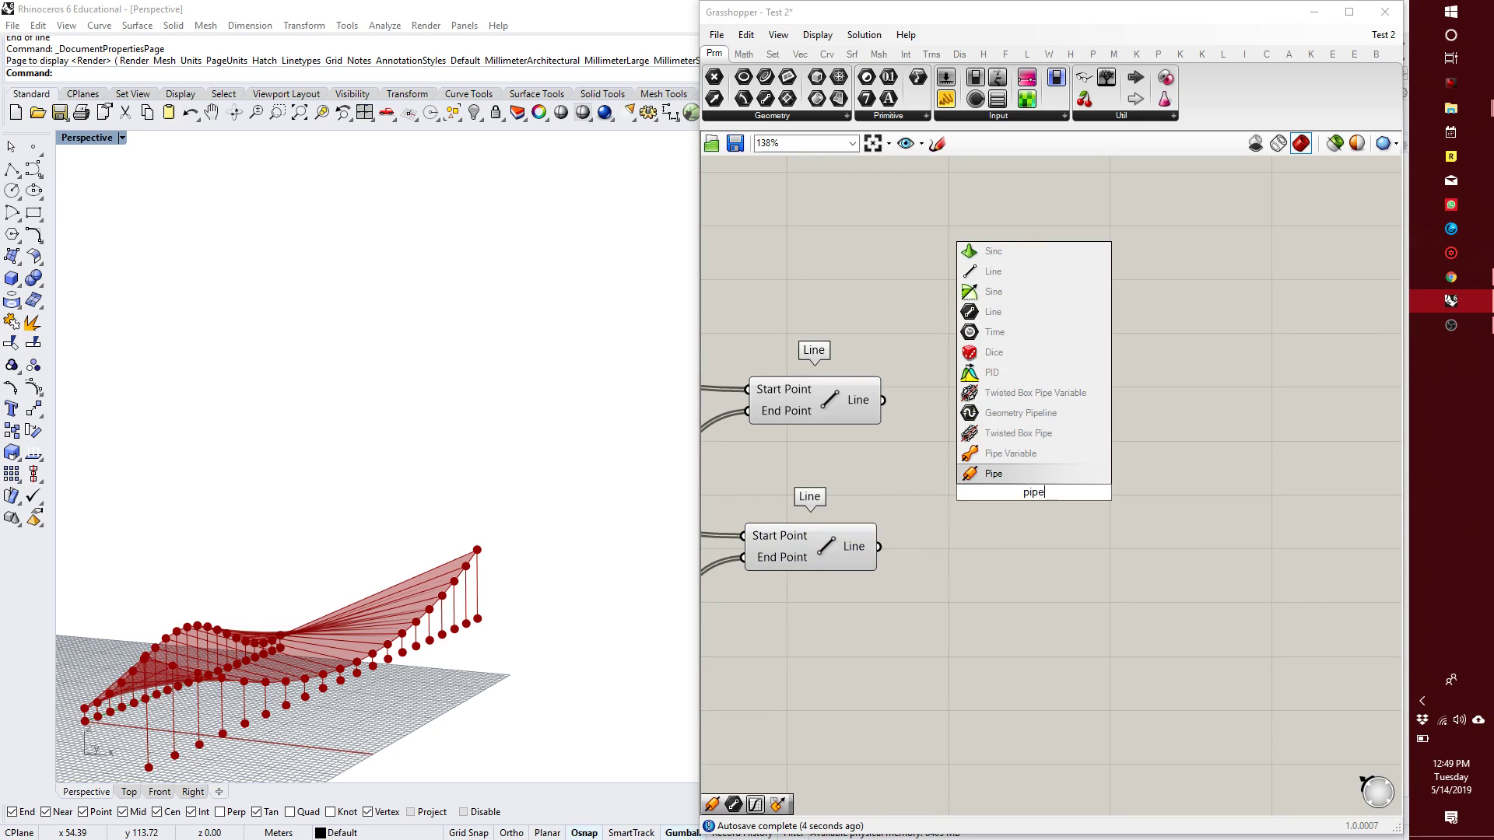
# Pipe both column lines with a Number Slider radius, flat caps, and a new slider maximum
pyautogui.click(993, 474)
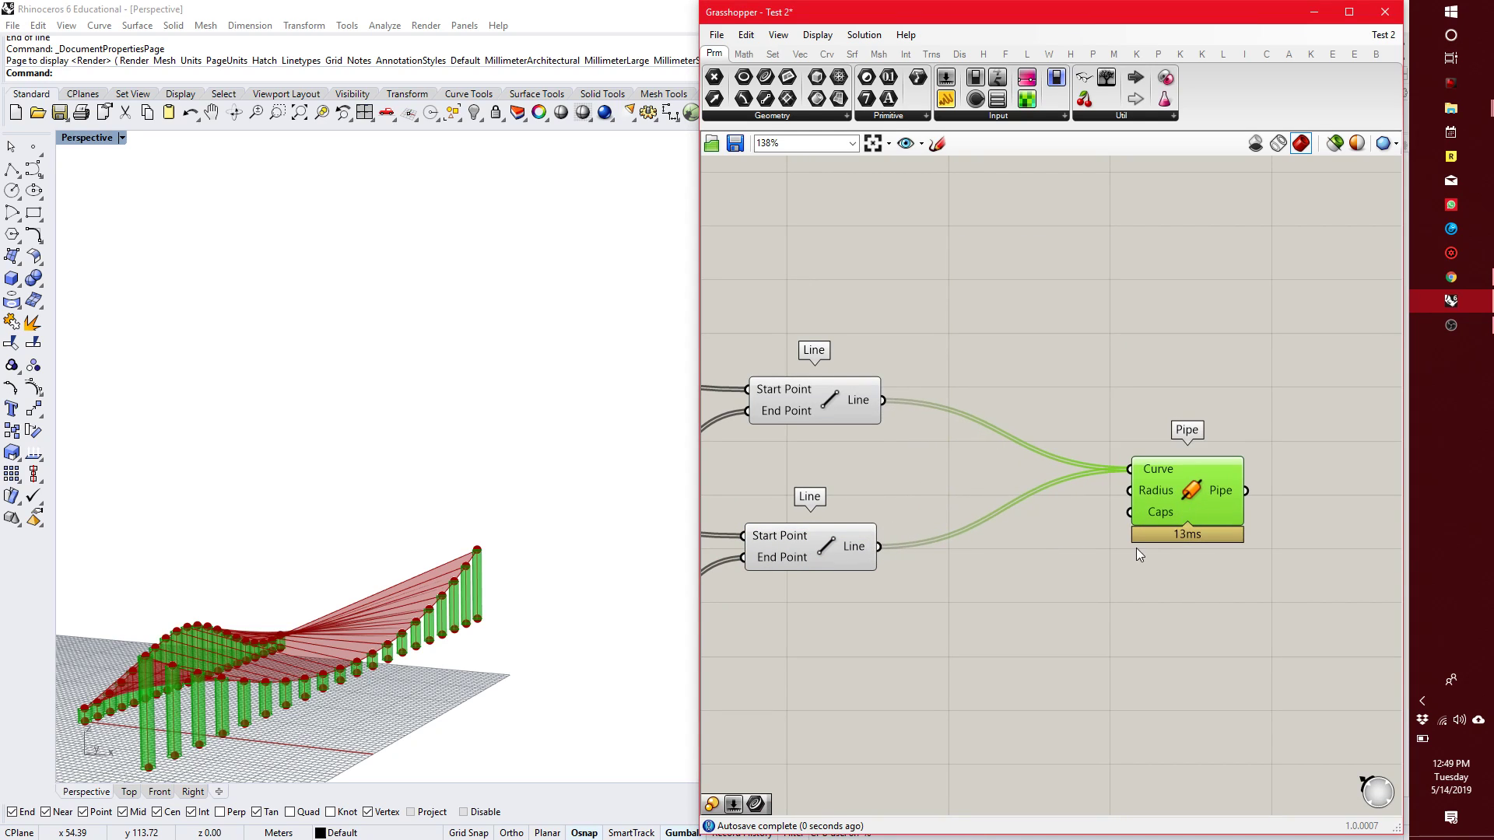
pyautogui.doubleClick(1025, 555)
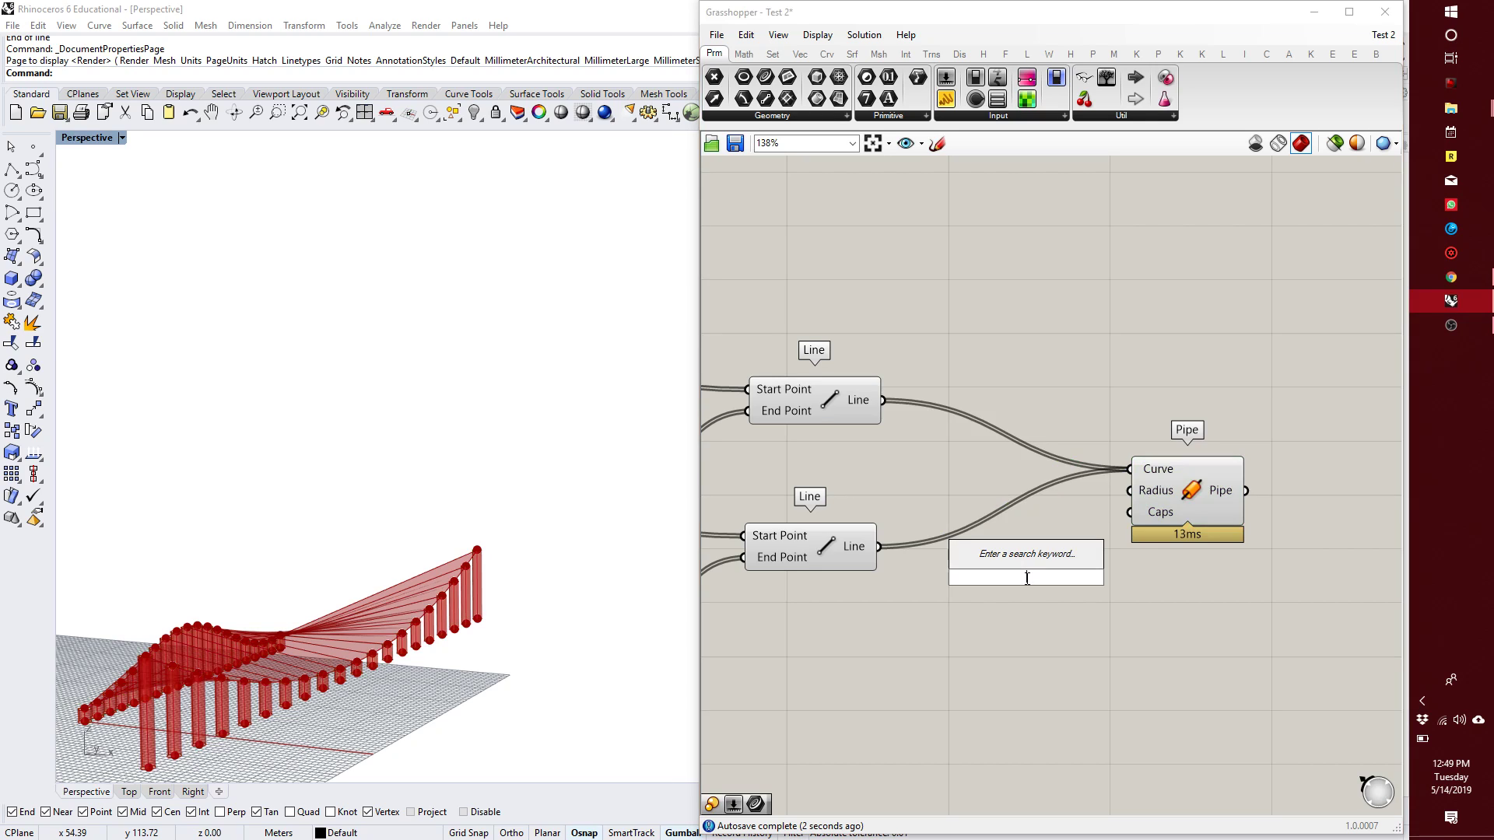
pyautogui.write('Number Slider')
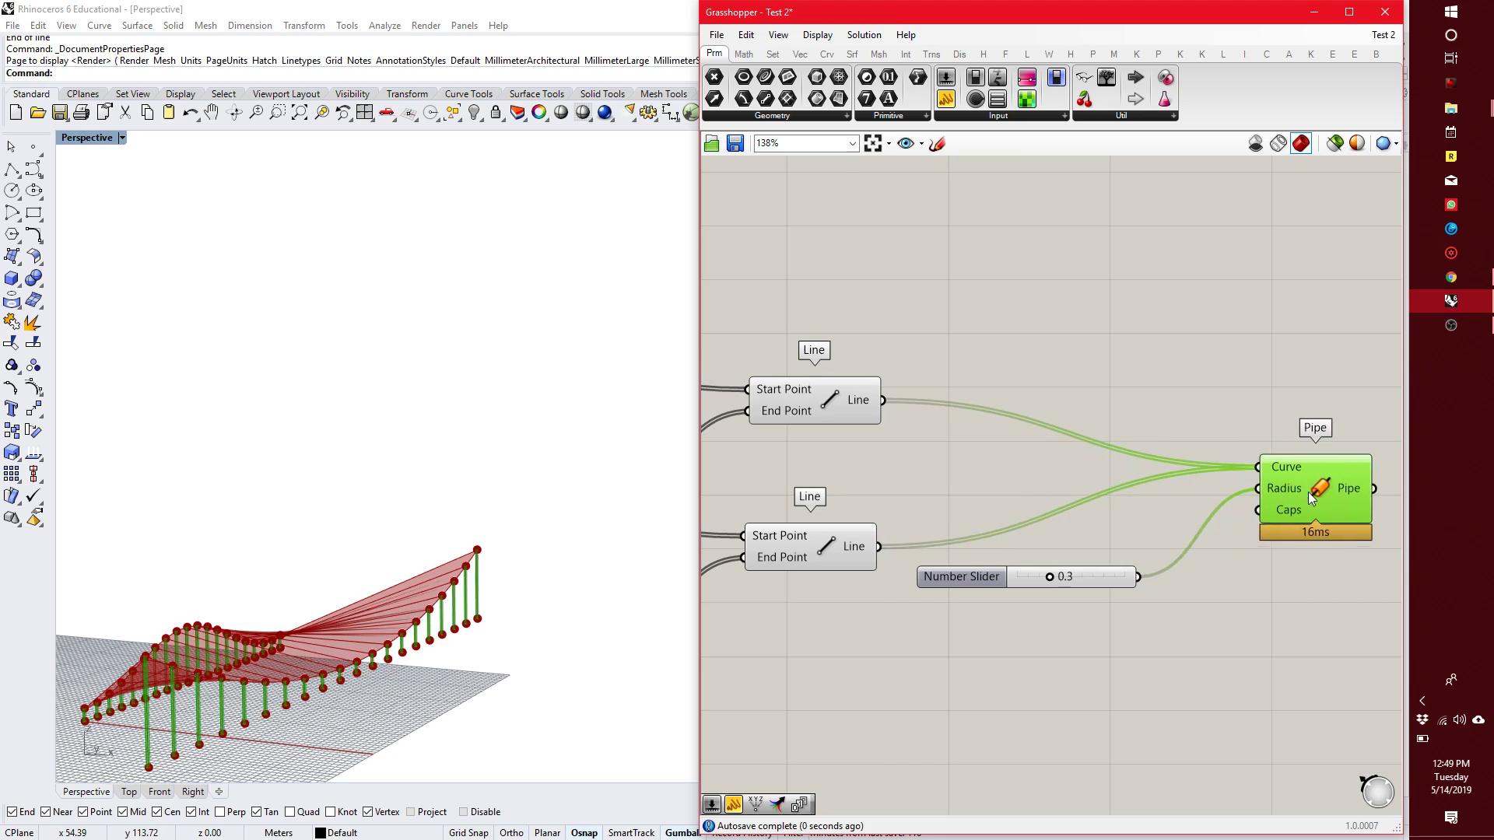
pyautogui.rightClick(1288, 510)
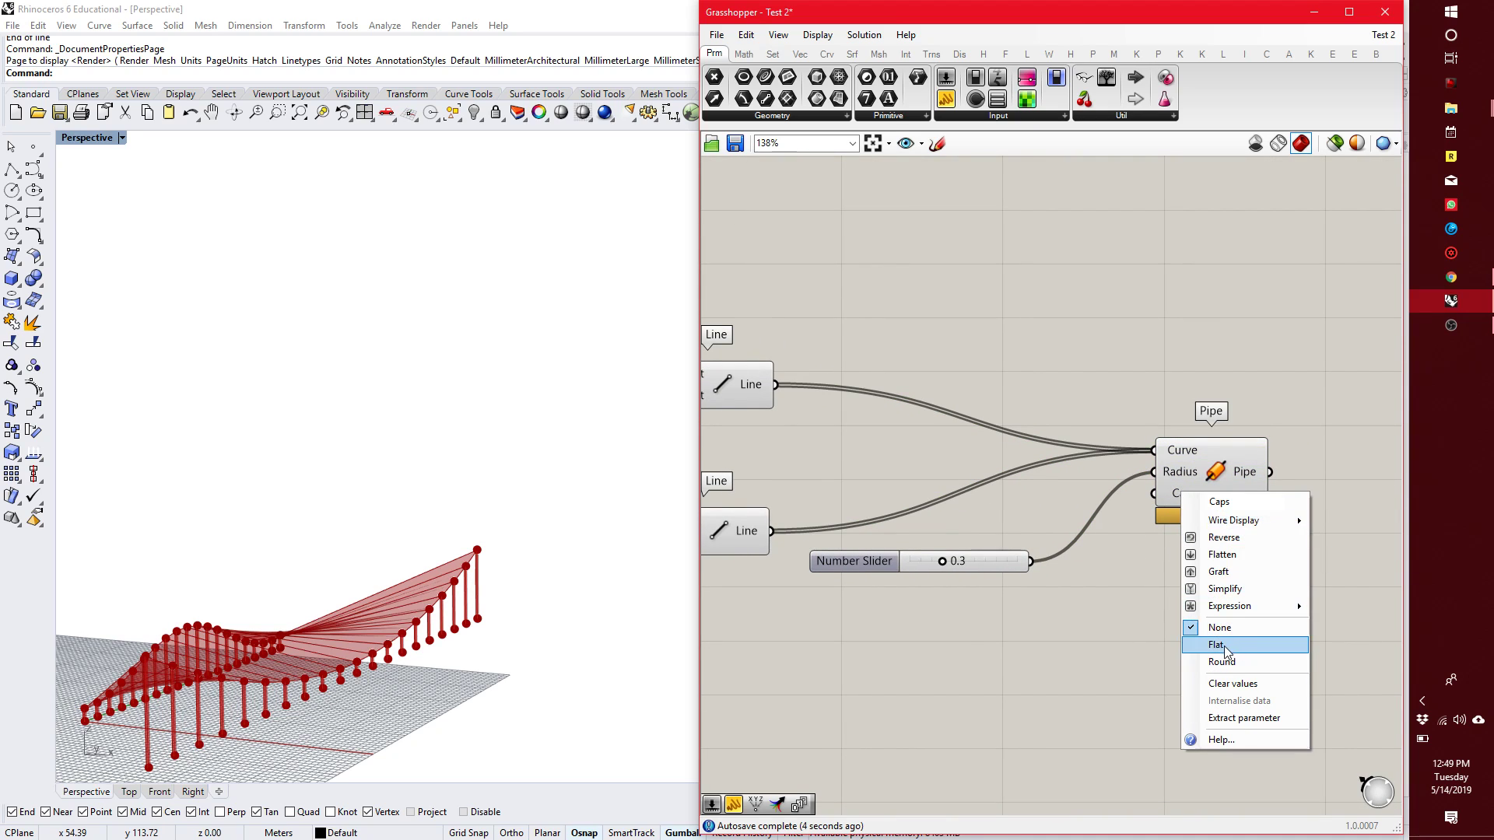
pyautogui.moveTo(1222, 661)
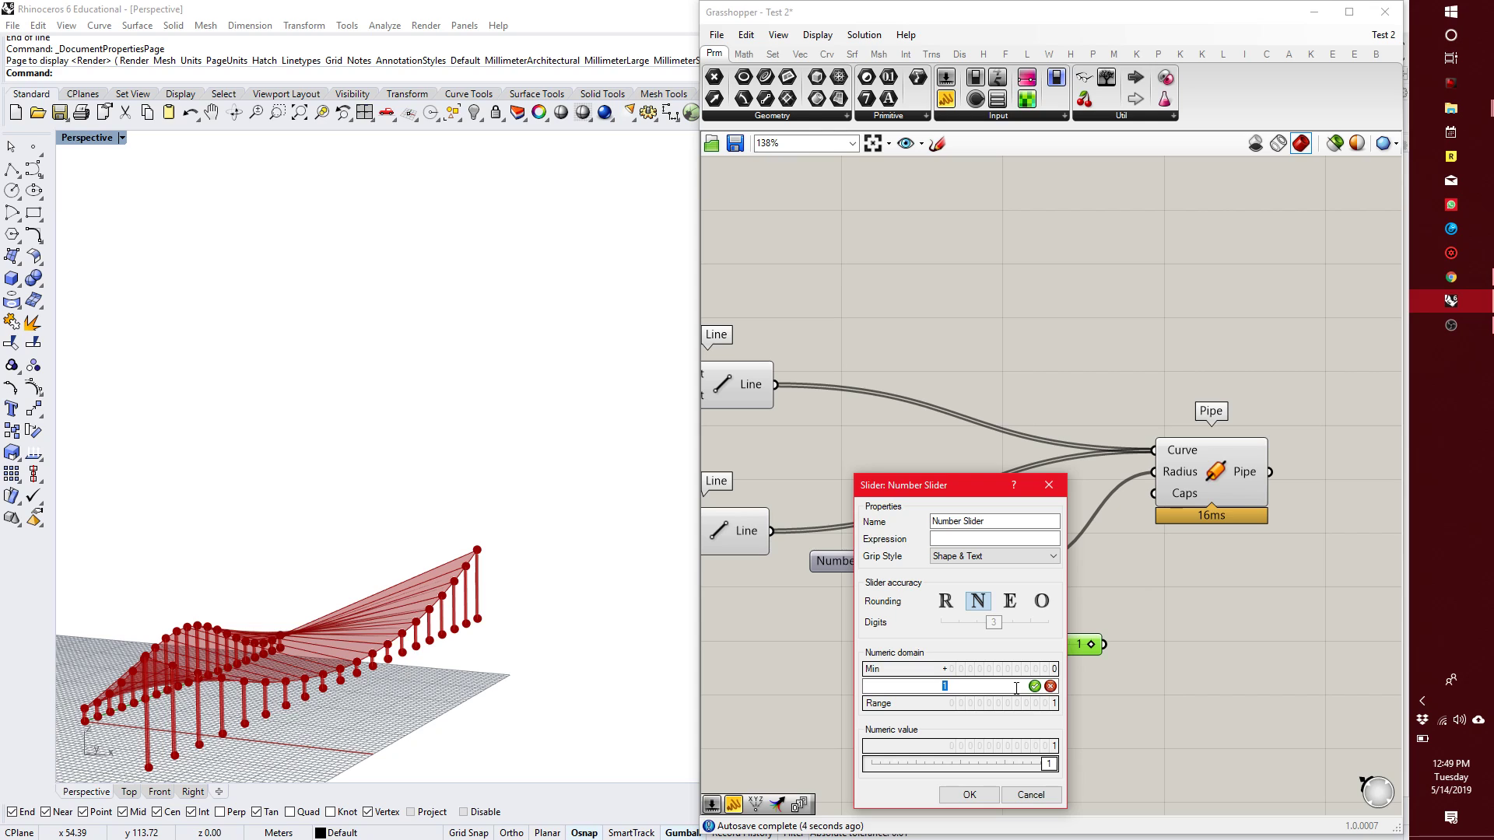
pyautogui.click(967, 794)
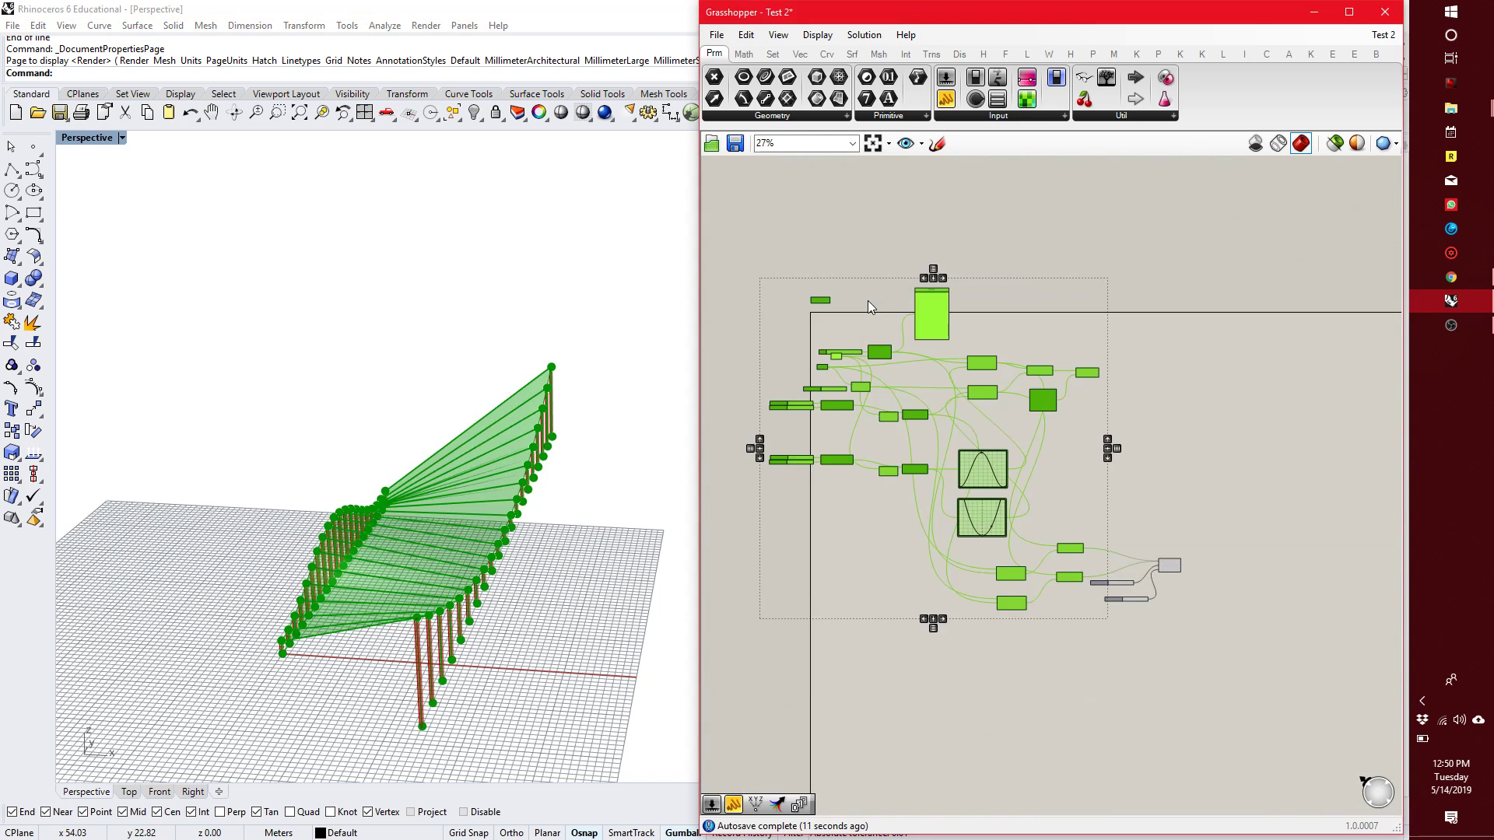
# Add Mesh Brep after the Loft and connect its mesh to a Face Boundaries component
pyautogui.scroll(3)
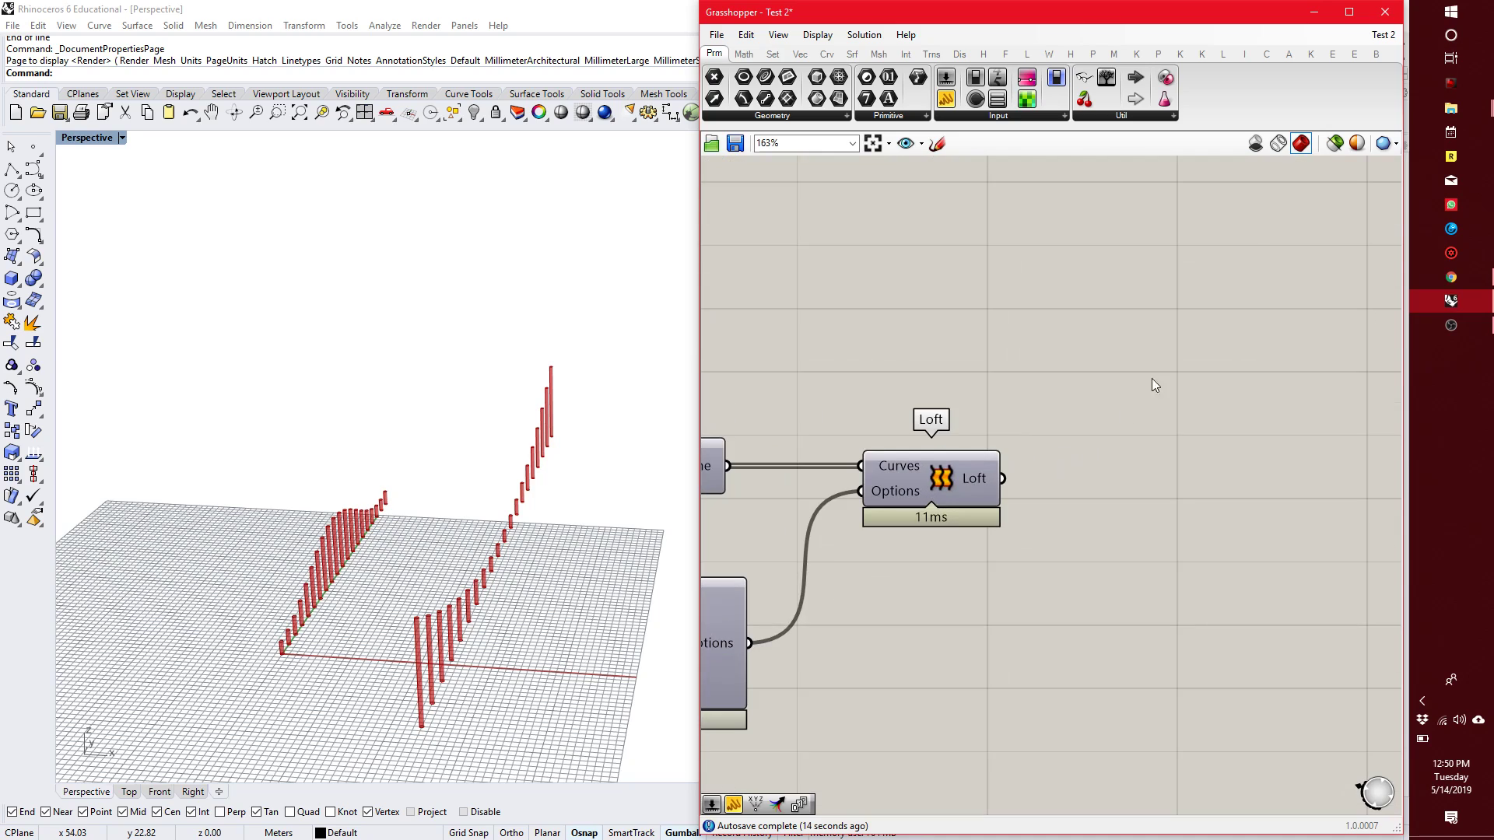
pyautogui.moveTo(1095, 510)
pyautogui.write('mesh')
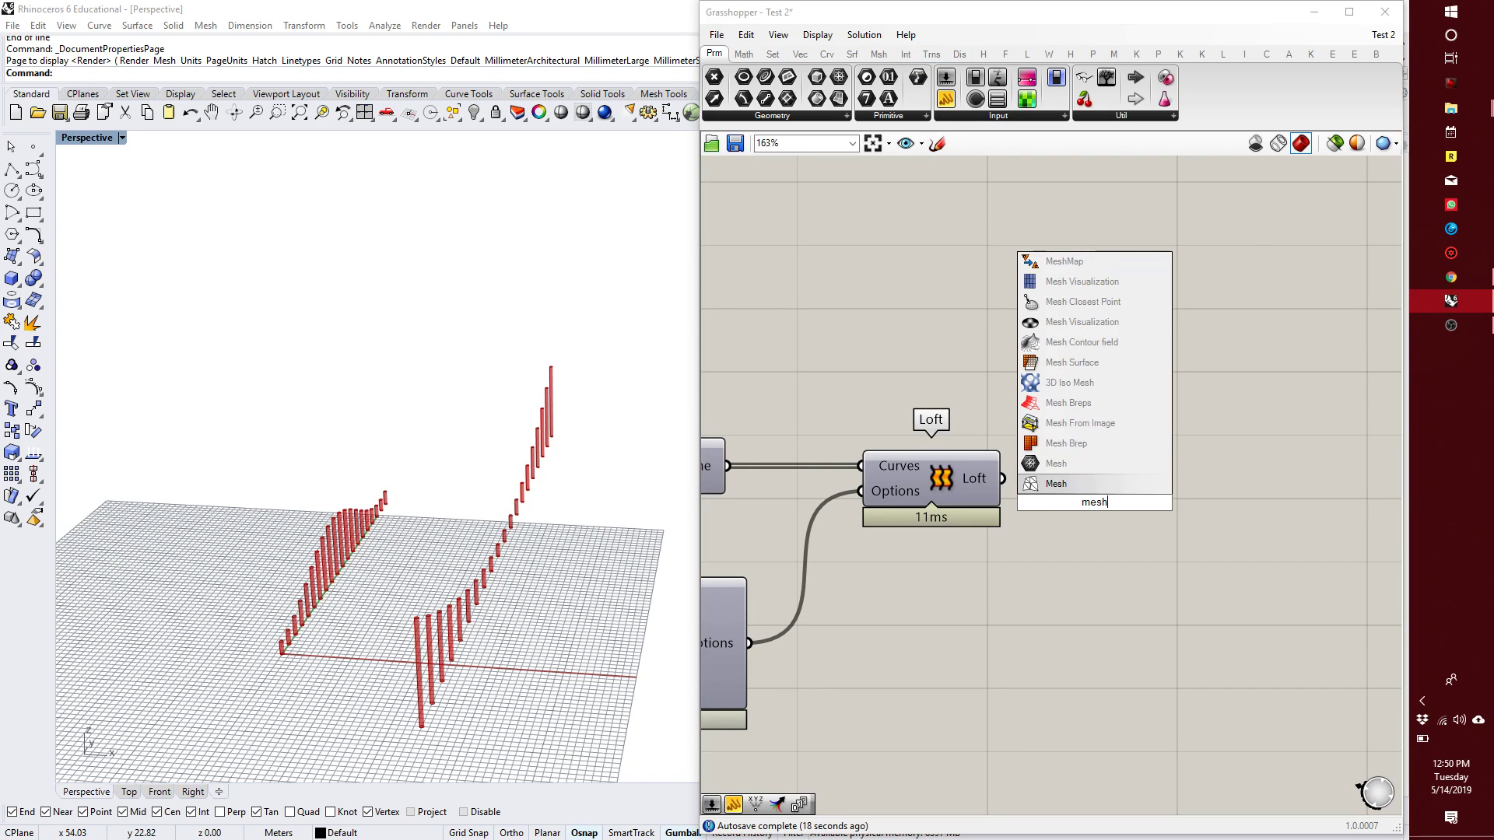
pyautogui.click(1065, 443)
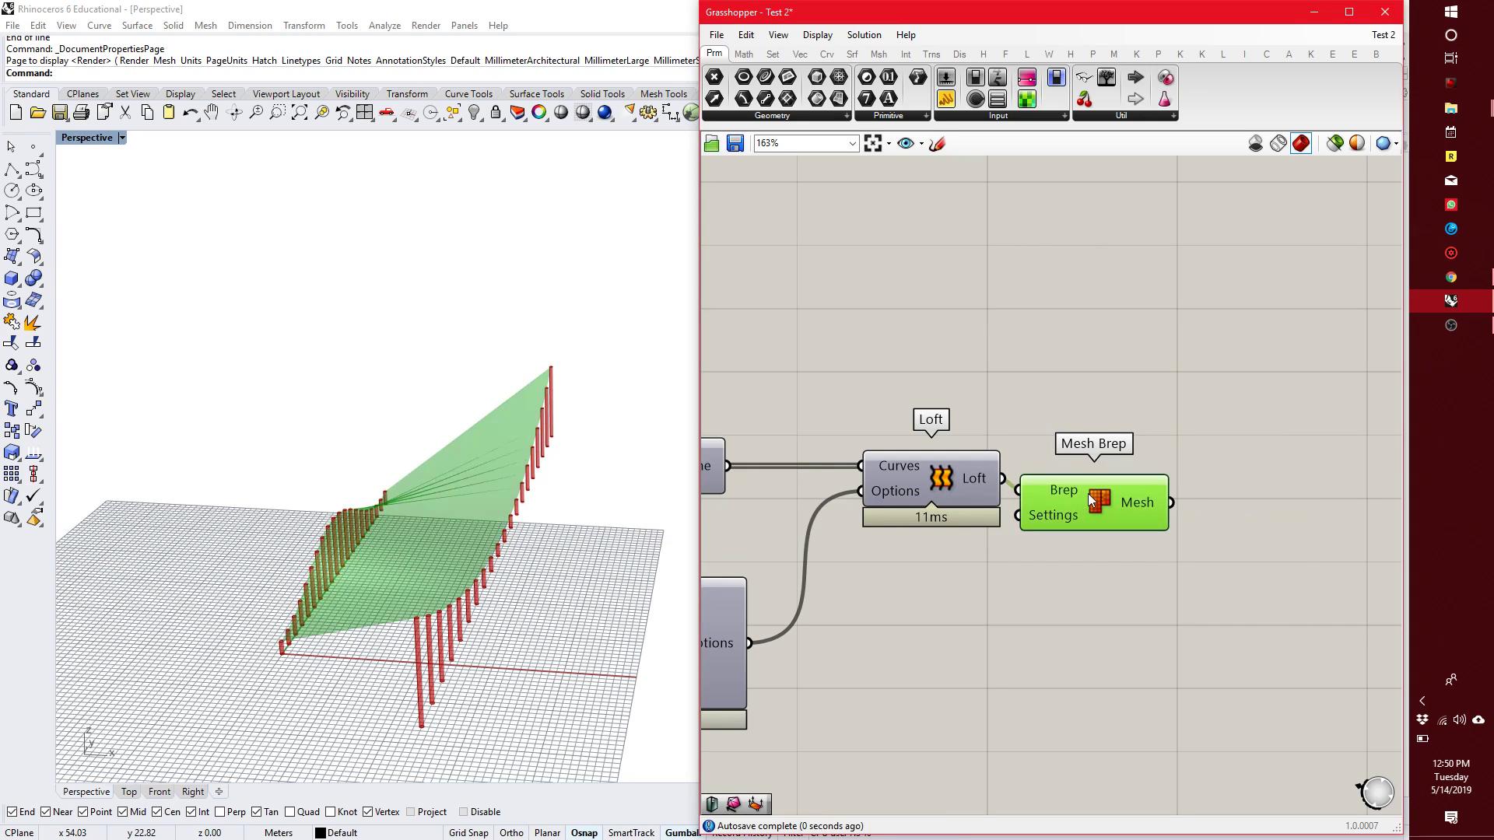
pyautogui.moveTo(1064, 489)
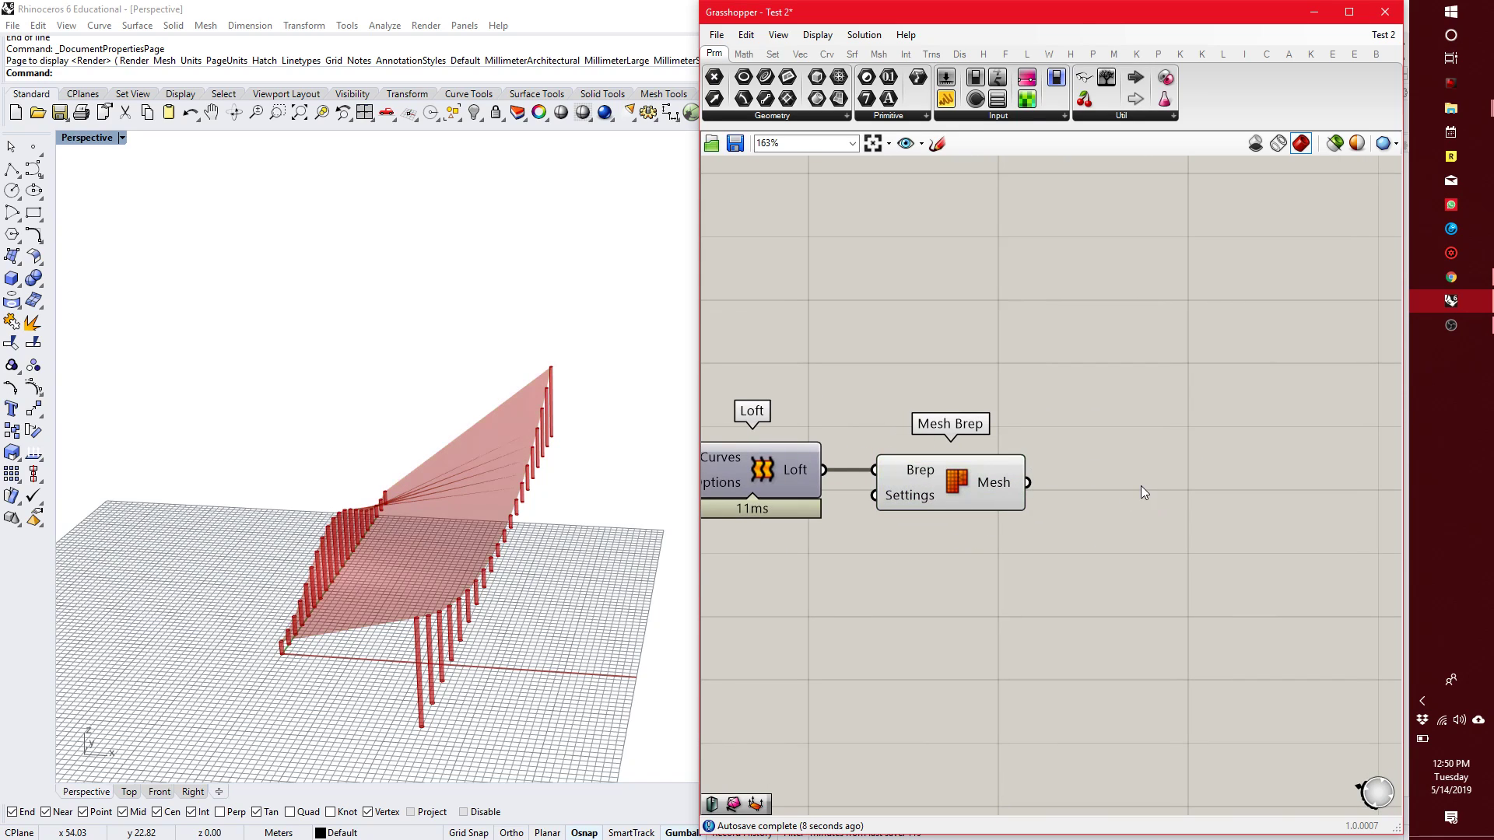
pyautogui.write('face boundarie')
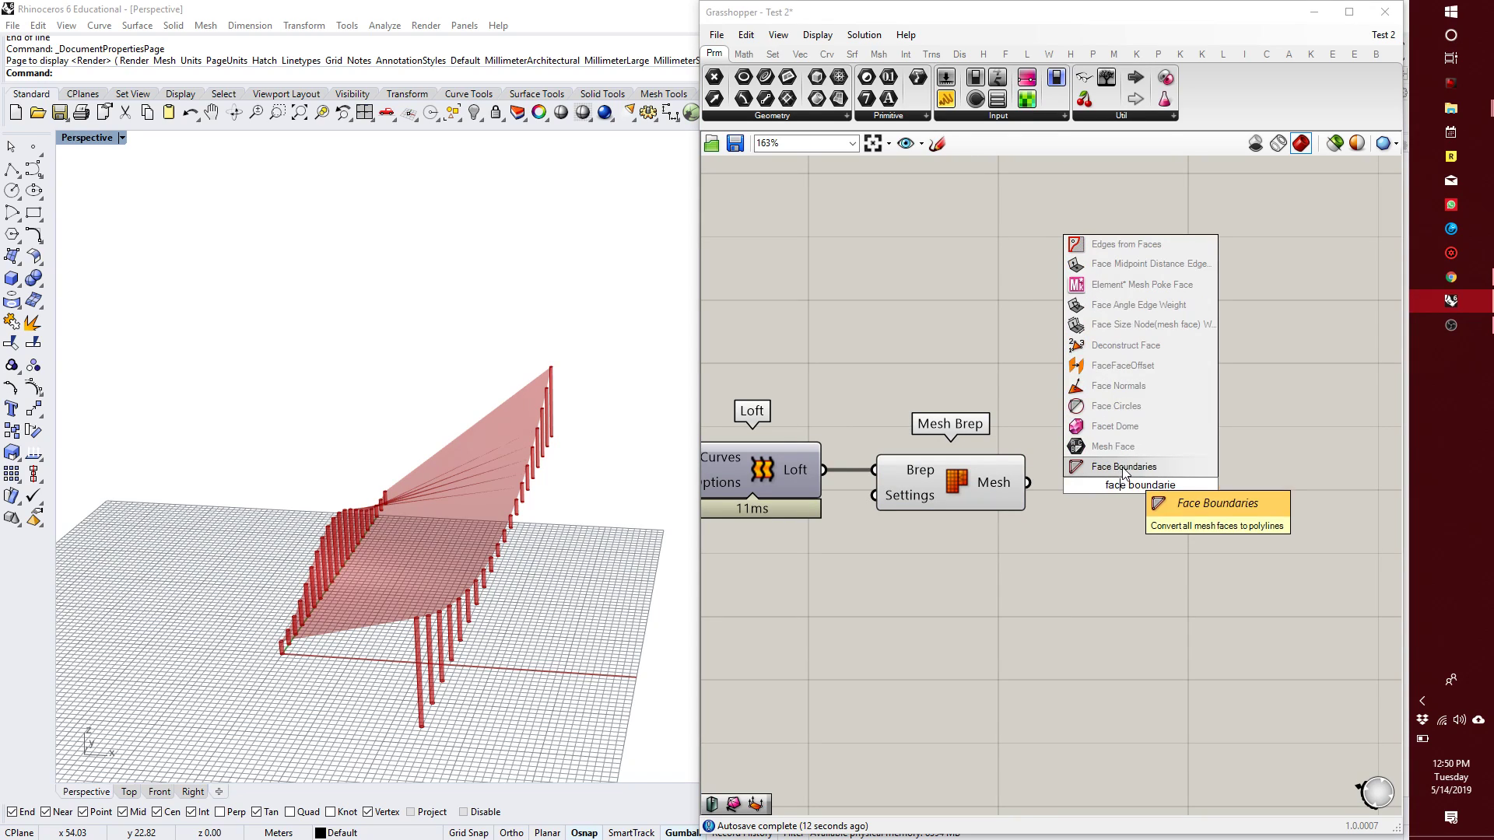
pyautogui.click(1124, 467)
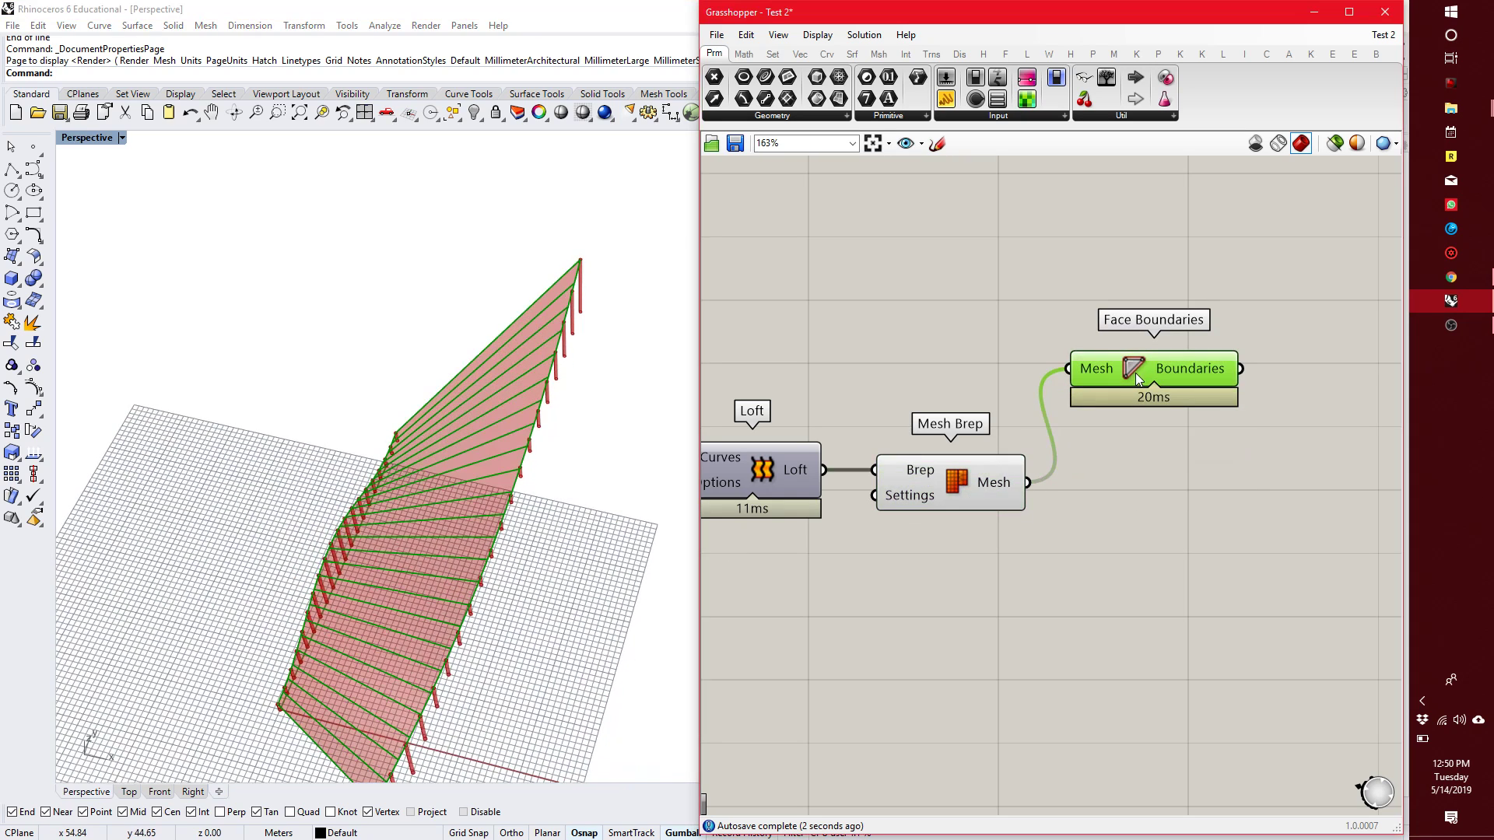
pyautogui.moveTo(471, 455)
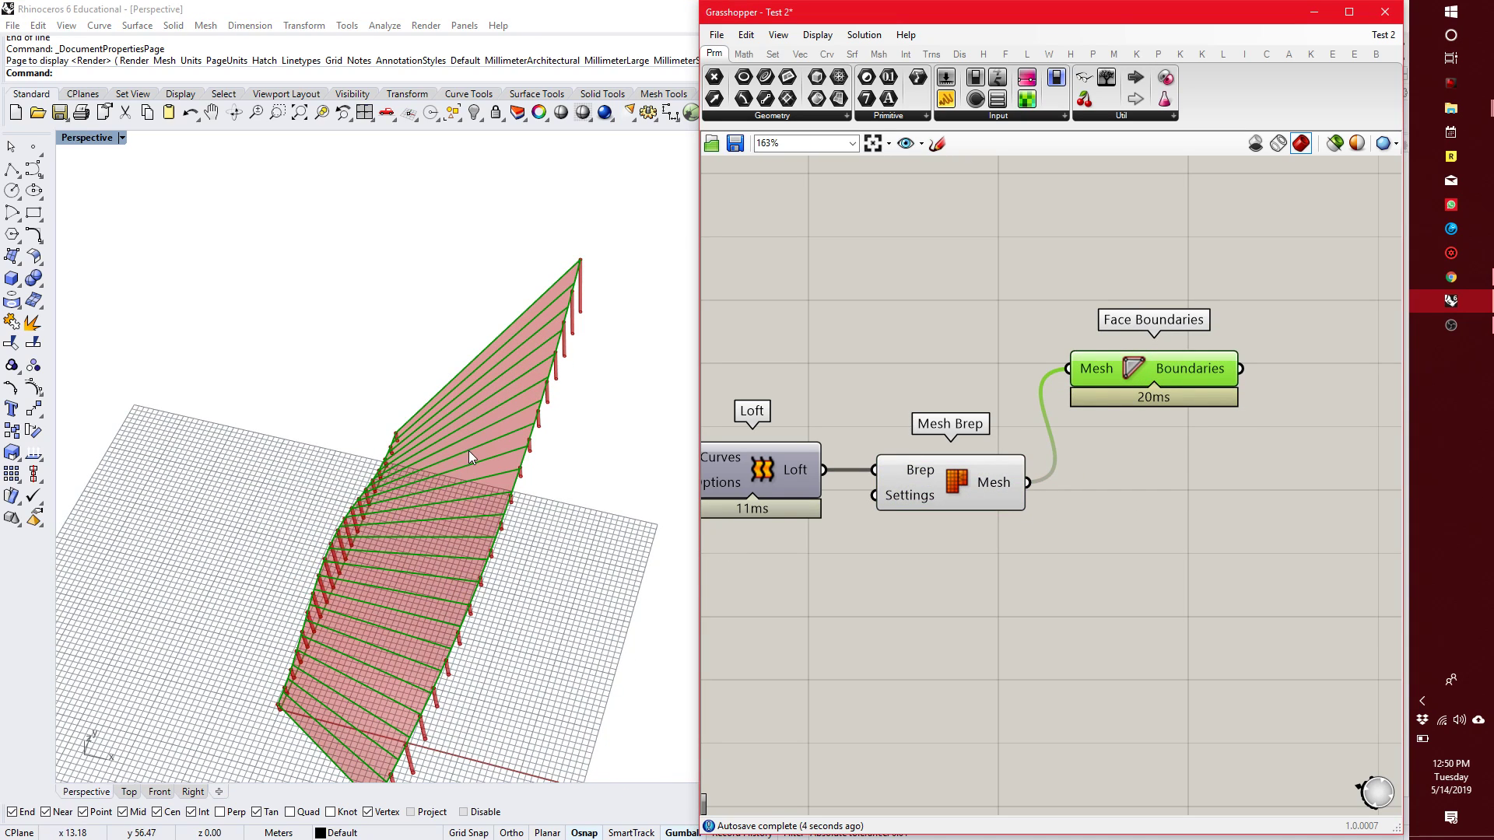
pyautogui.moveTo(576, 565)
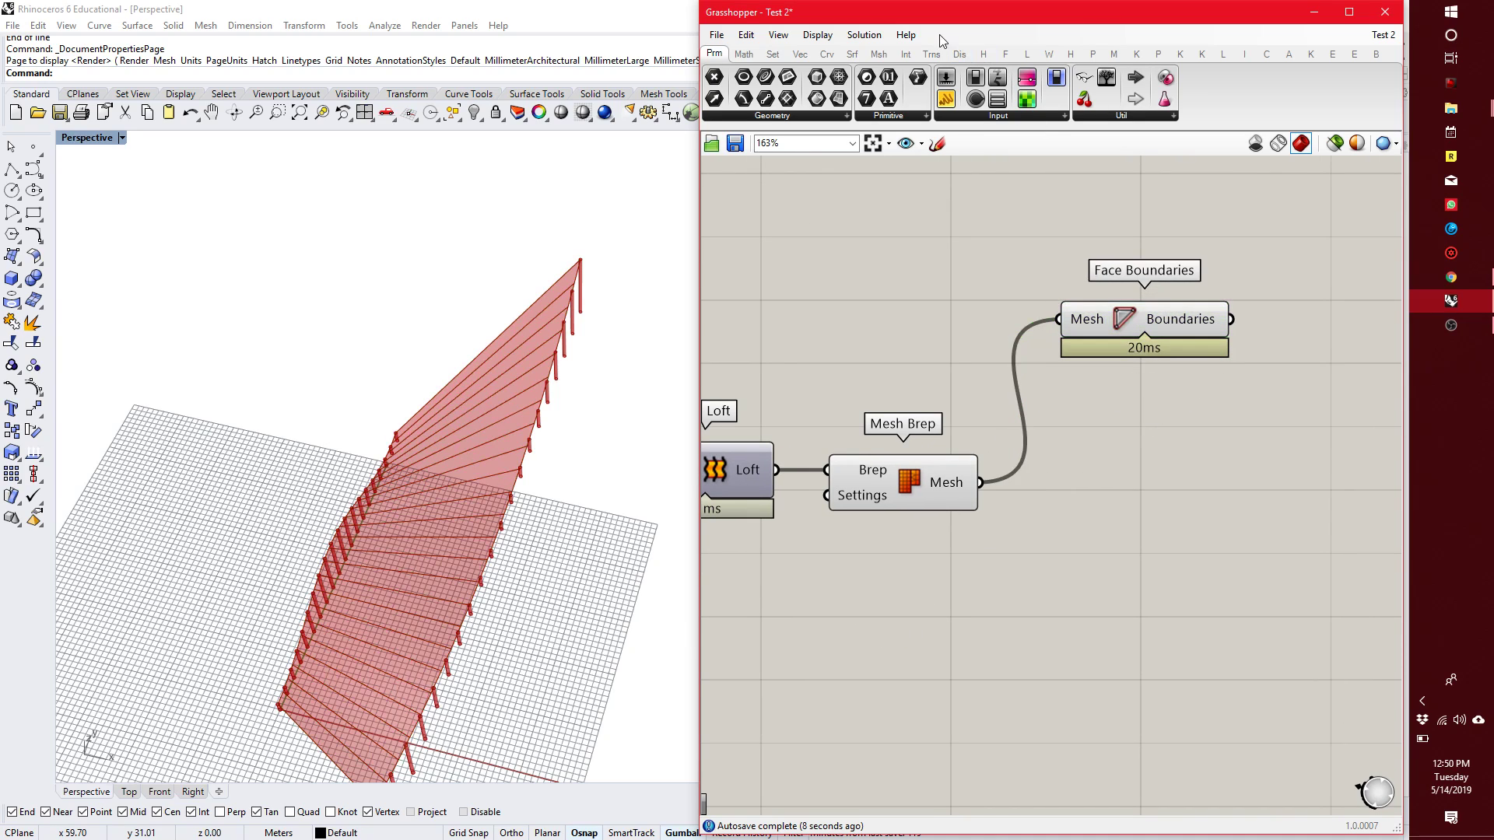
# Add Weaverbird Catmull-Clark and Midedge Subdivision components from the SubD panel
pyautogui.click(1048, 53)
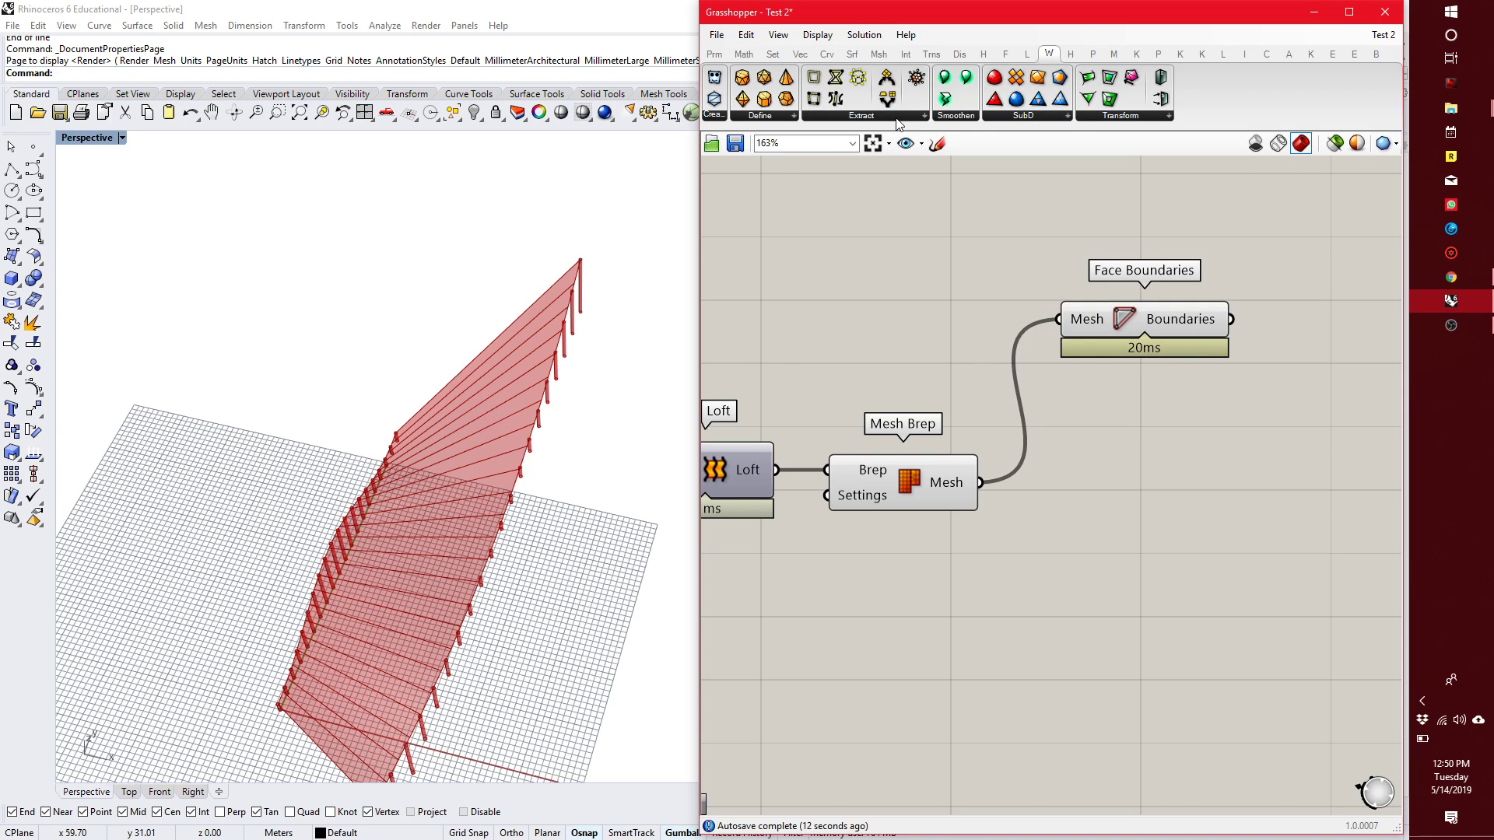
pyautogui.click(1024, 129)
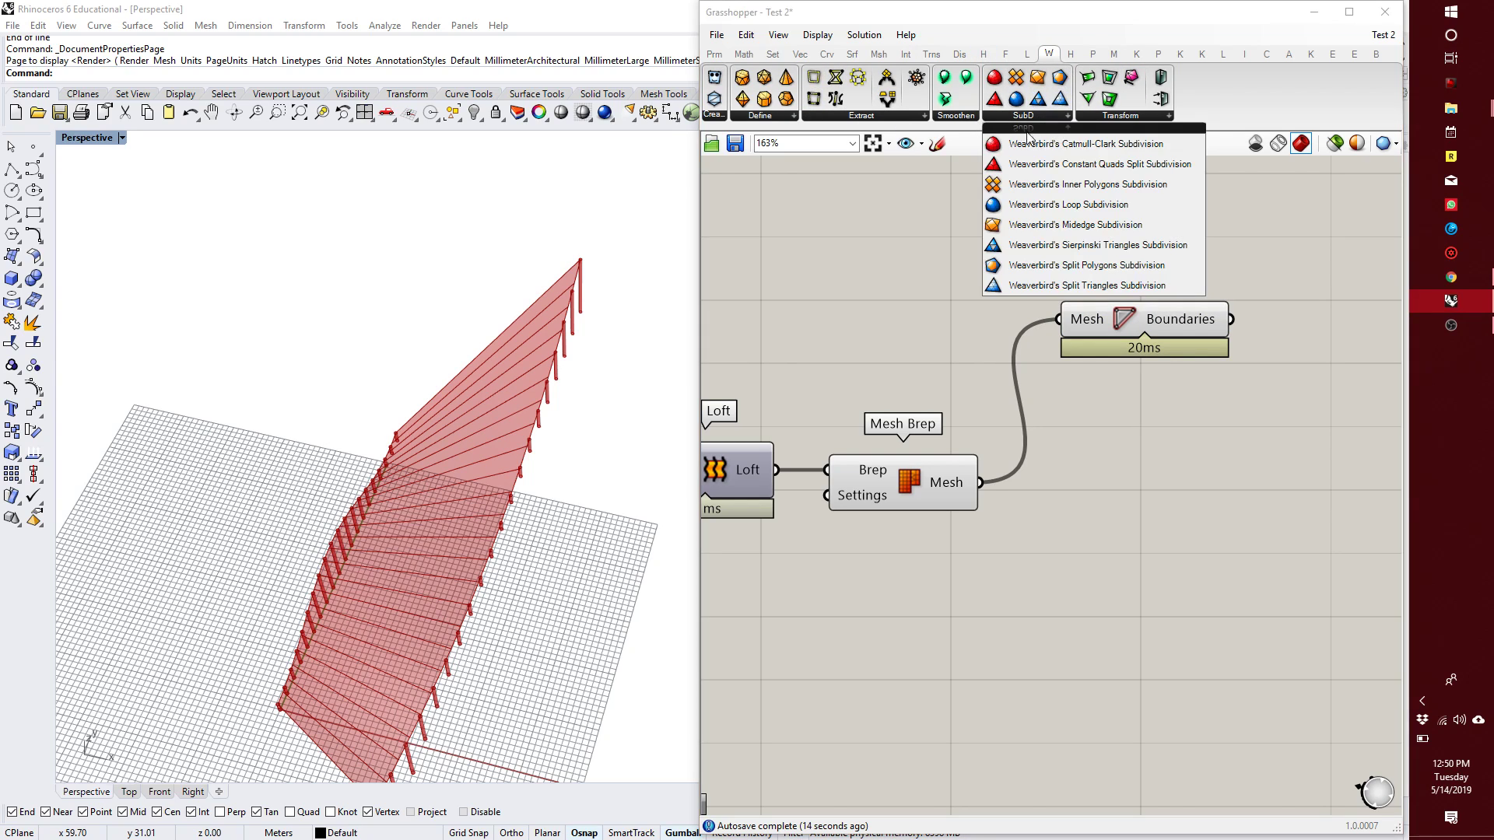
pyautogui.click(1086, 143)
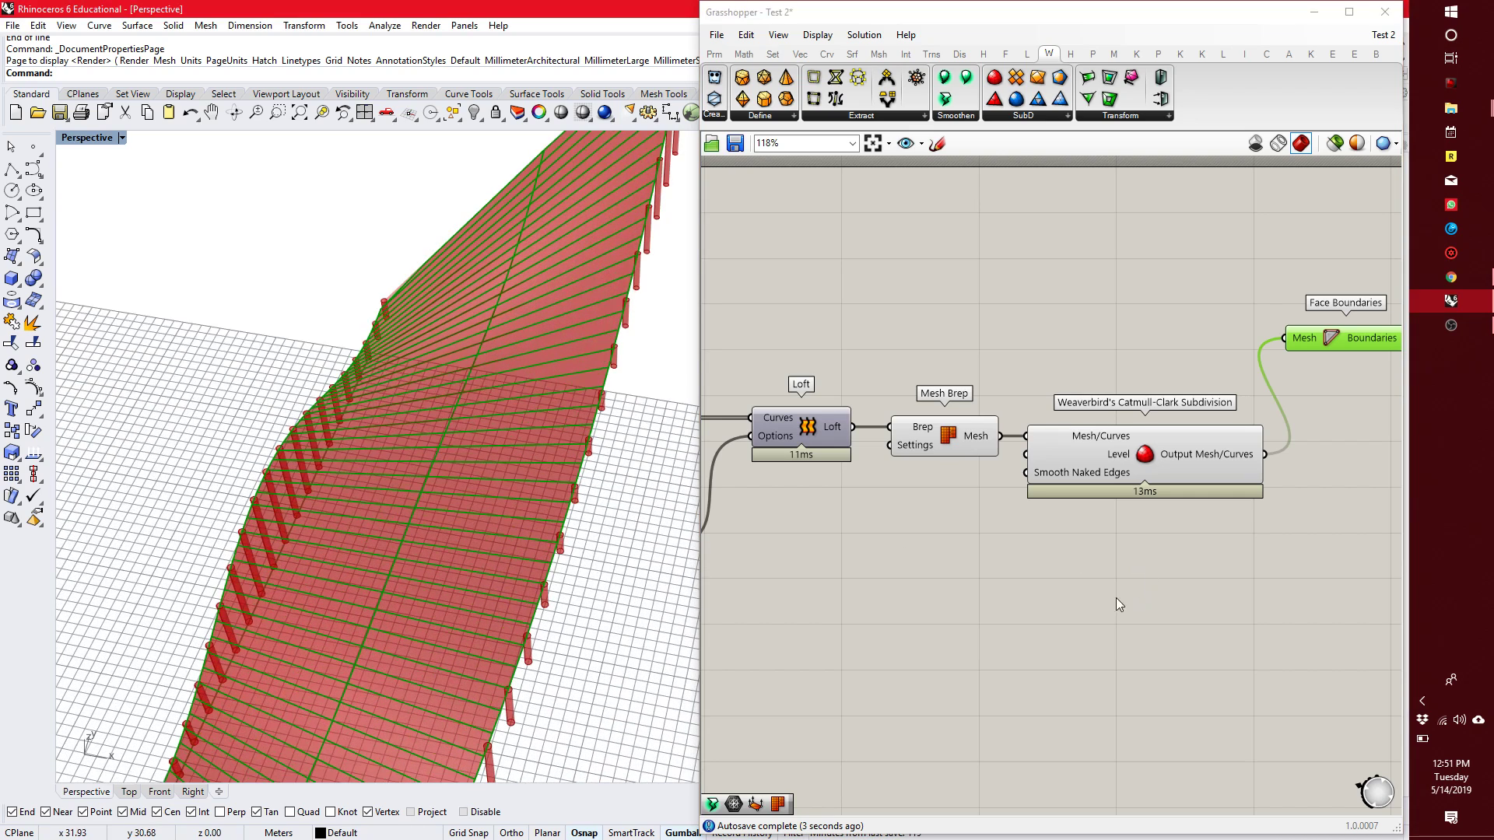
pyautogui.click(1025, 115)
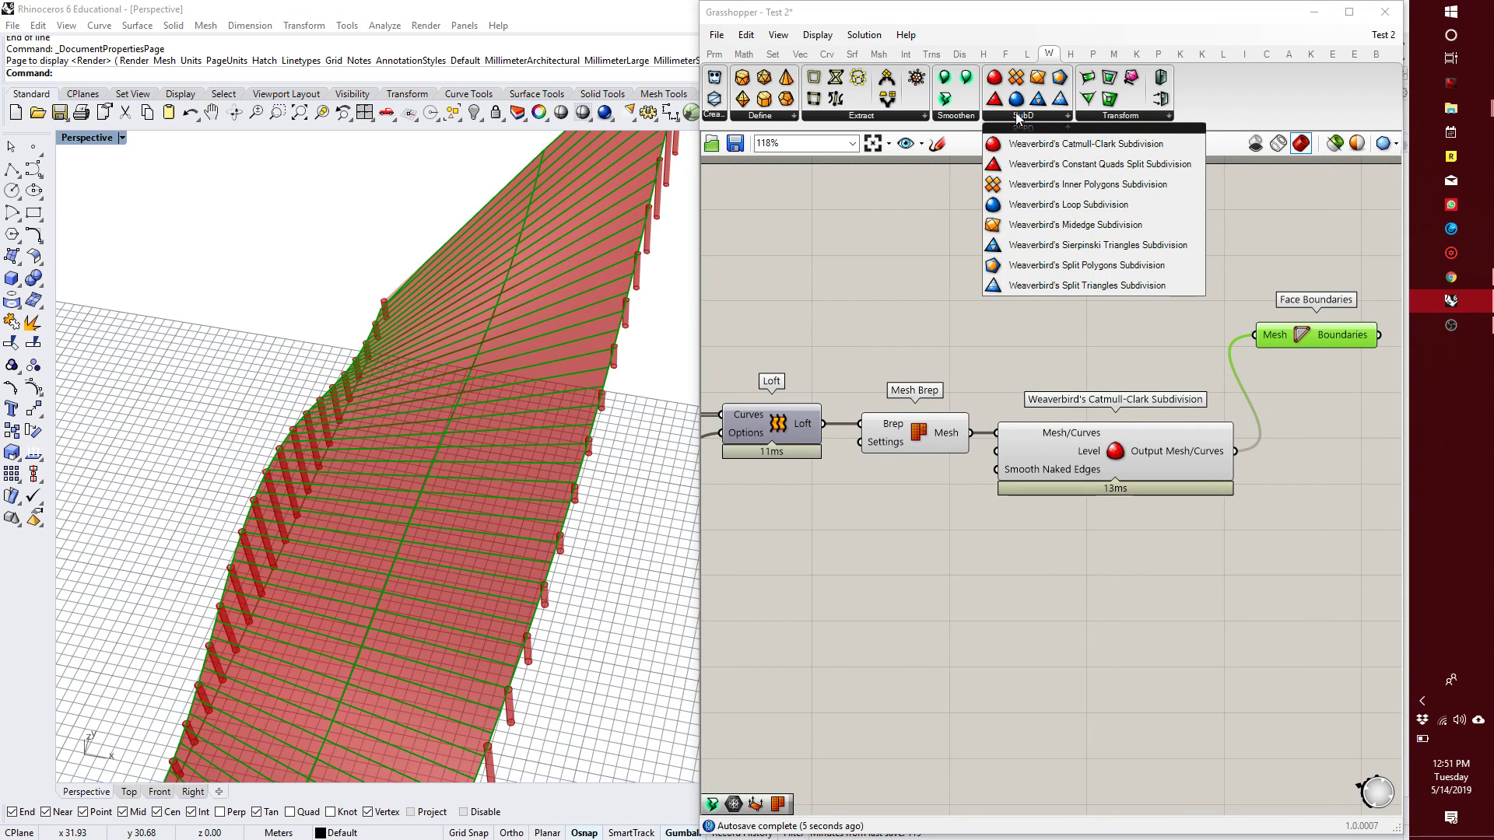
pyautogui.click(1074, 224)
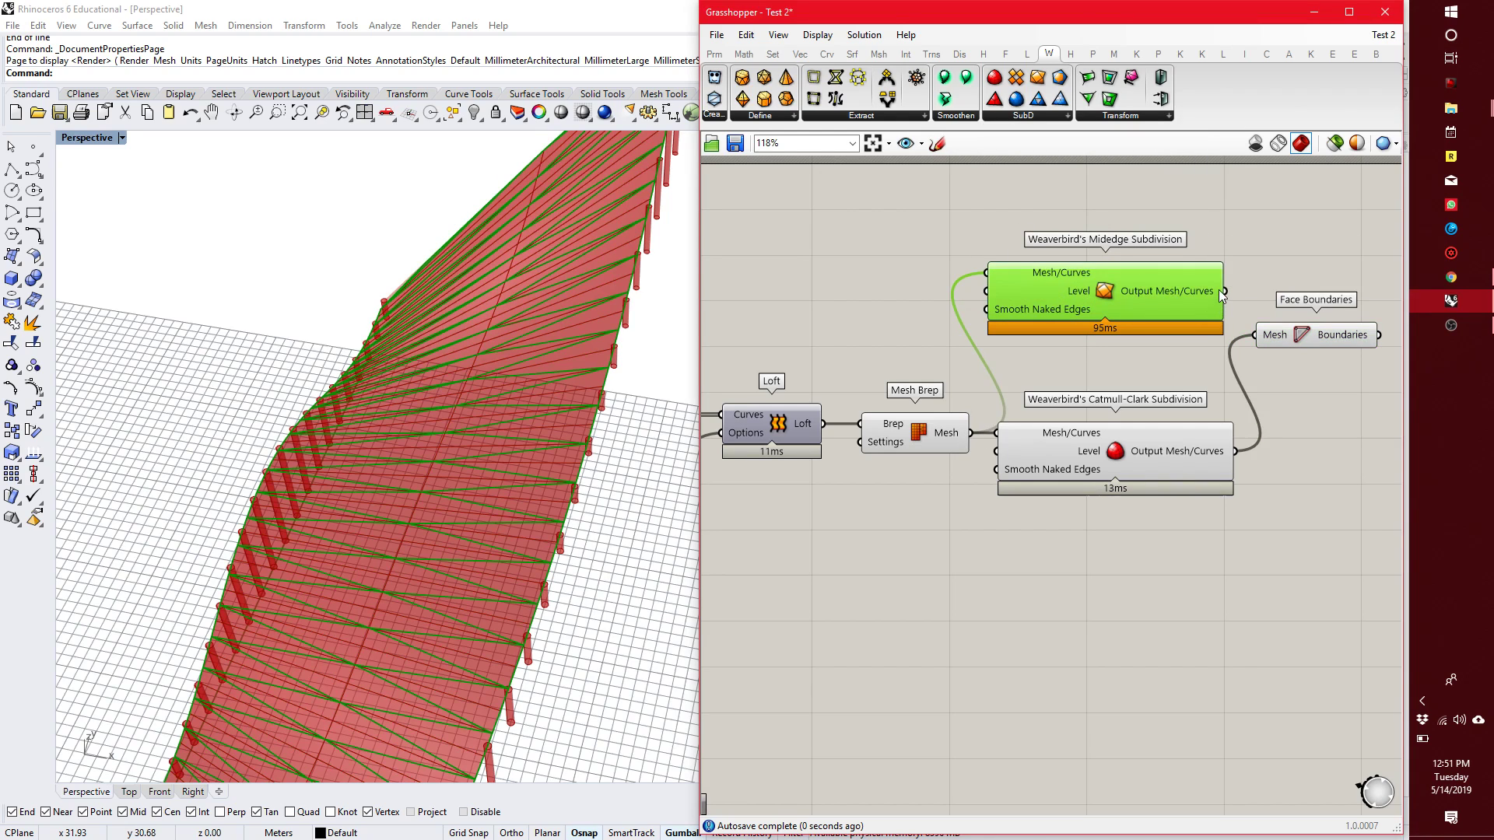
# Wire Mesh Brep into Midedge Subdivision, removing Face Boundaries and Catmull-Clark Subdivision
pyautogui.click(1315, 335)
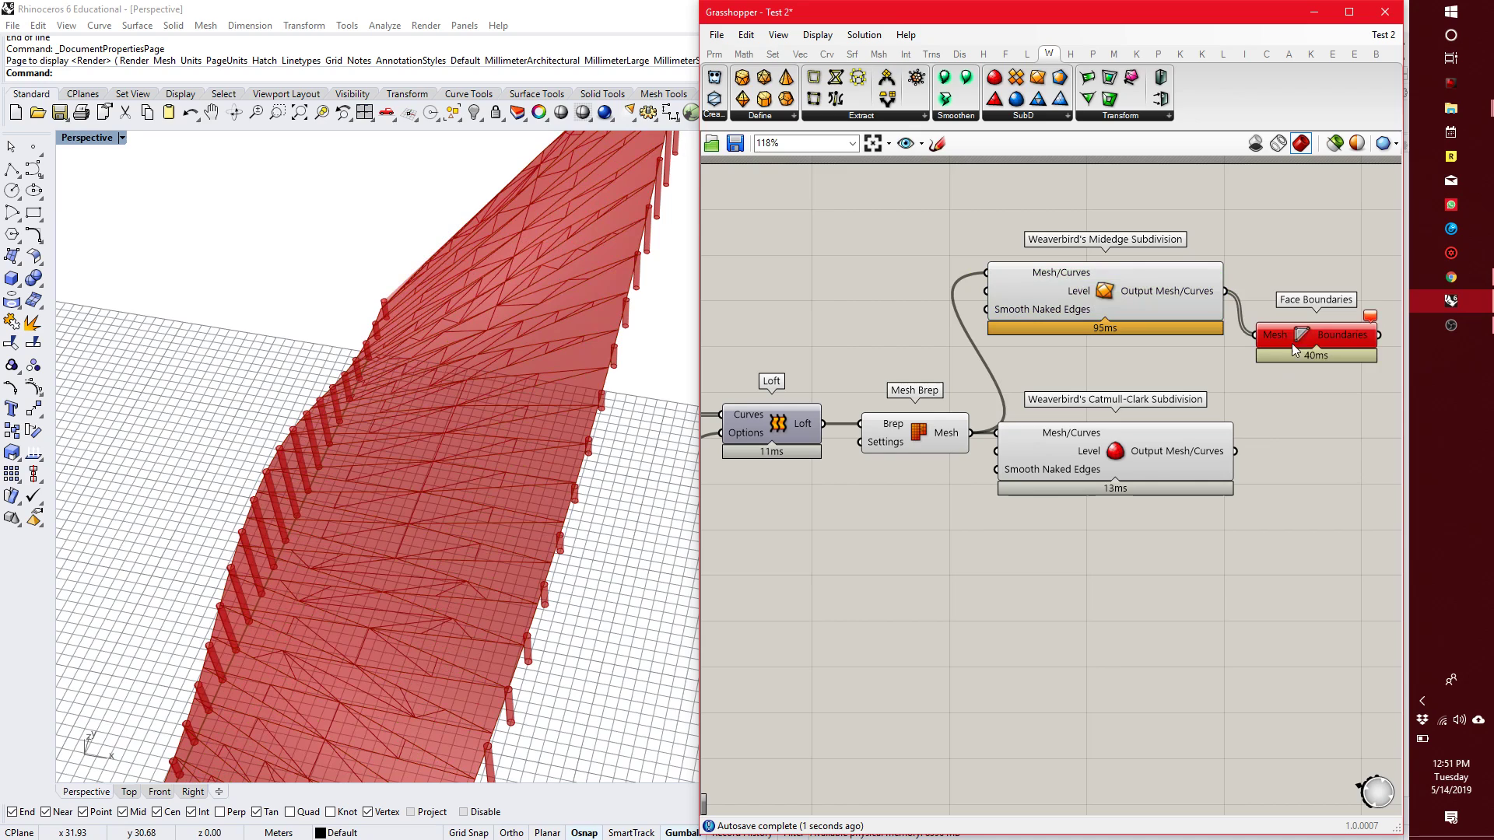
pyautogui.click(1316, 335)
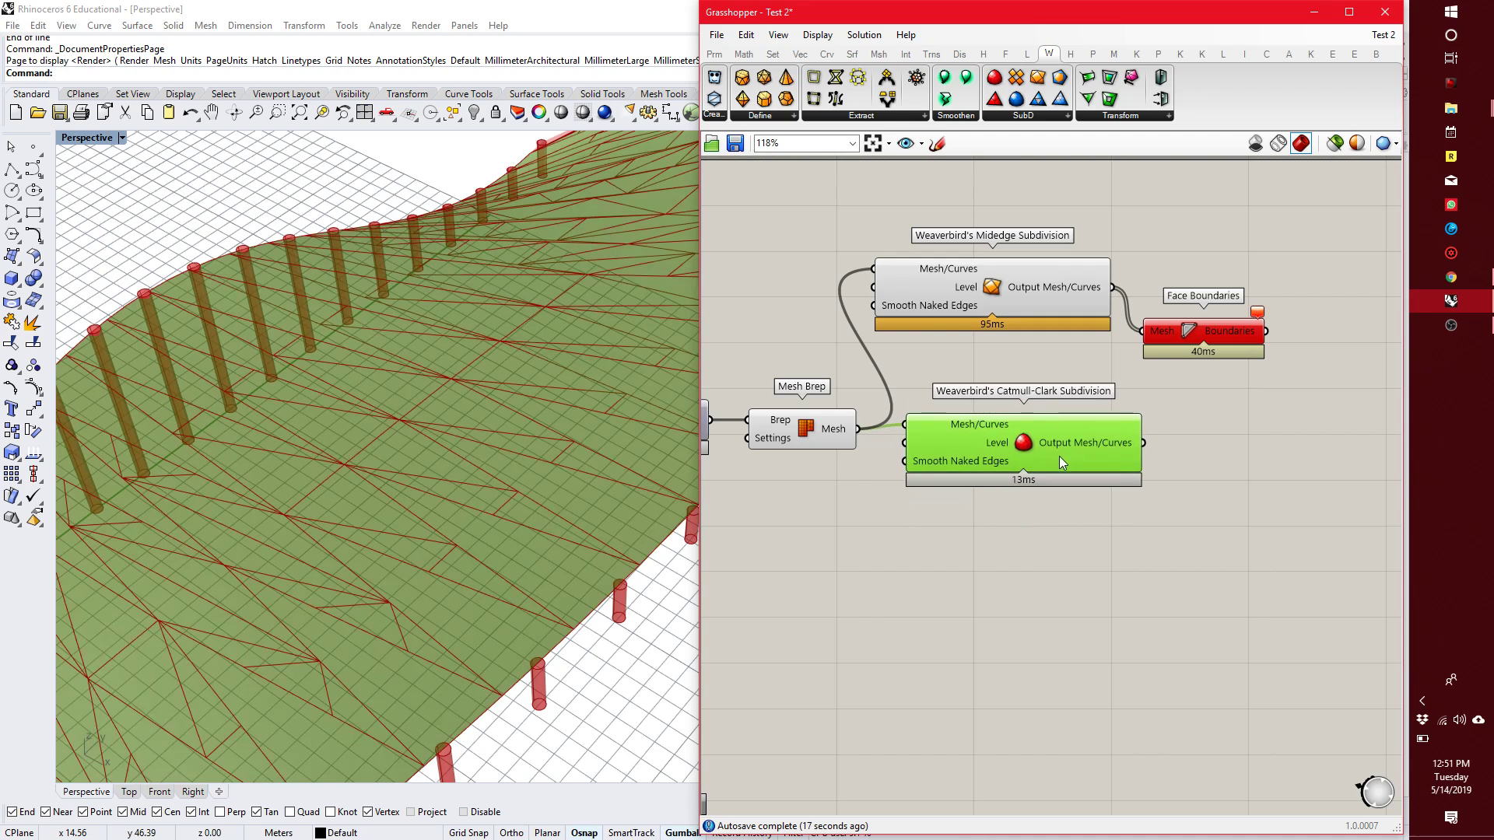
pyautogui.click(1229, 331)
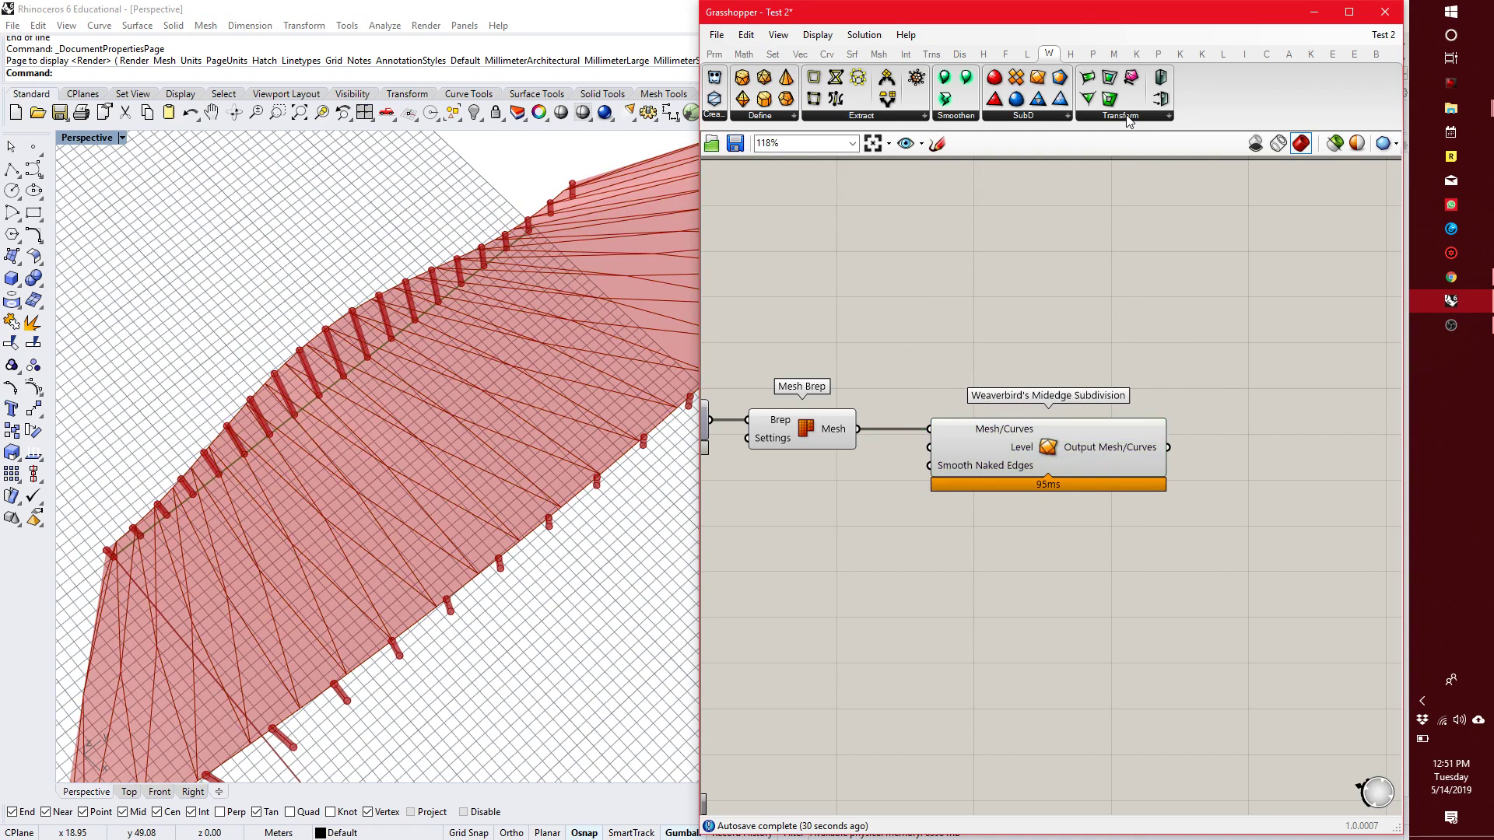
# Add Weaverbird Picture Frame and connect the Midedge Subdivision output
pyautogui.click(1159, 99)
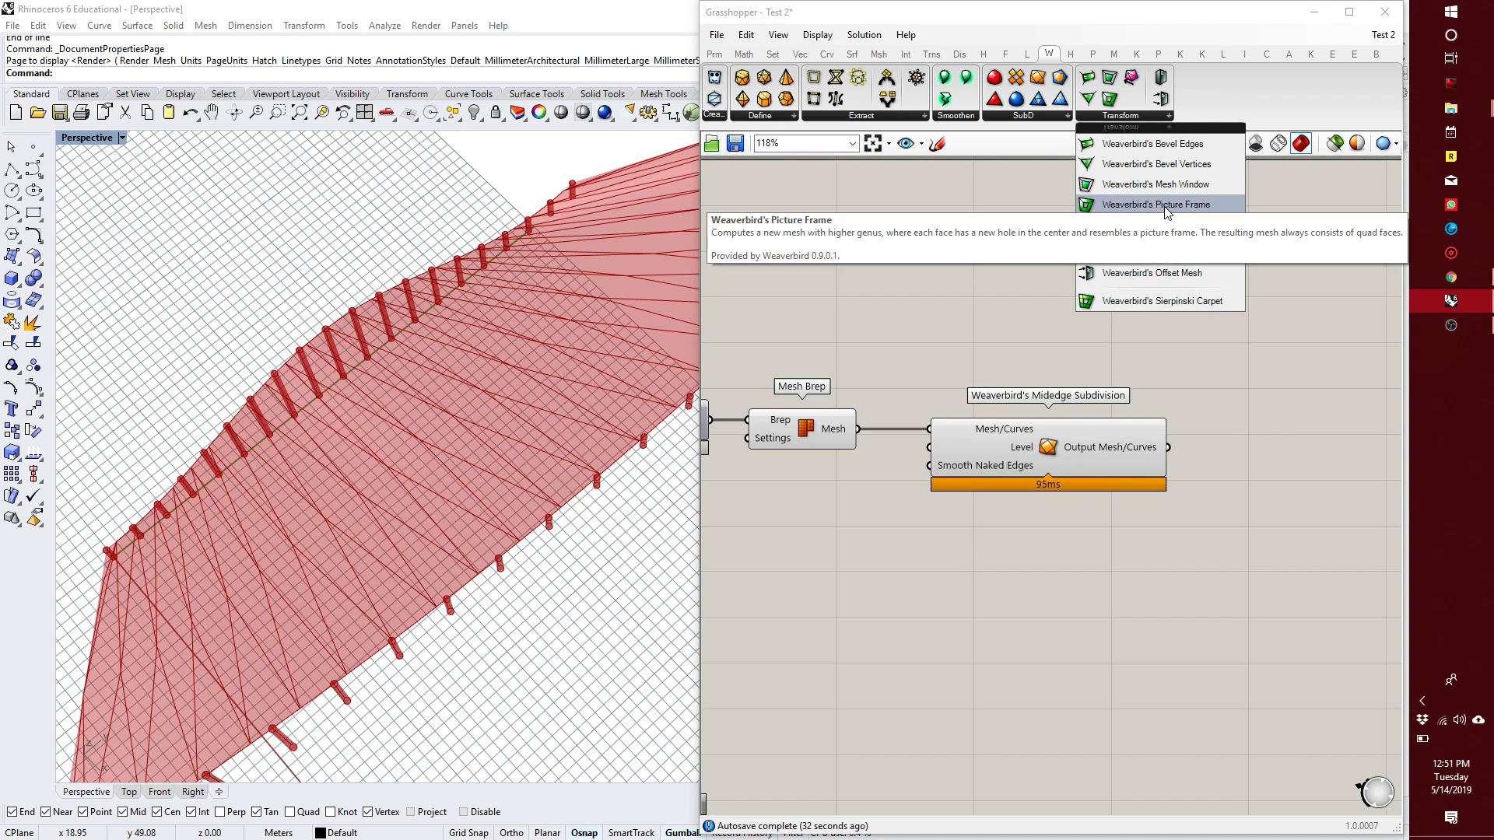
pyautogui.click(1157, 203)
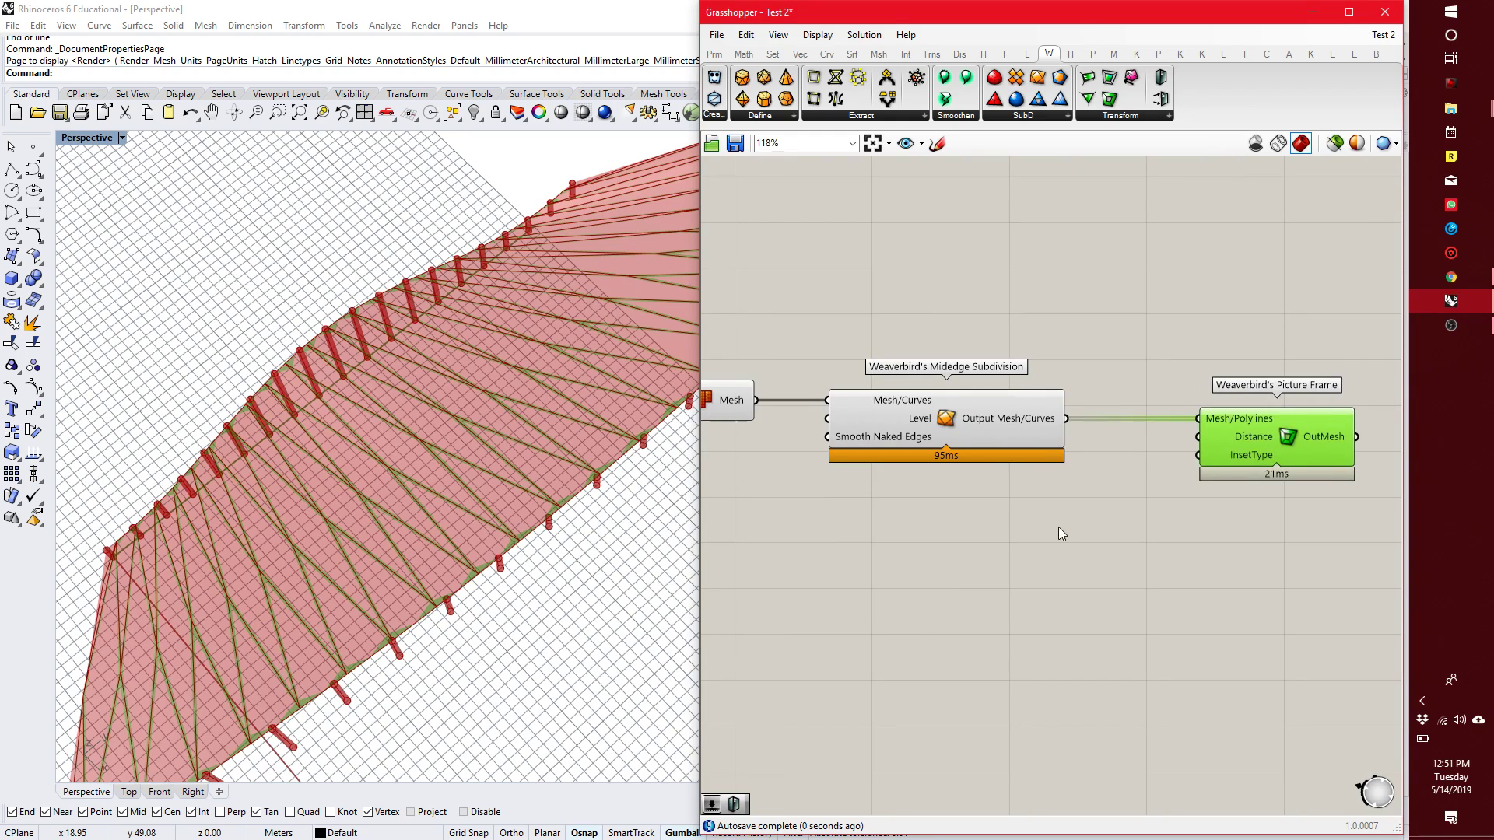
pyautogui.scroll(-3)
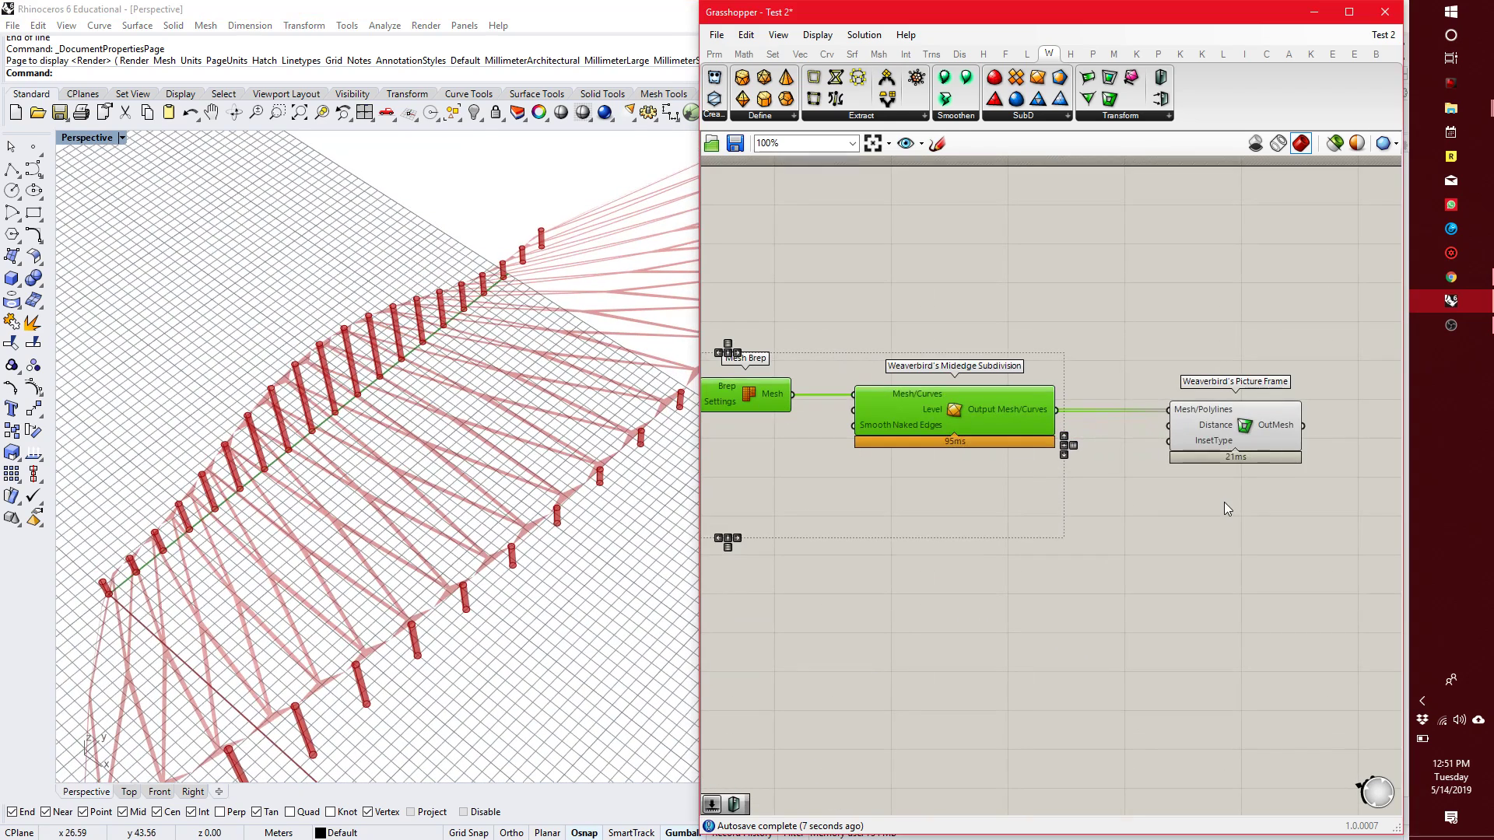
pyautogui.moveTo(1267, 424)
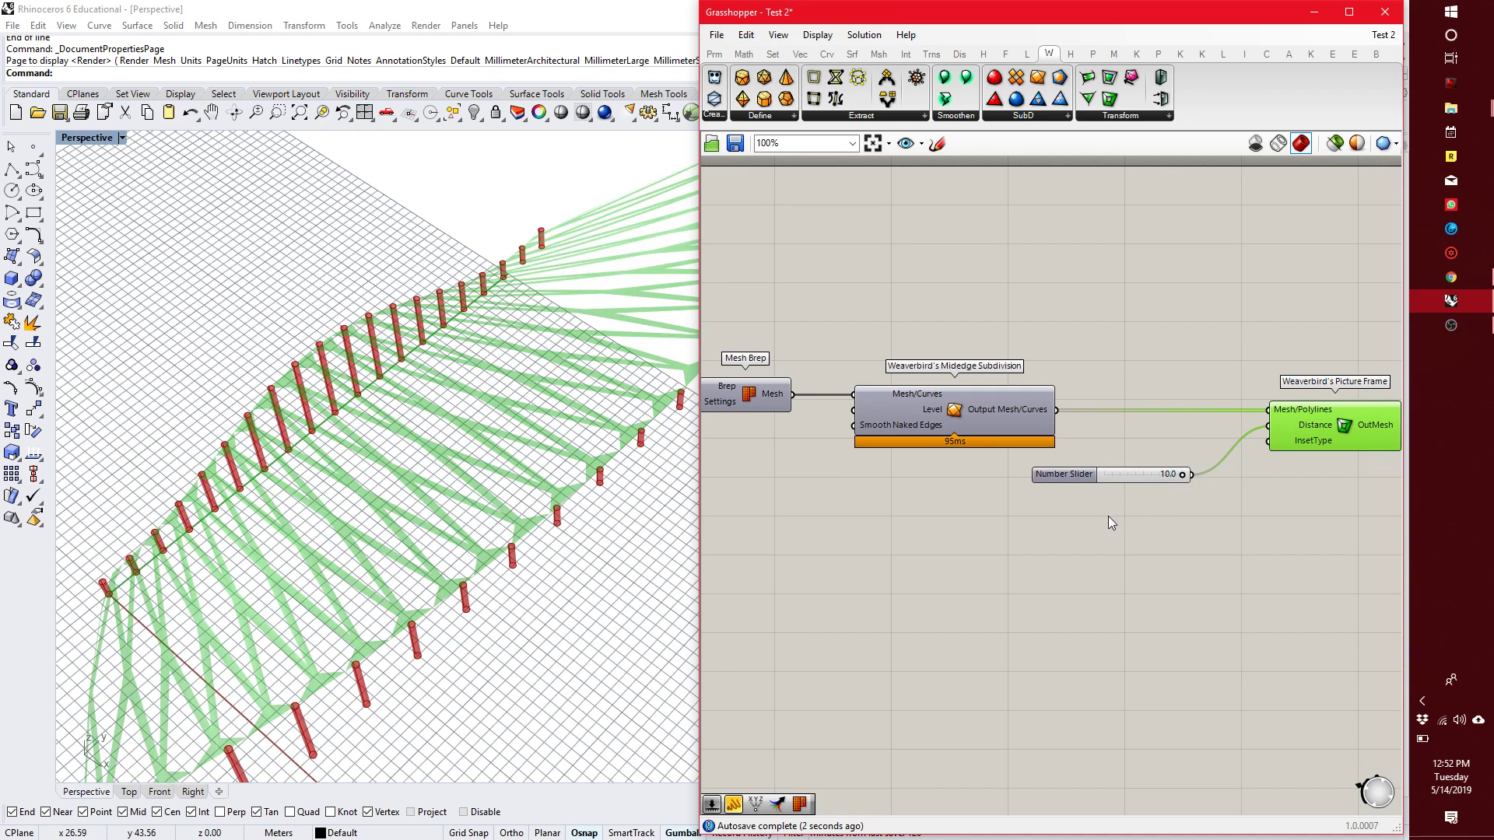
# Attach a Number Slider to Picture Frame Distance with its maximum set to 50
pyautogui.click(1055, 475)
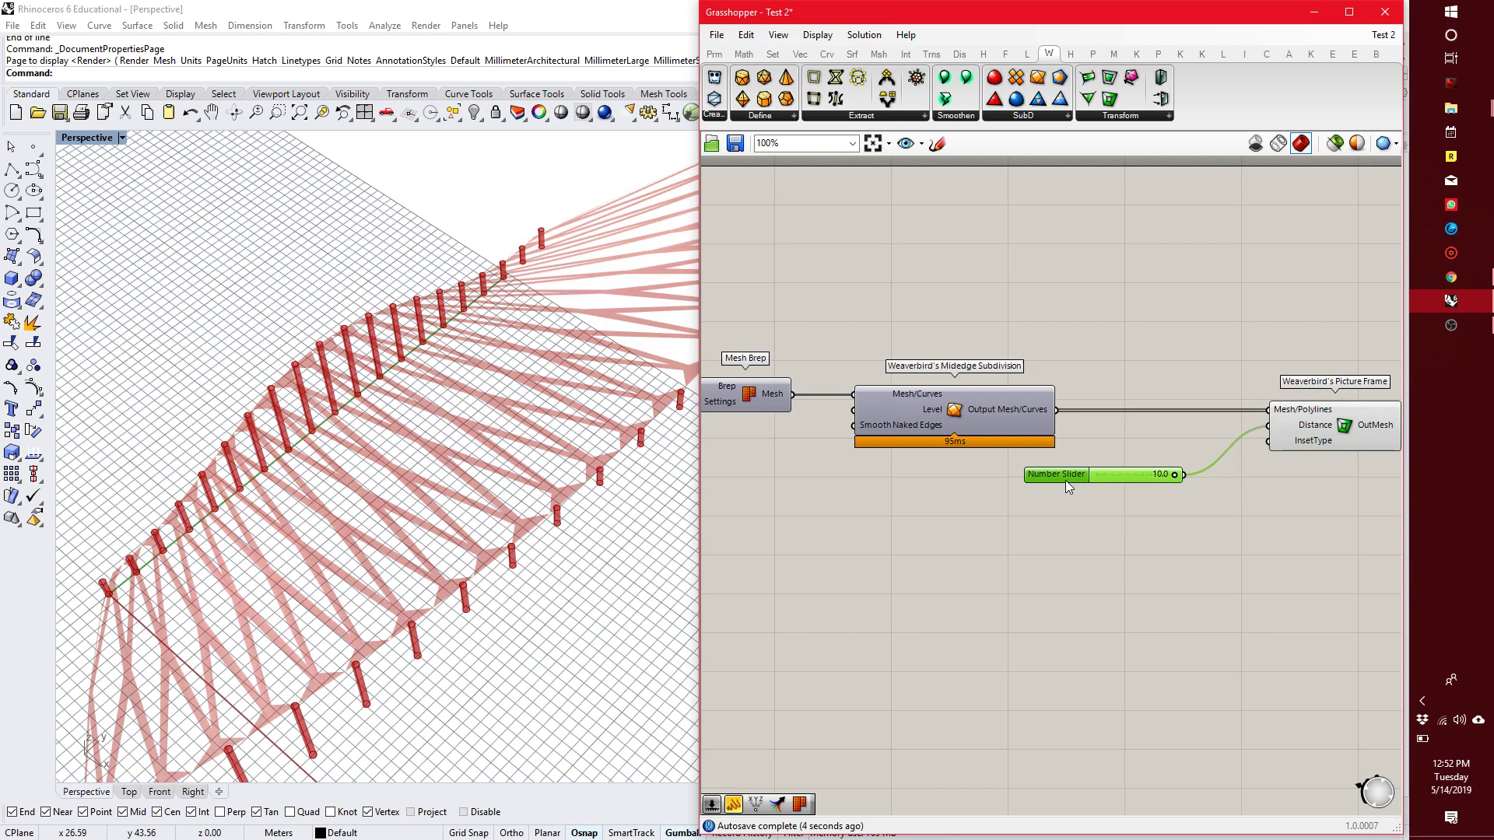
pyautogui.doubleClick(1055, 475)
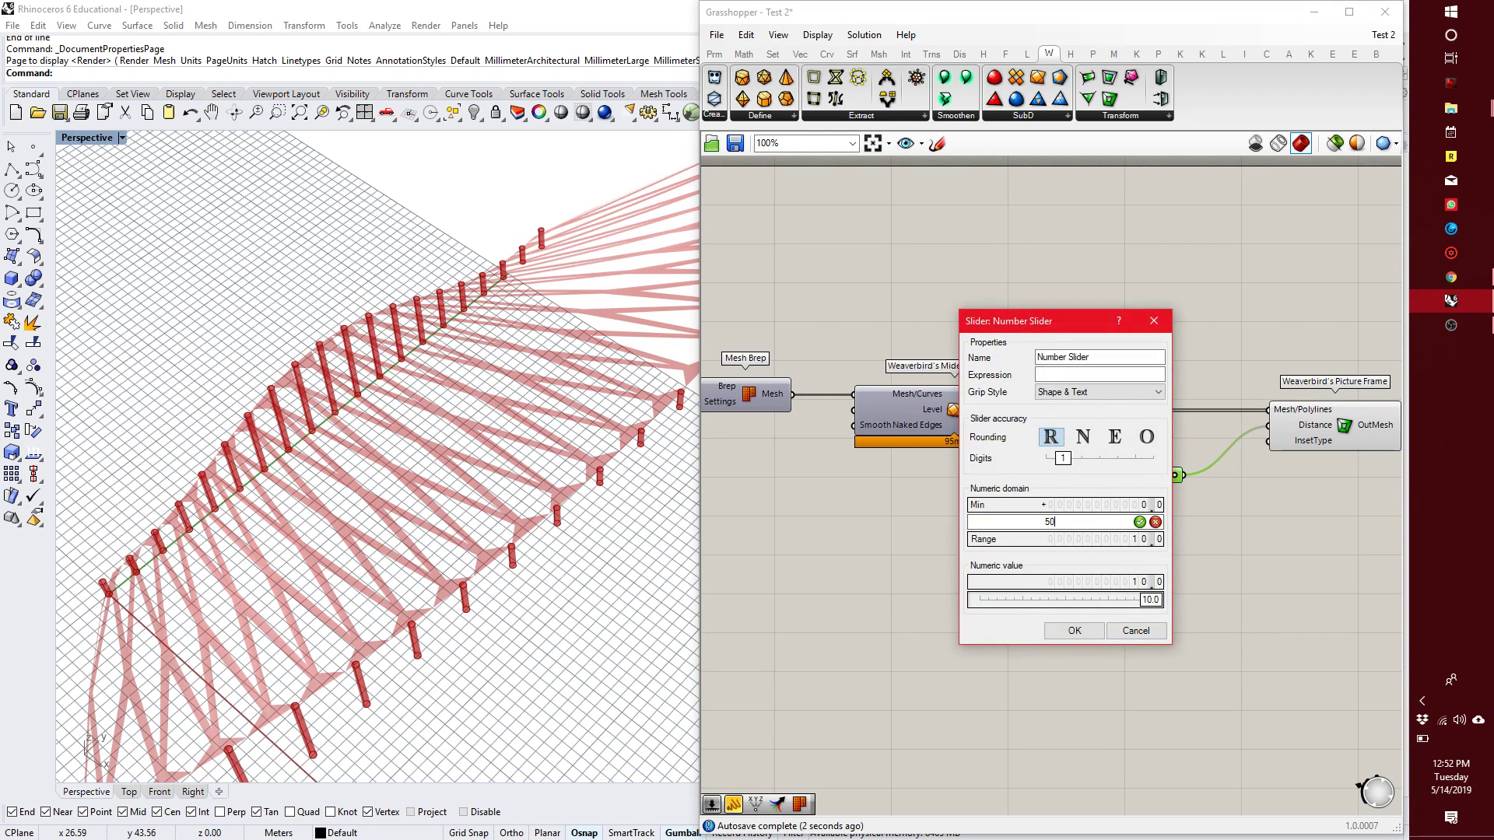
pyautogui.click(1073, 631)
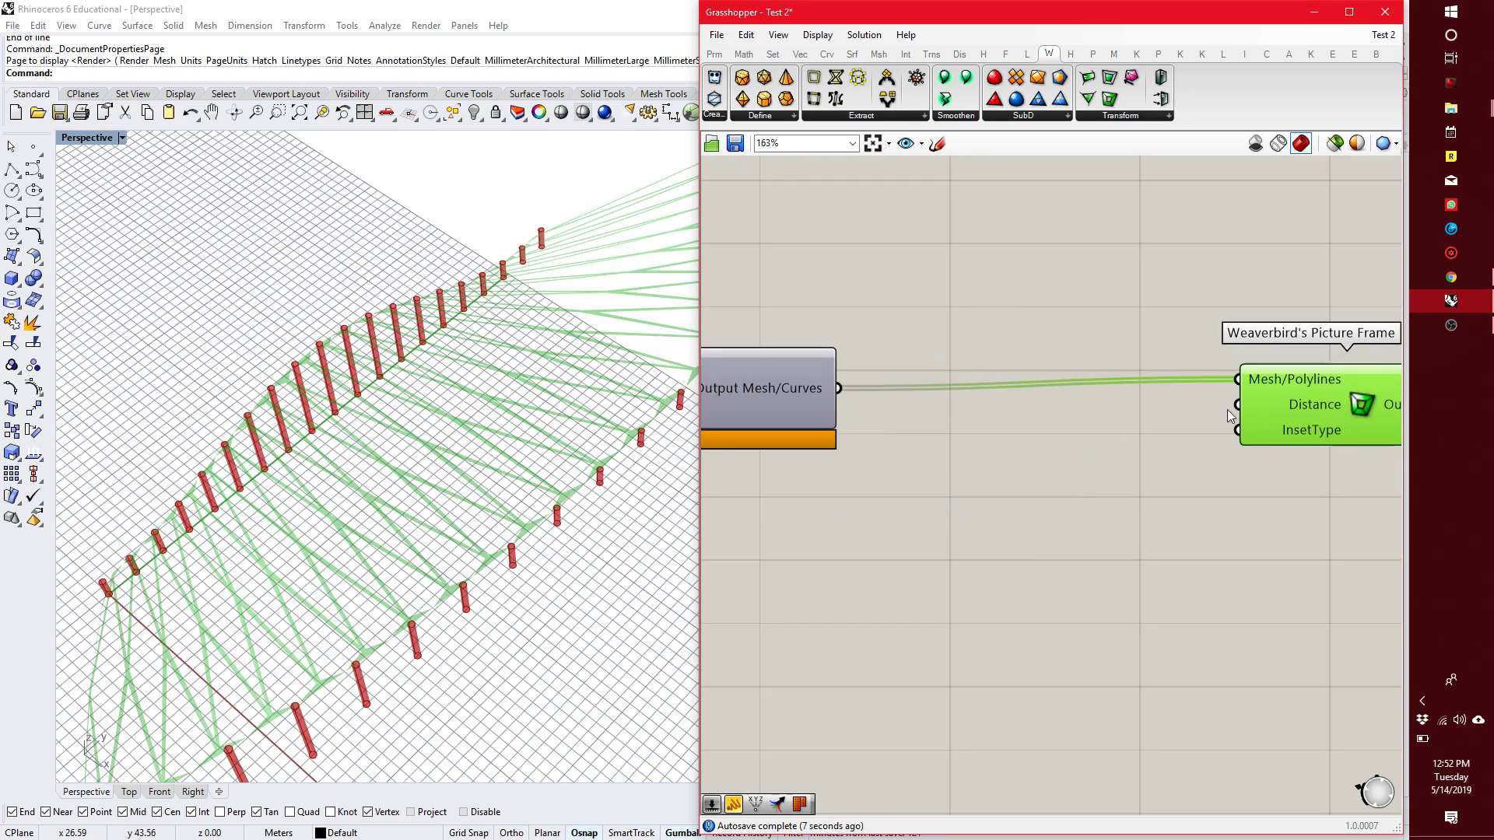
pyautogui.scroll(-3)
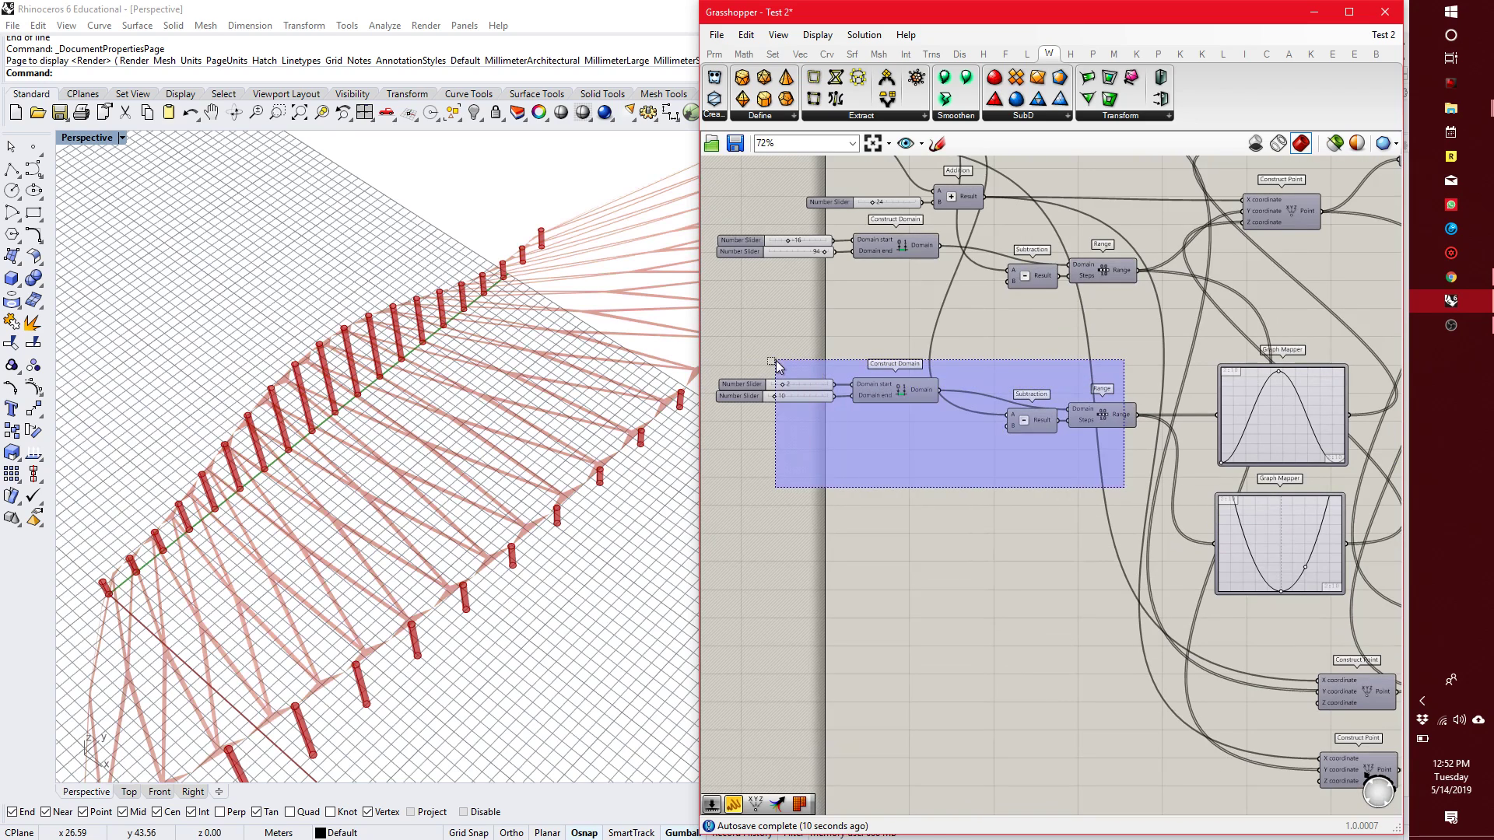
# Move the Construct Domain, Subtraction and Range group next to Picture Frame
pyautogui.scroll(-3)
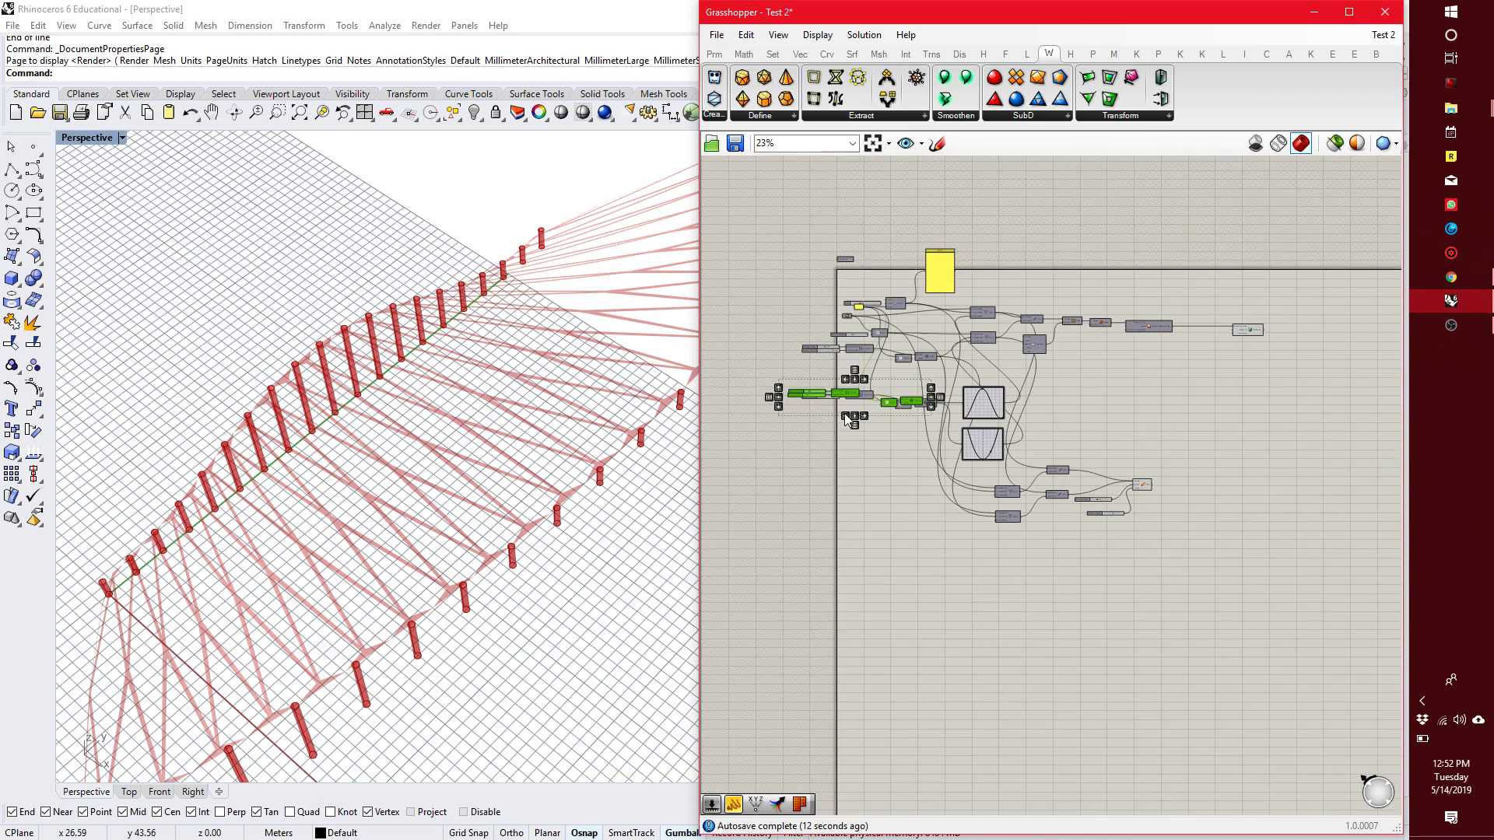
pyautogui.scroll(3)
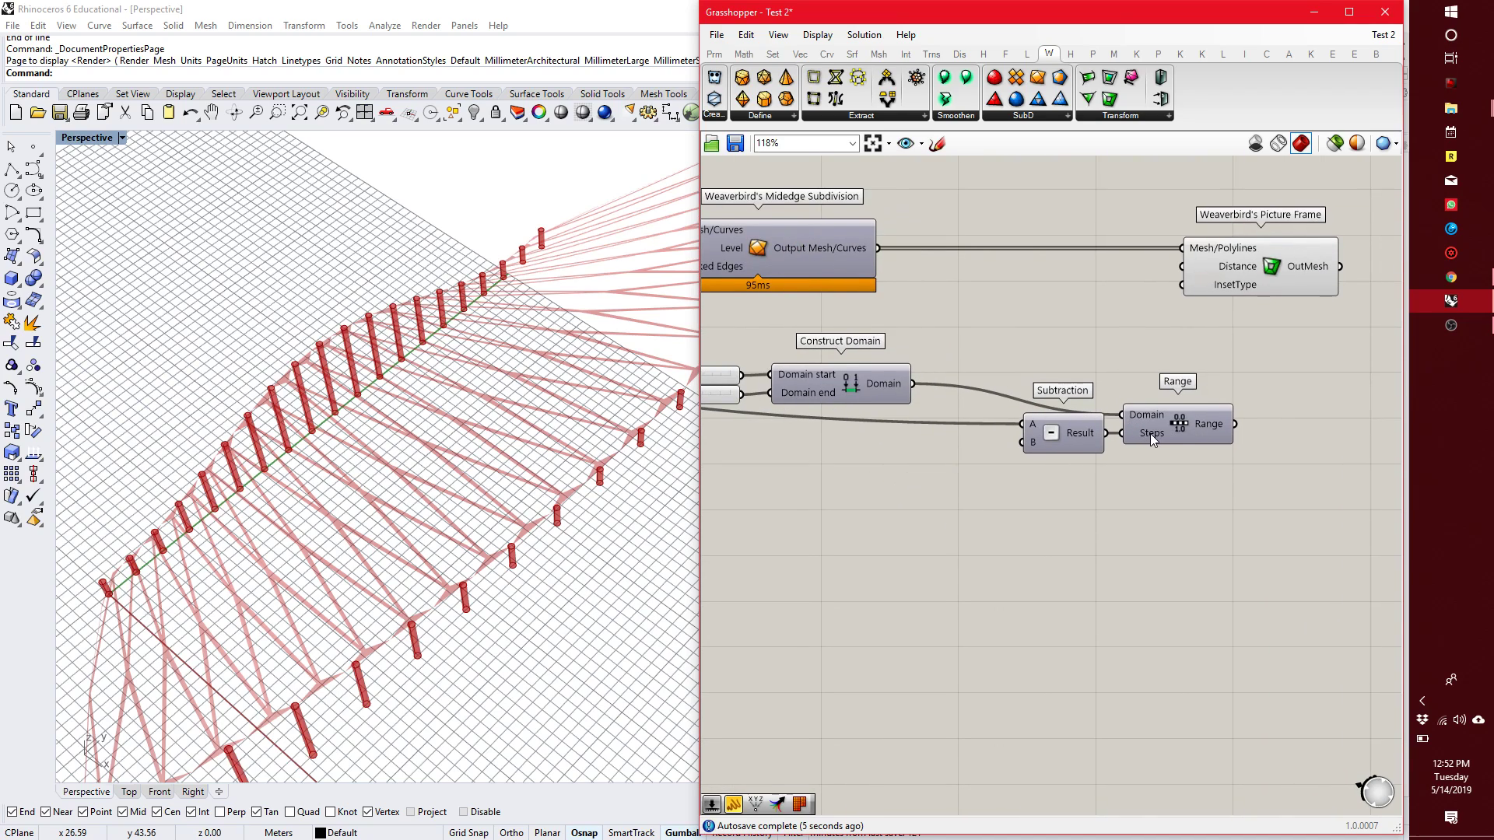
pyautogui.moveTo(1081, 408)
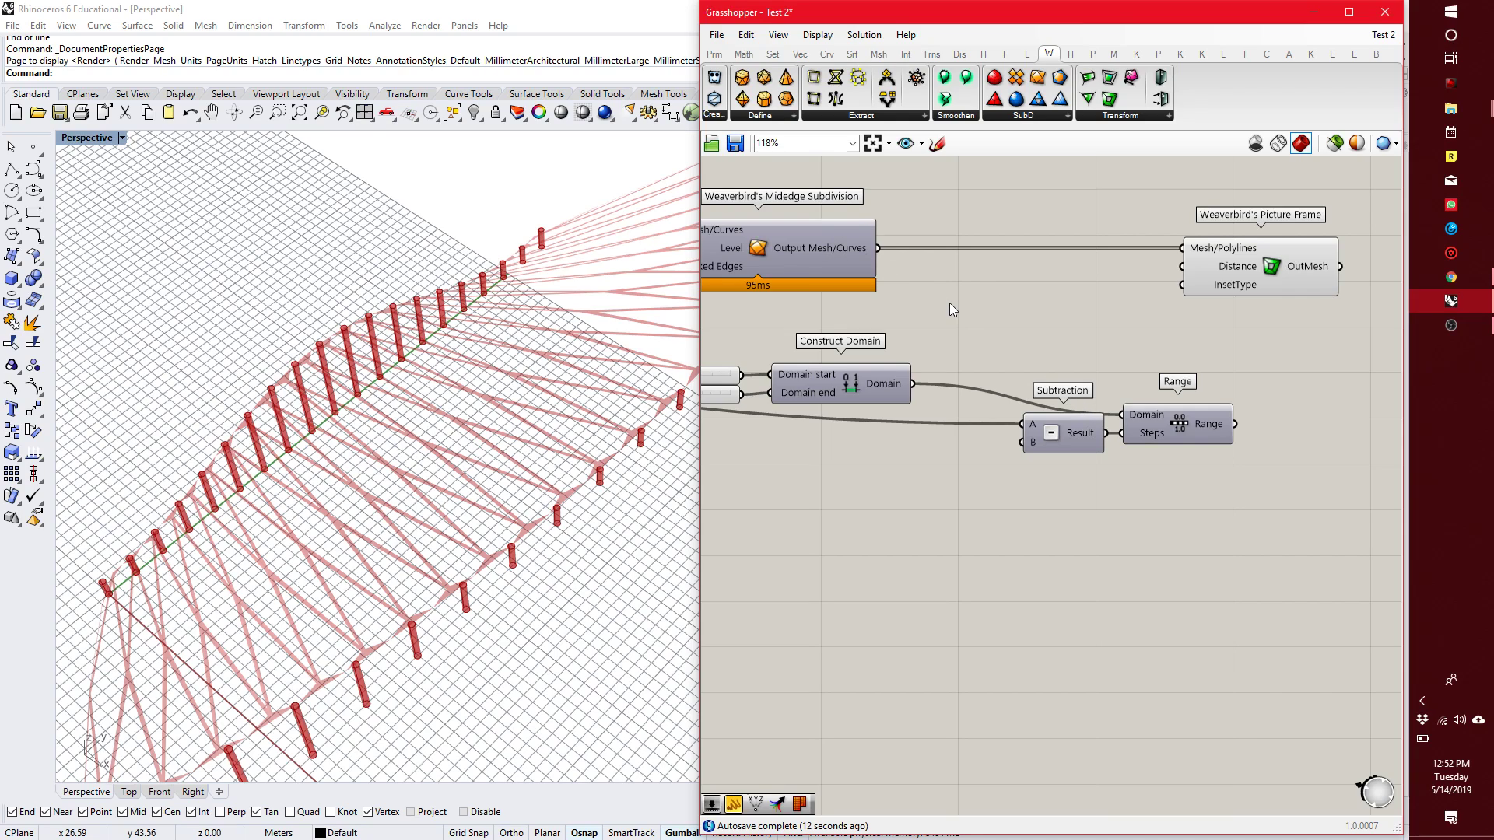
pyautogui.doubleClick(950, 309)
pyautogui.write('deconstruct me')
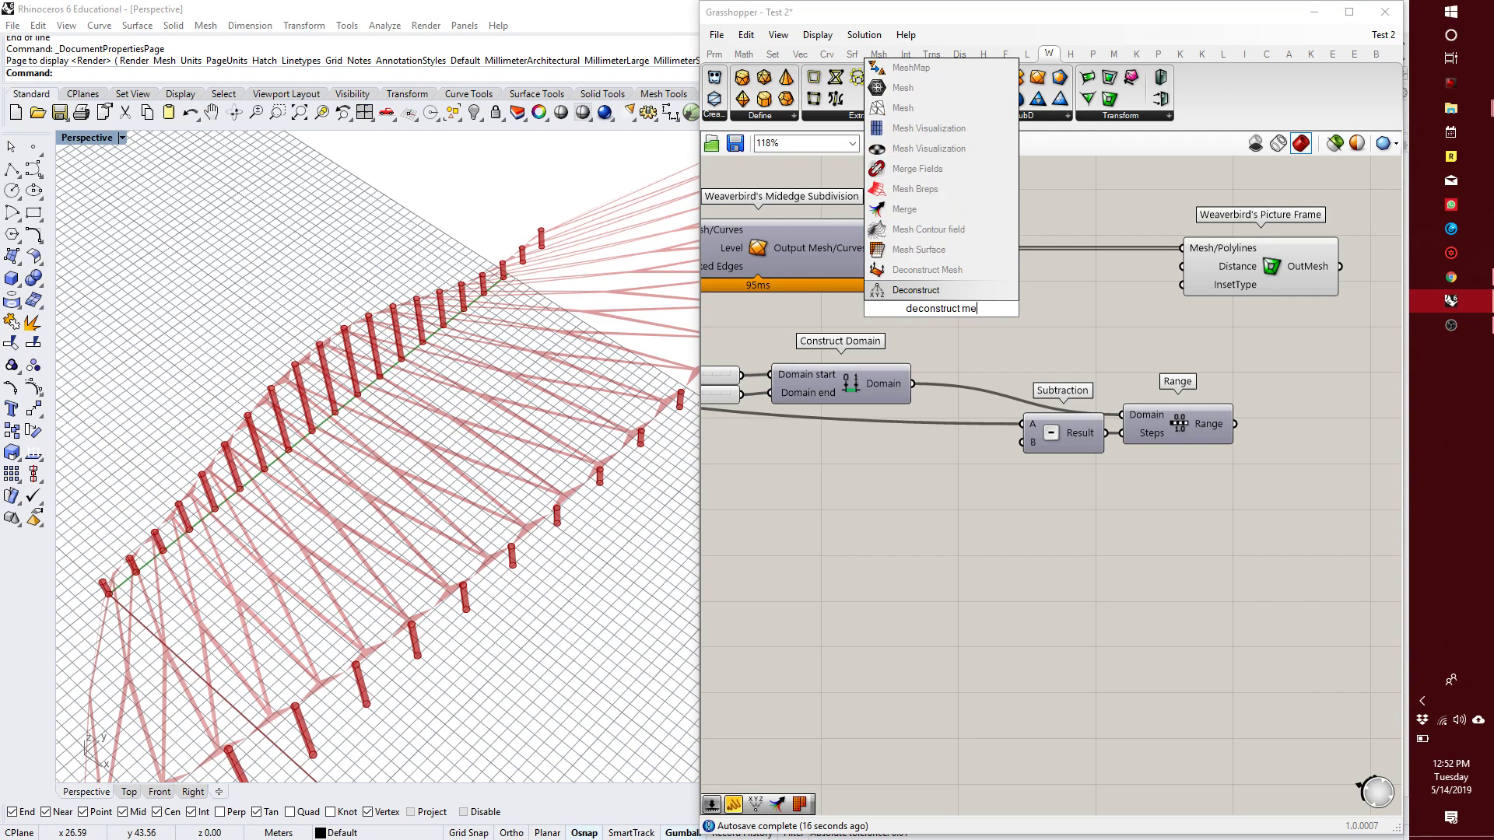
# Add Deconstruct Mesh with a List Length counting faces and a Panel to inspect them
pyautogui.click(938, 270)
pyautogui.write('li')
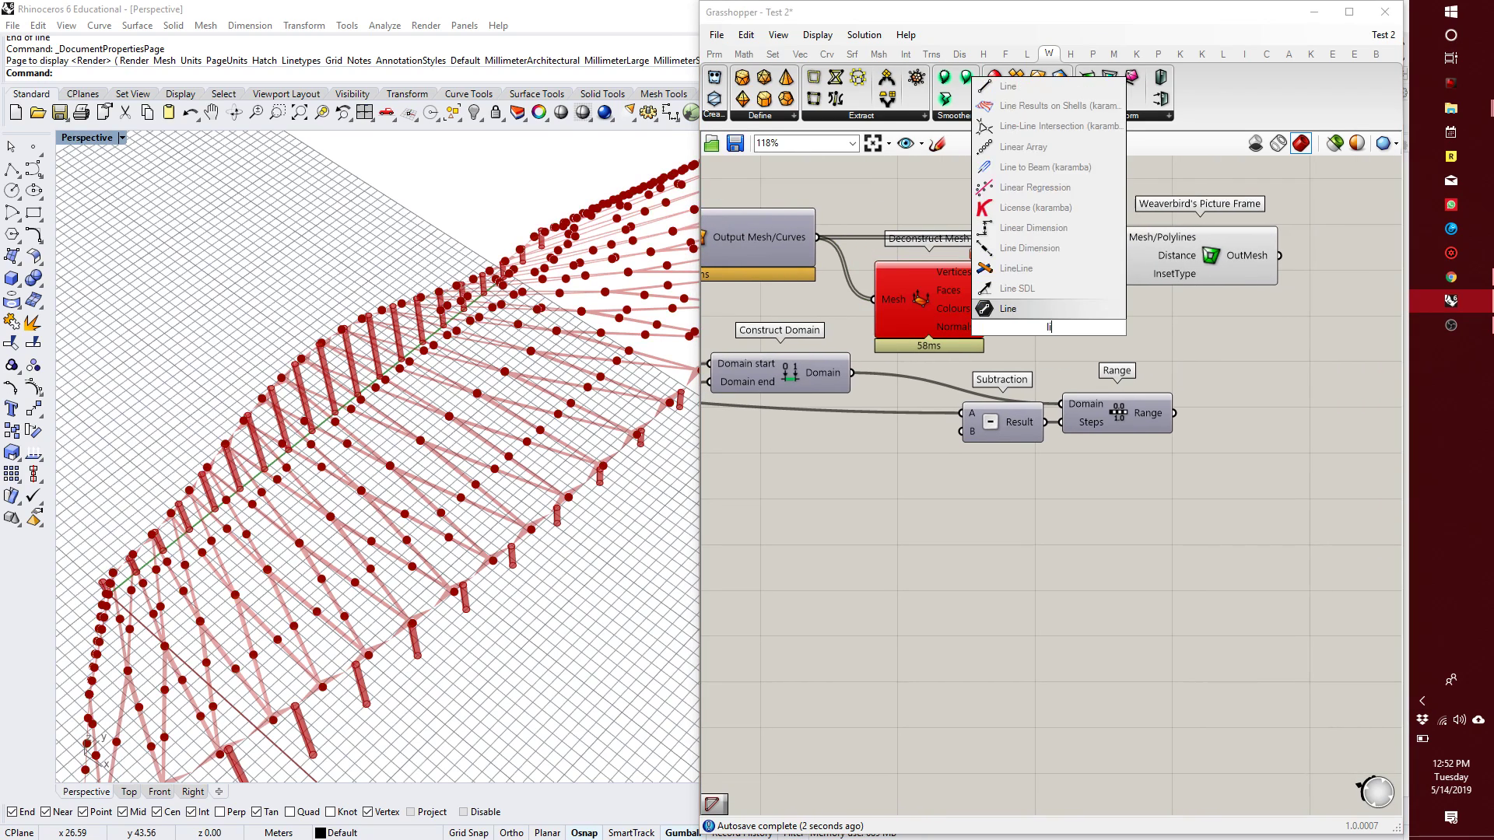
pyautogui.click(1048, 328)
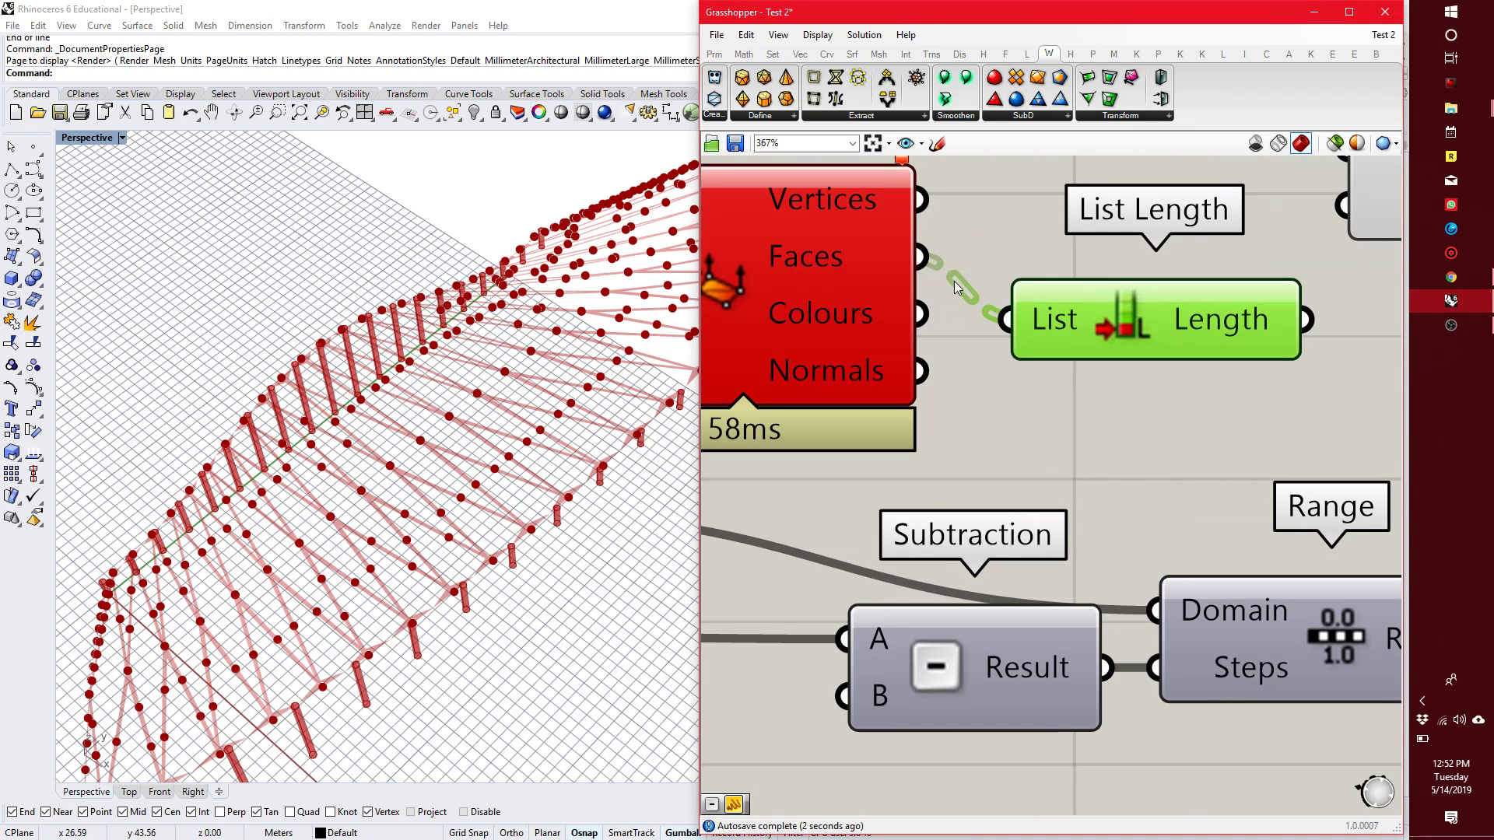
pyautogui.scroll(-3)
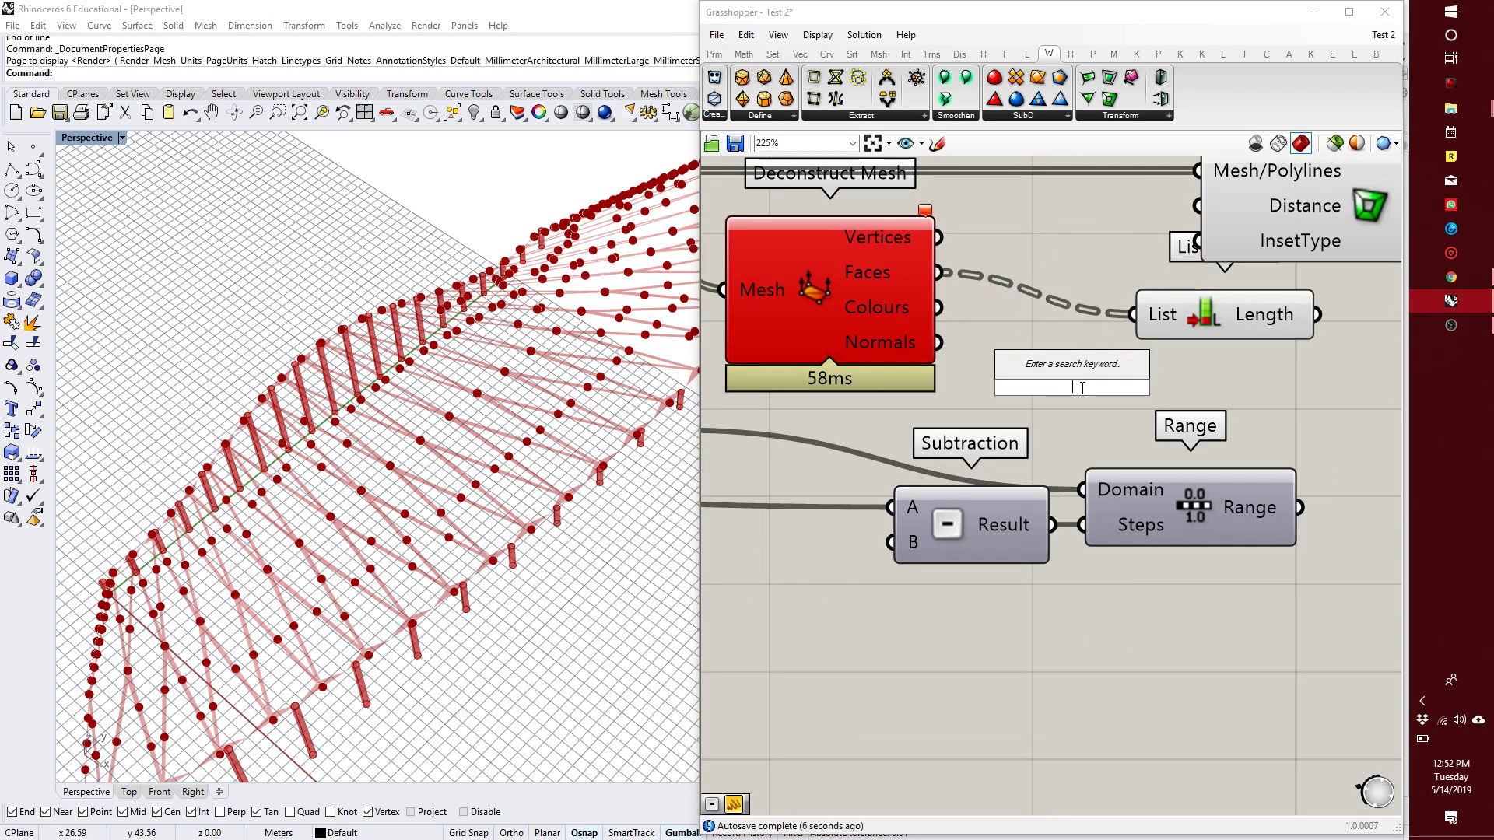
pyautogui.write('pnal')
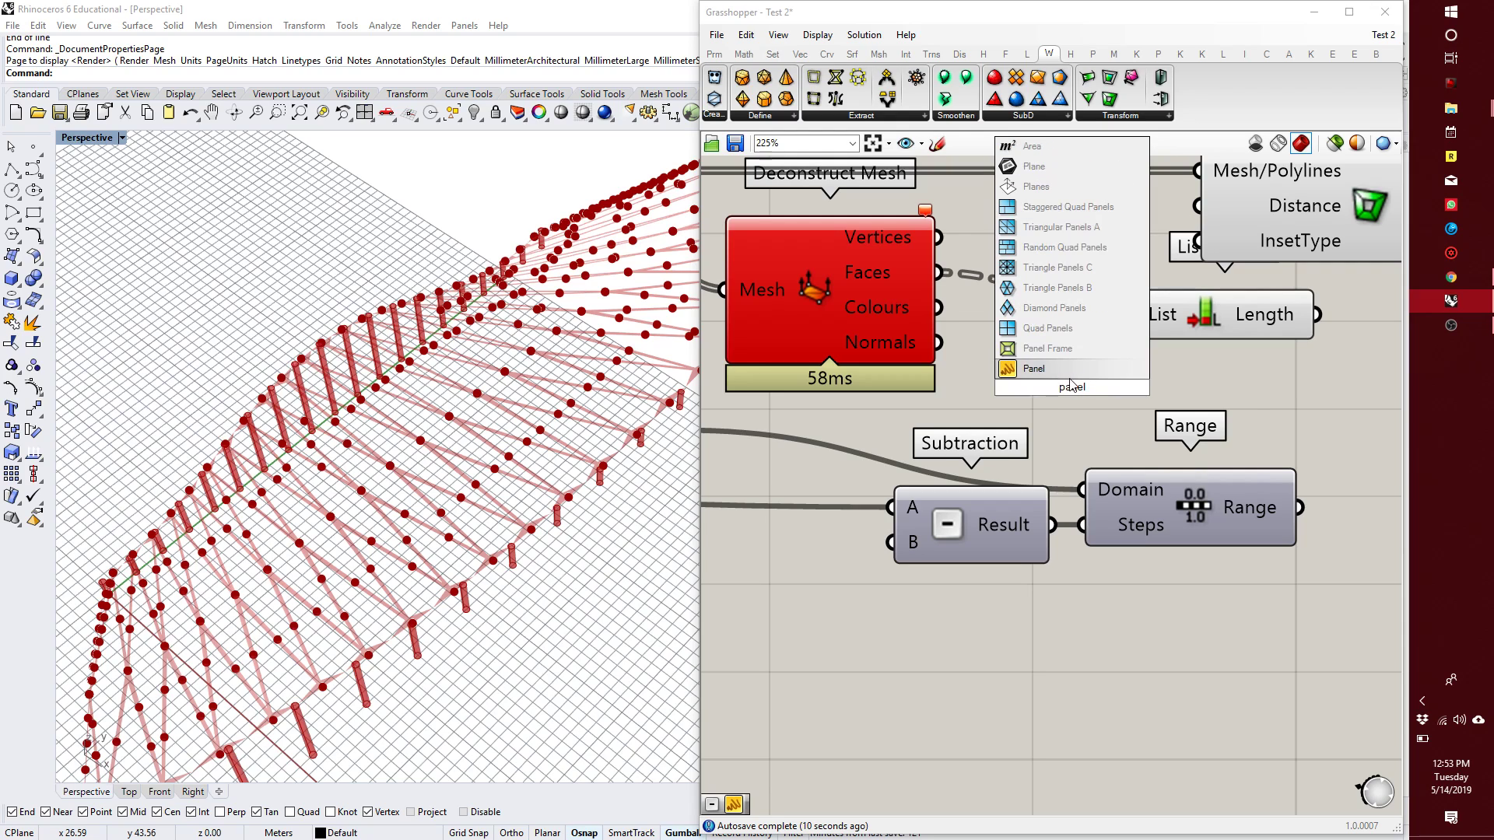
pyautogui.click(1033, 369)
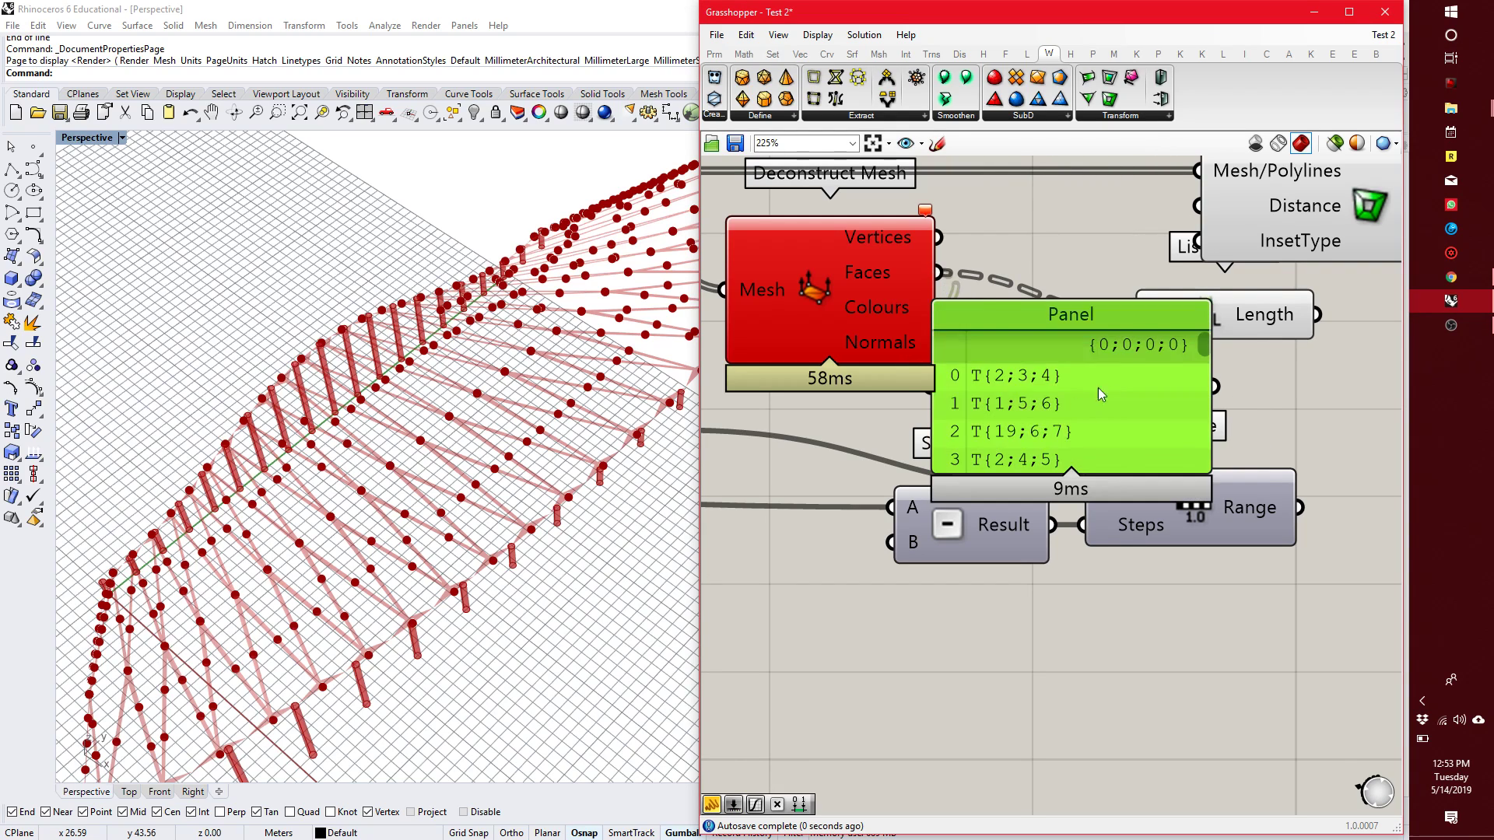
# Wire List Length through Subtraction into Range Steps, and Range into Picture Frame Distance
pyautogui.scroll(-3)
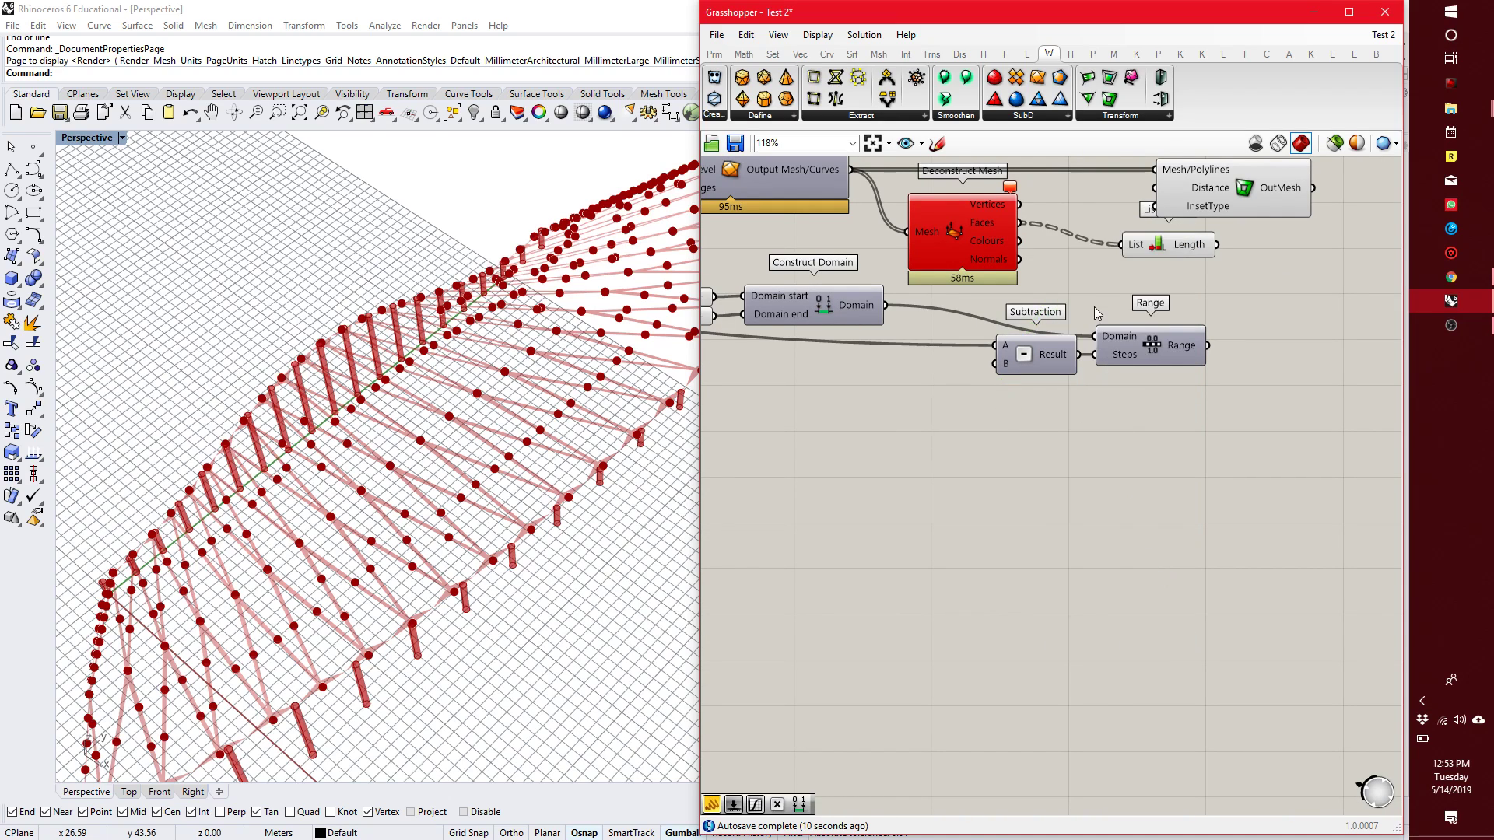
pyautogui.scroll(3)
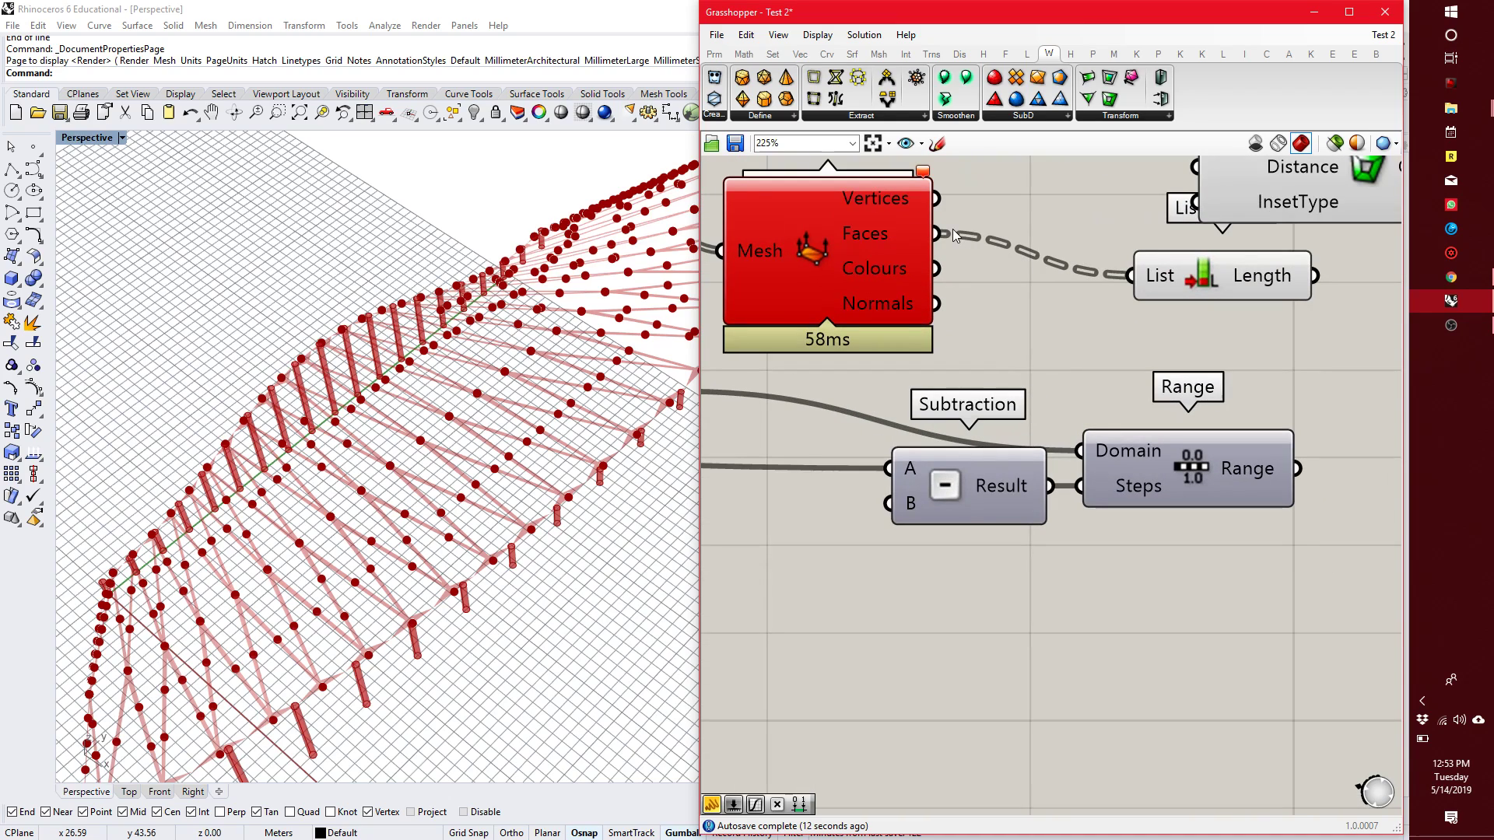
pyautogui.moveTo(979, 277)
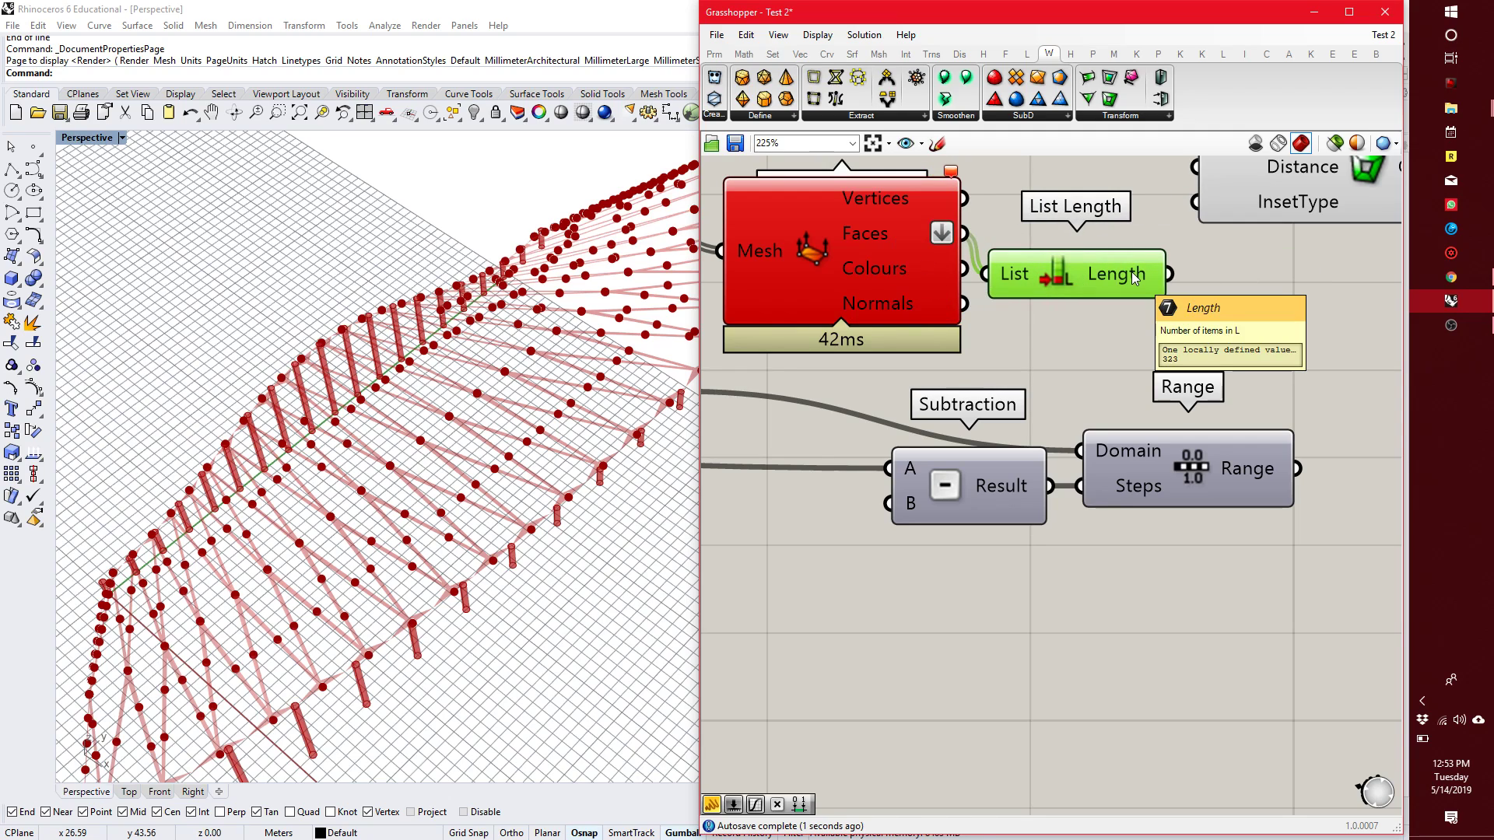
pyautogui.moveTo(1140, 301)
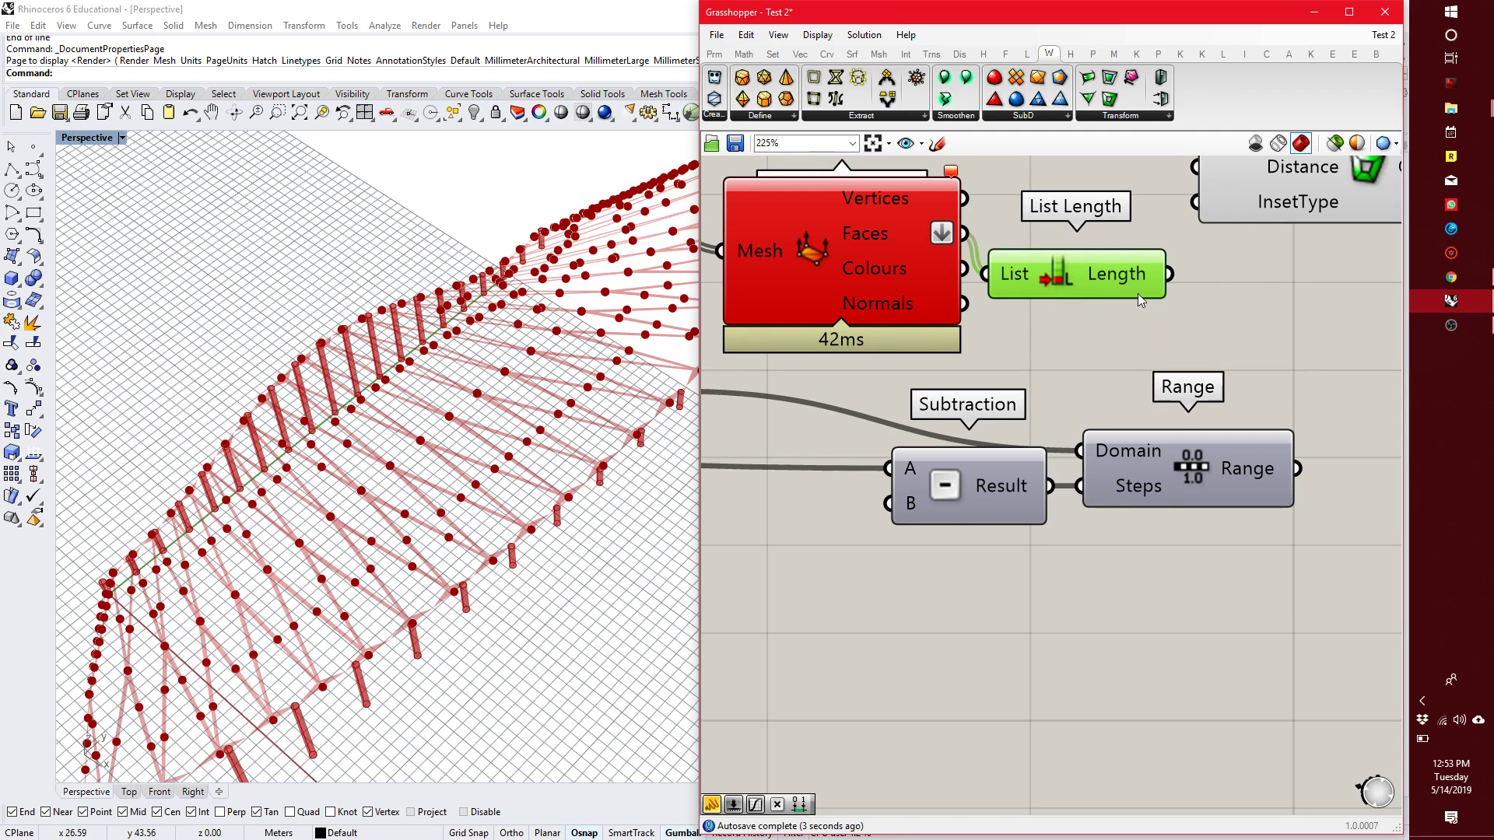
pyautogui.scroll(-3)
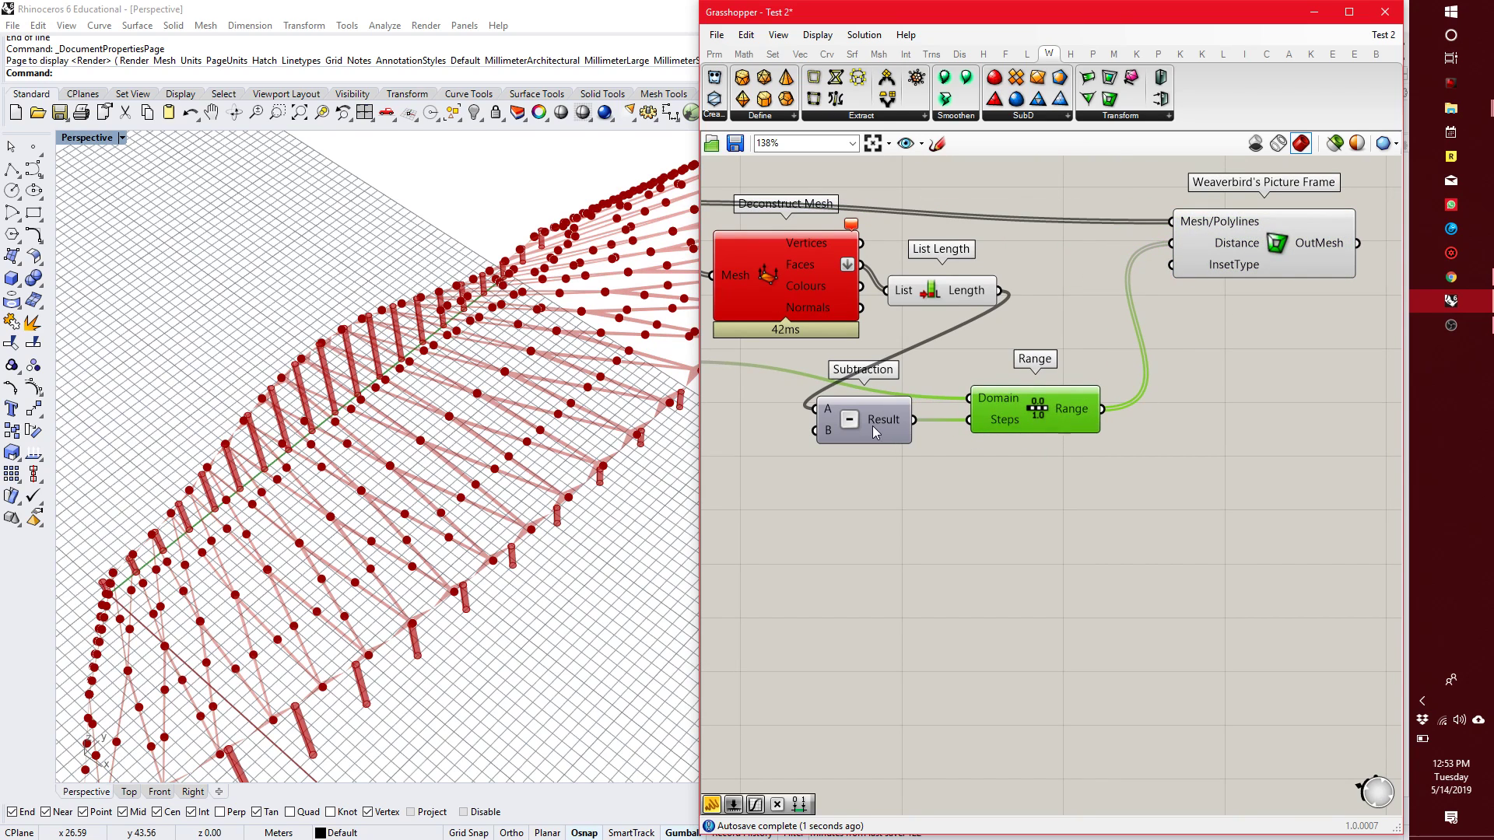
pyautogui.scroll(3)
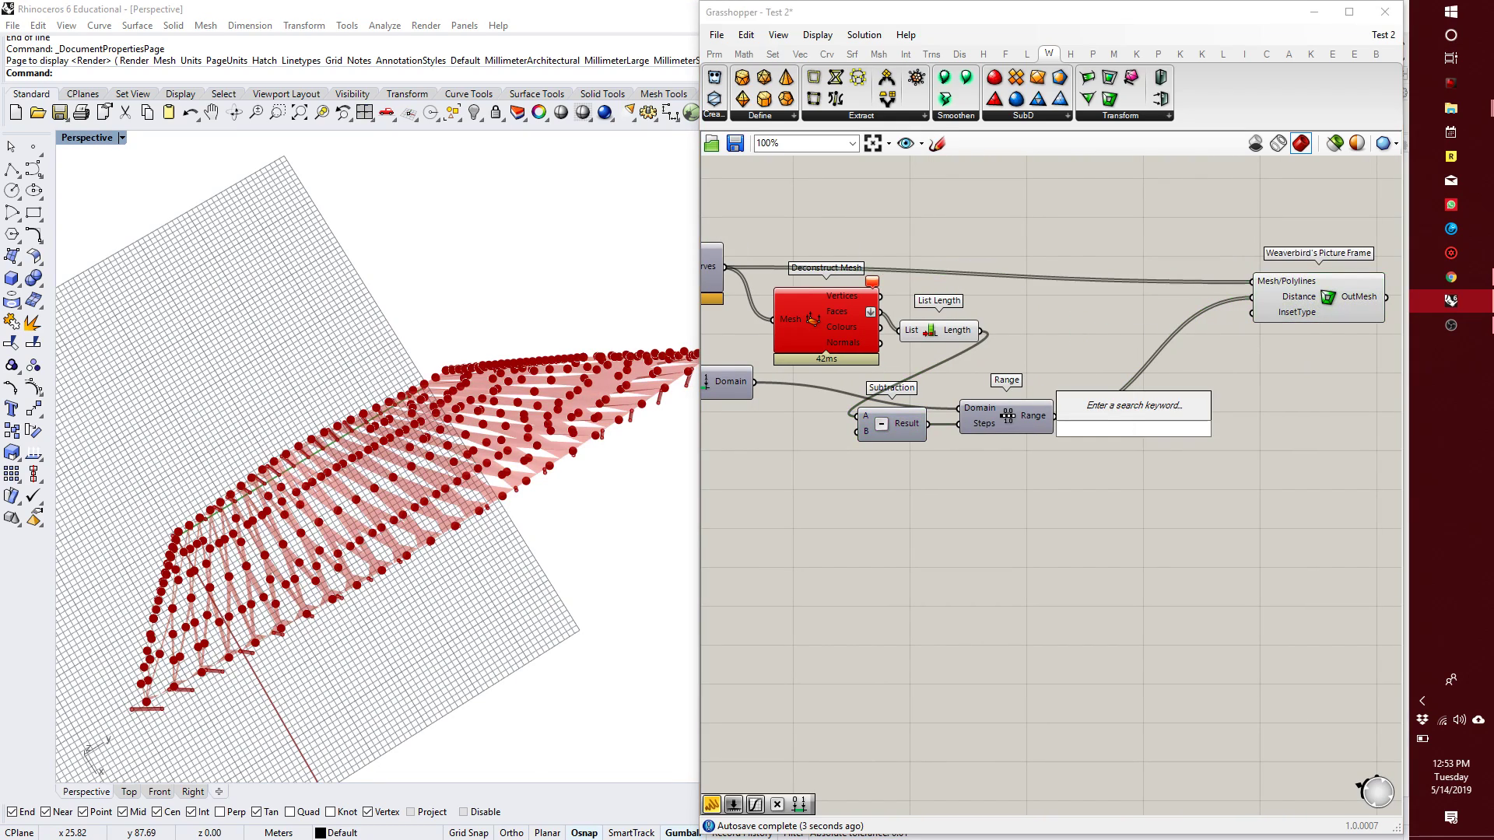
# Place a Graph Mapper between Range and Picture Frame Distance
pyautogui.write('graph mapper')
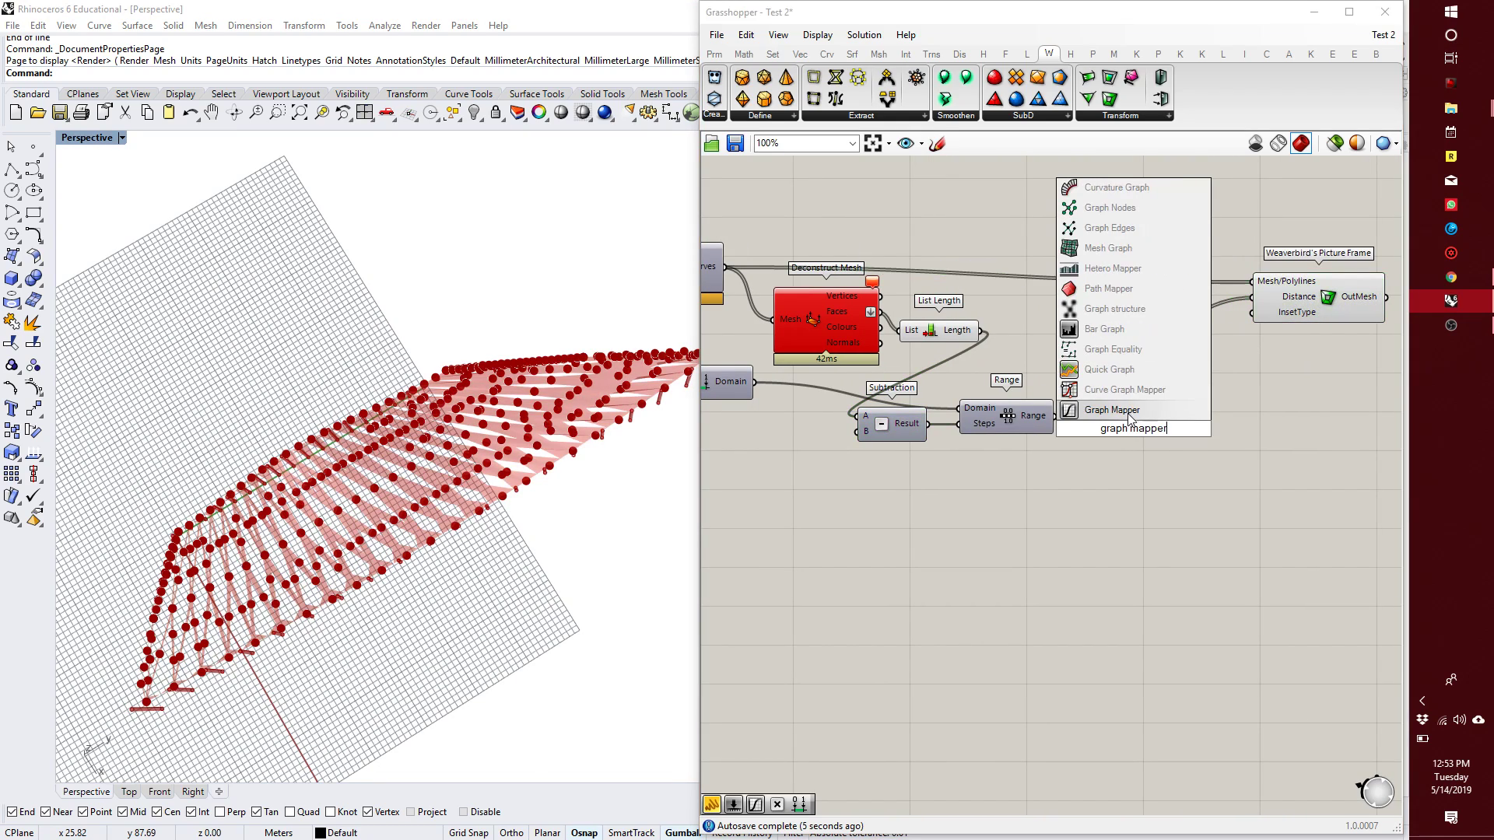
pyautogui.click(1133, 428)
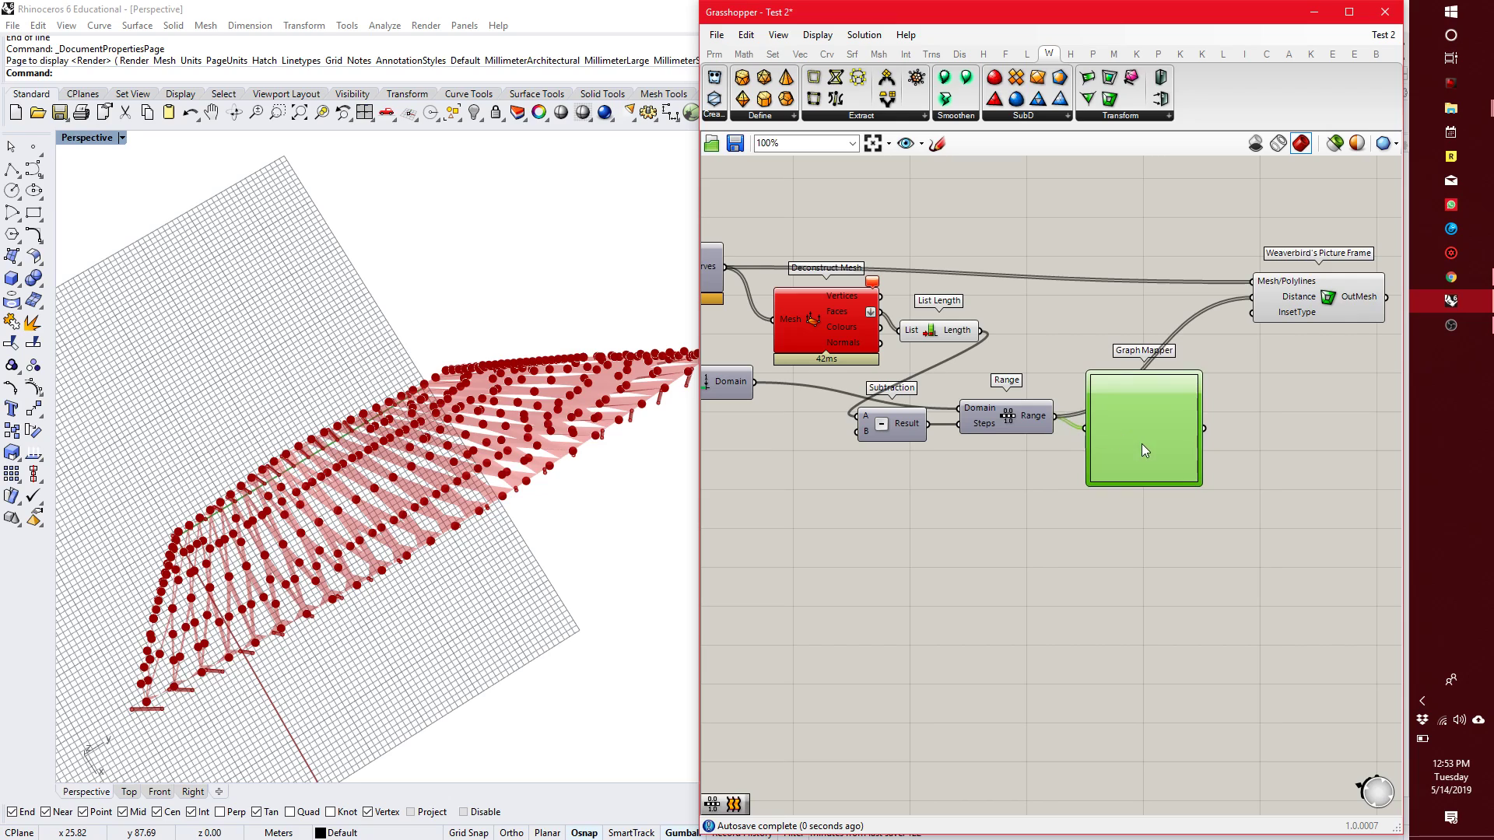
pyautogui.moveTo(1332, 742)
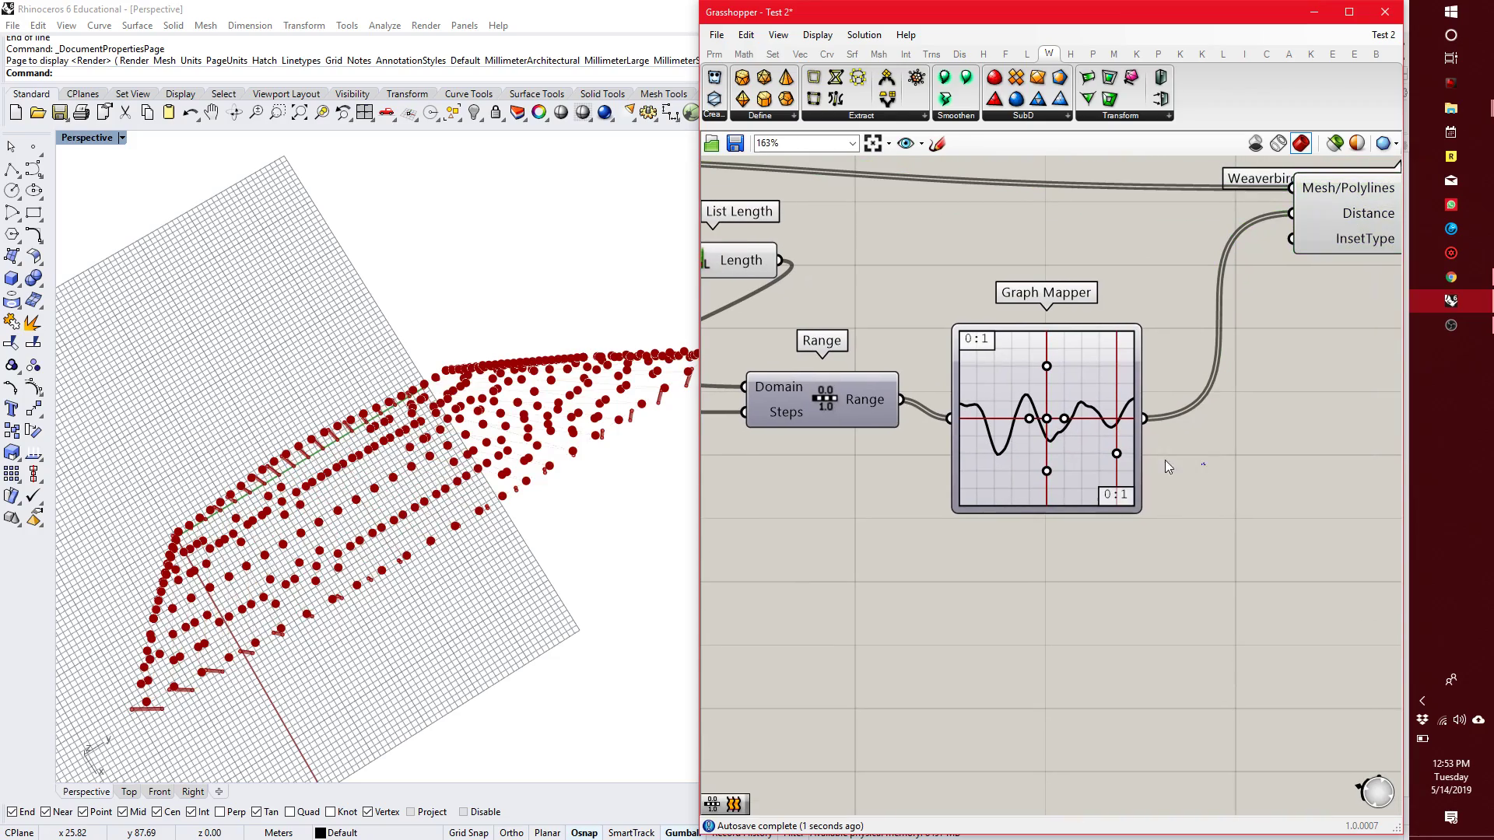
pyautogui.scroll(3)
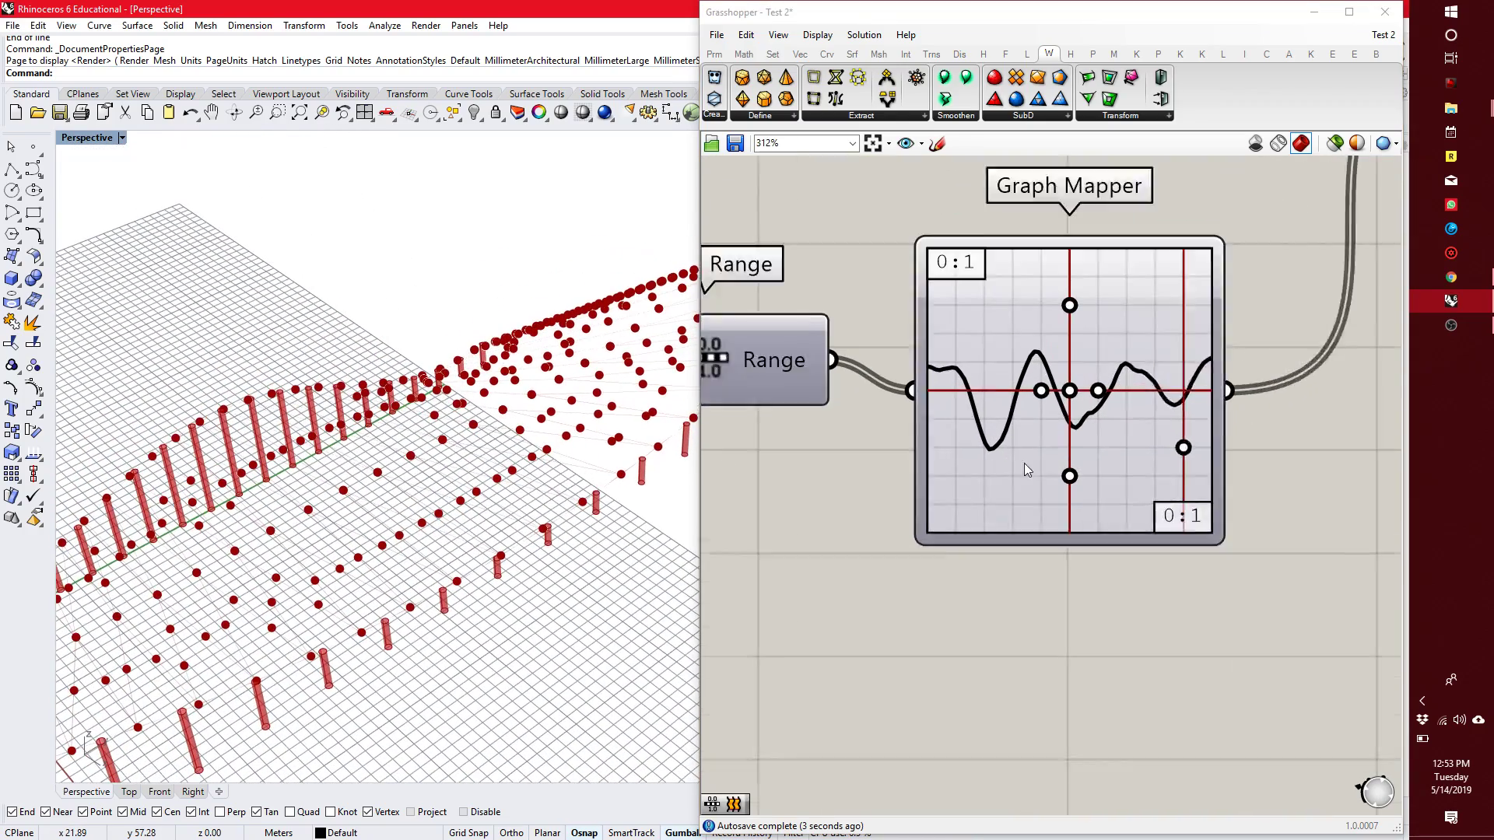
pyautogui.scroll(-3)
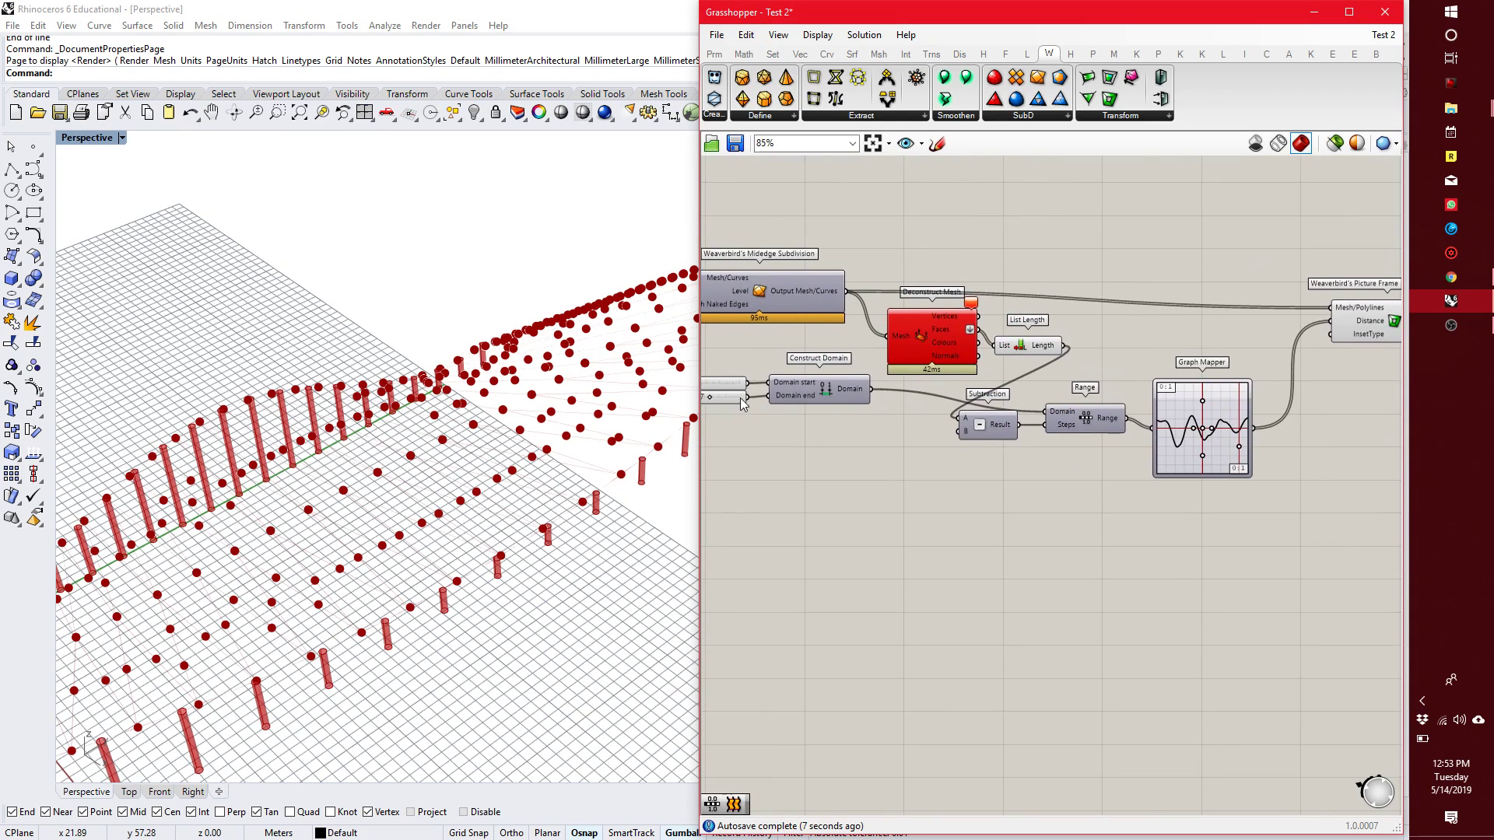
pyautogui.scroll(3)
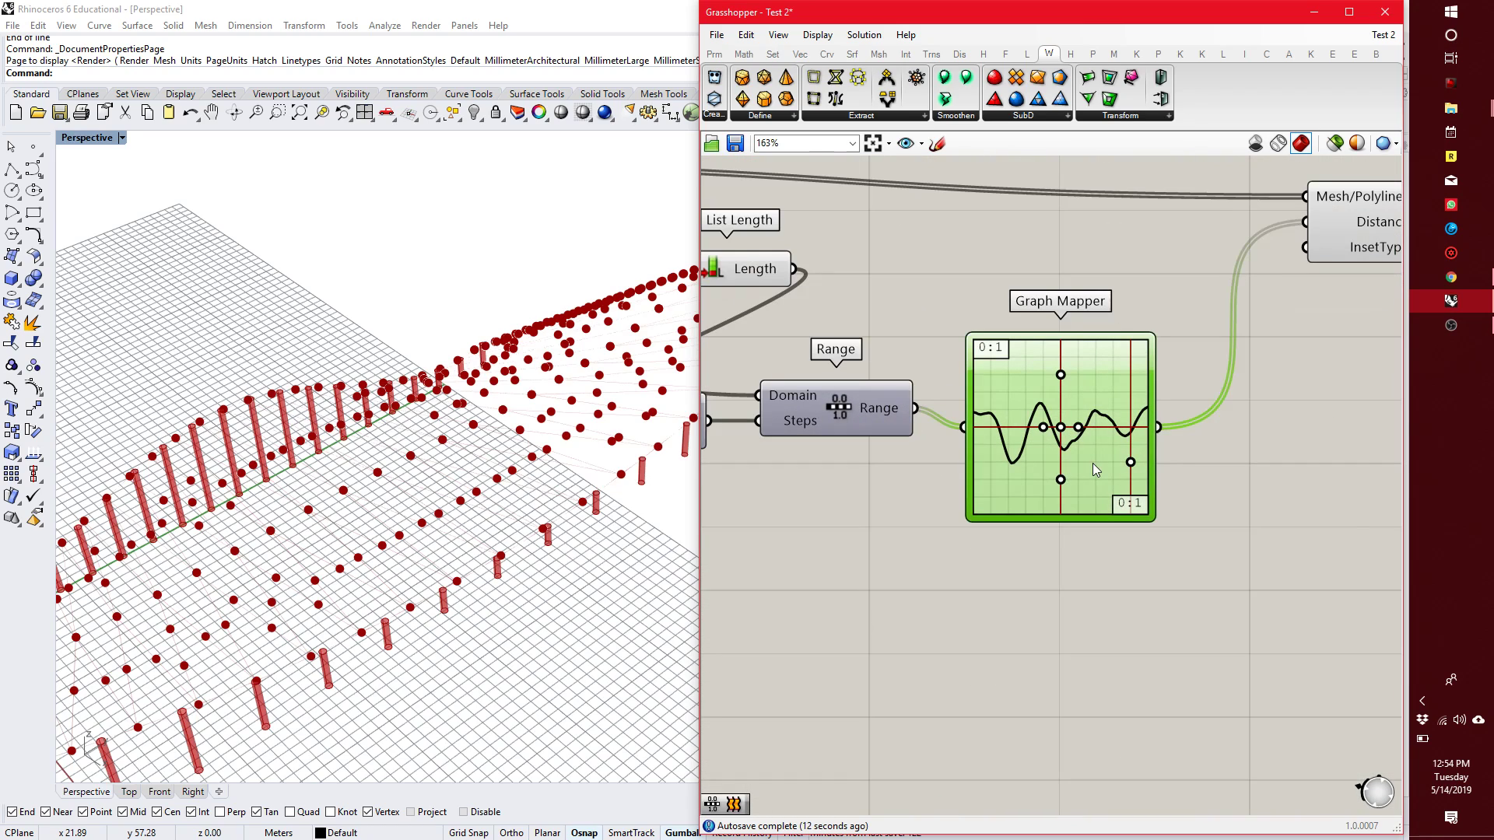
# Set the Graph Mapper to a Perlin graph with domain 0 to 50
pyautogui.doubleClick(1060, 429)
pyautogui.write('10')
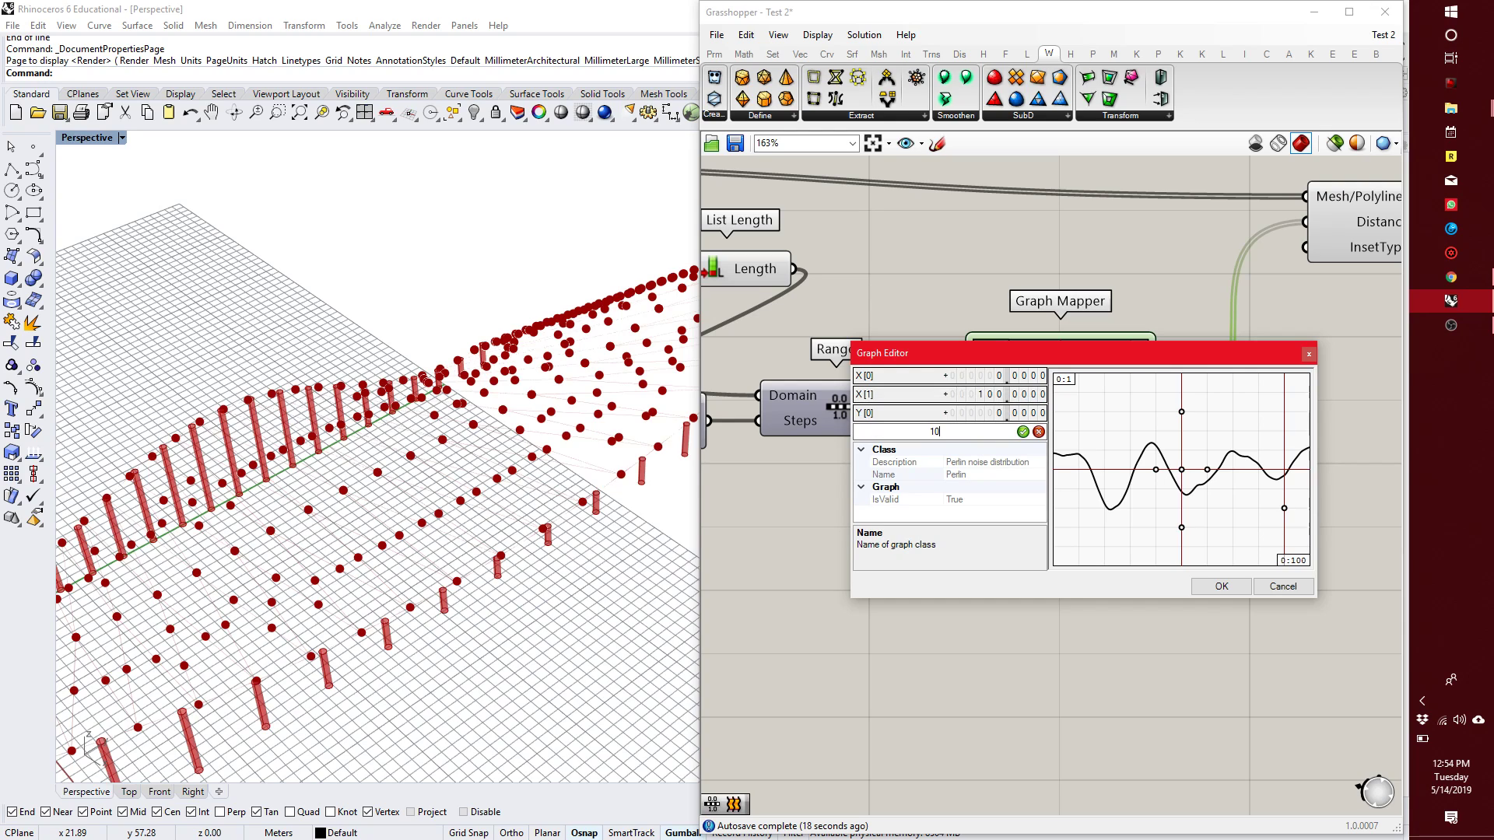
pyautogui.click(1221, 585)
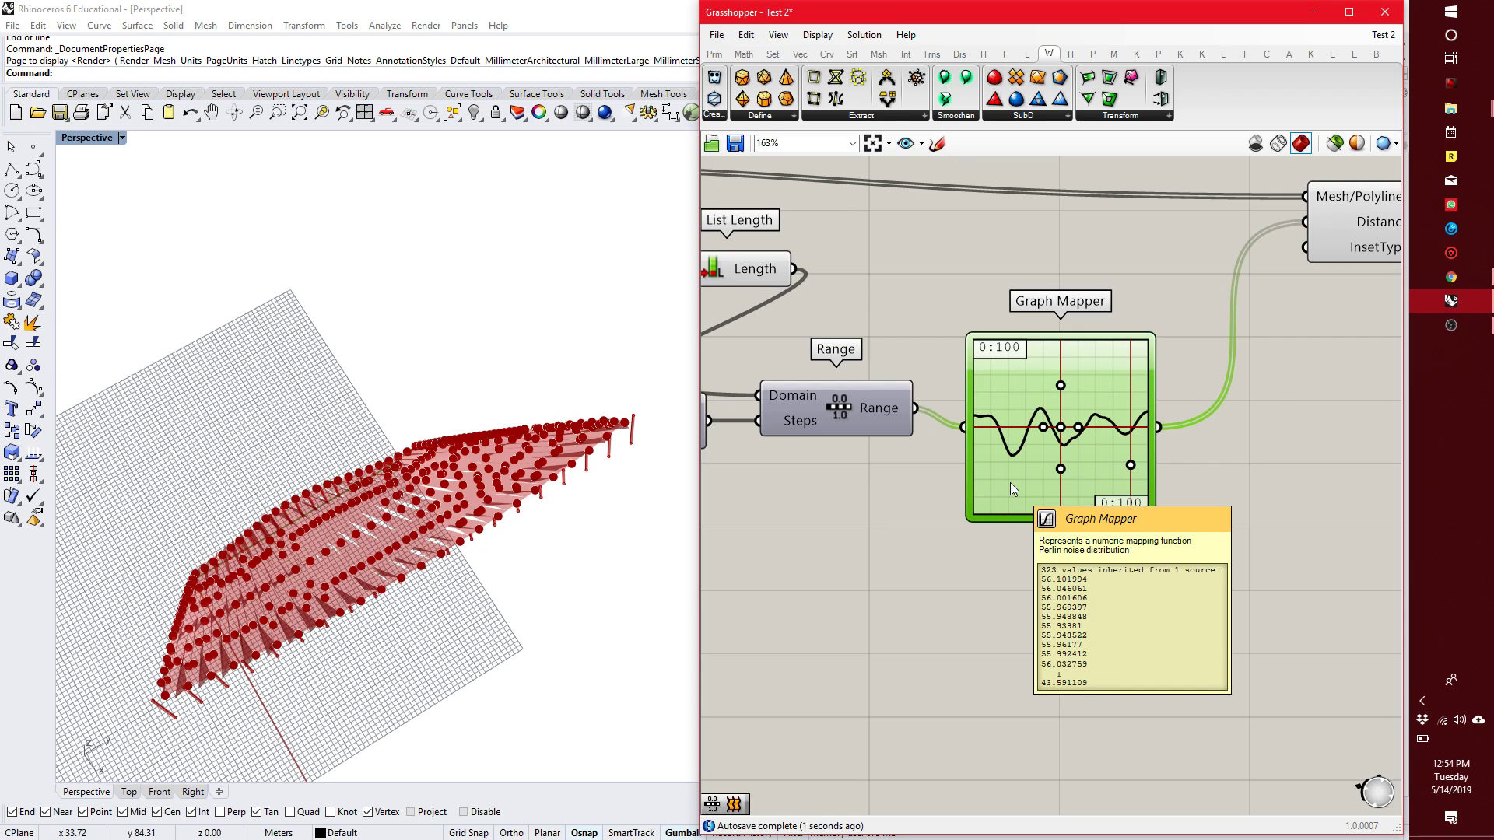
pyautogui.doubleClick(1060, 427)
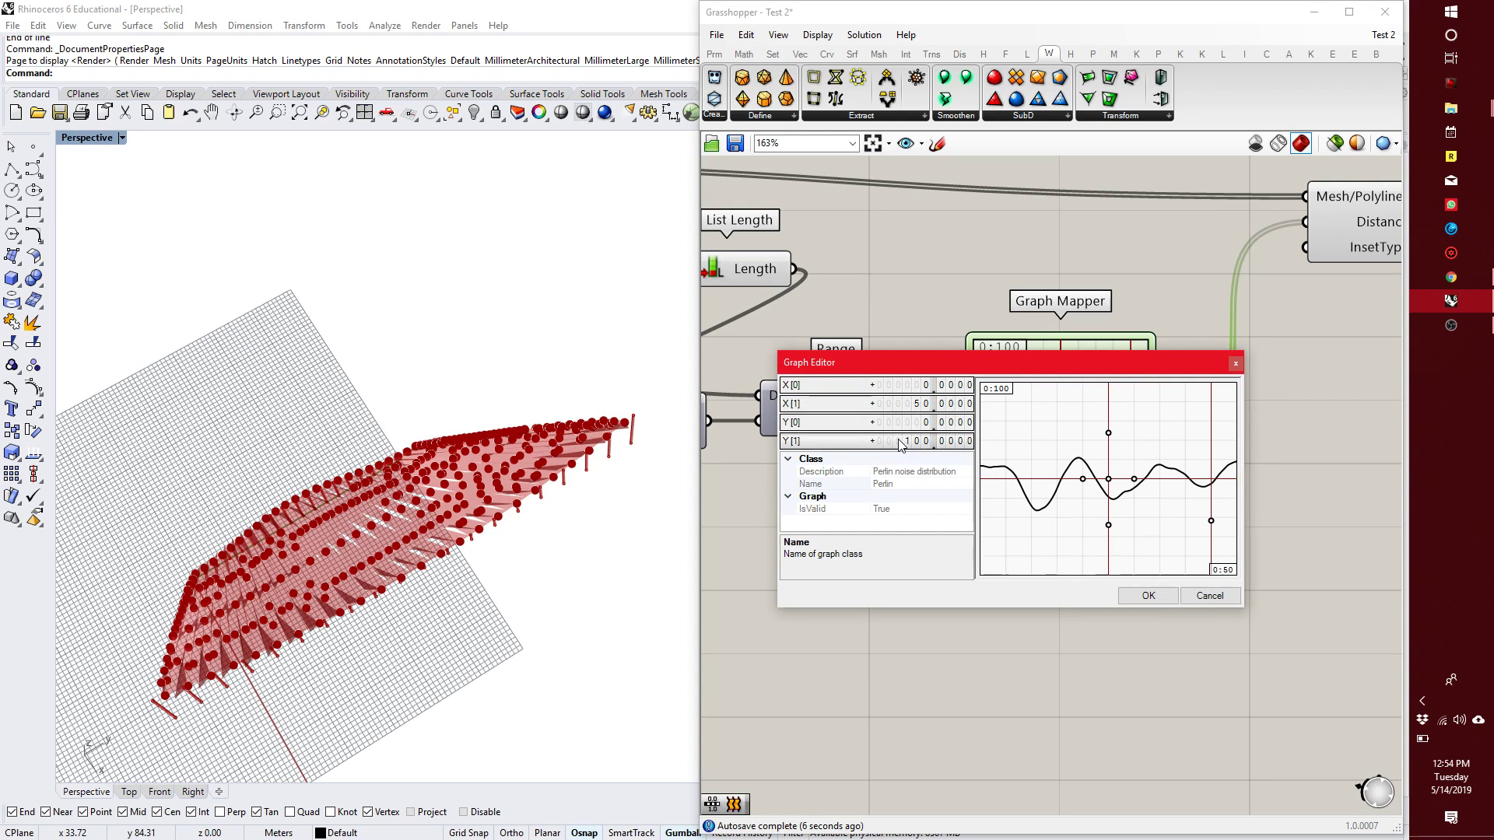
pyautogui.click(1149, 595)
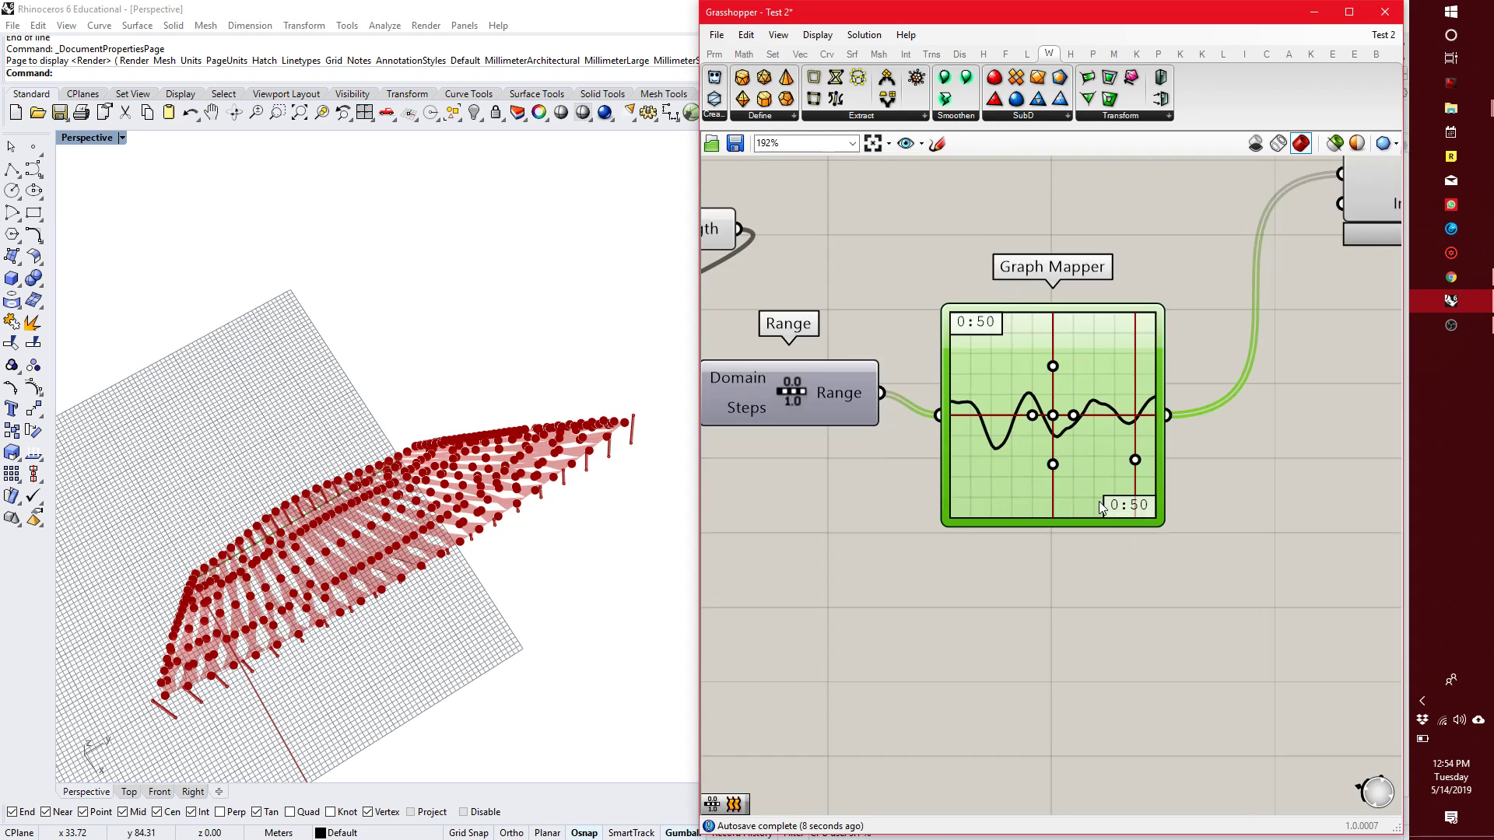
pyautogui.scroll(3)
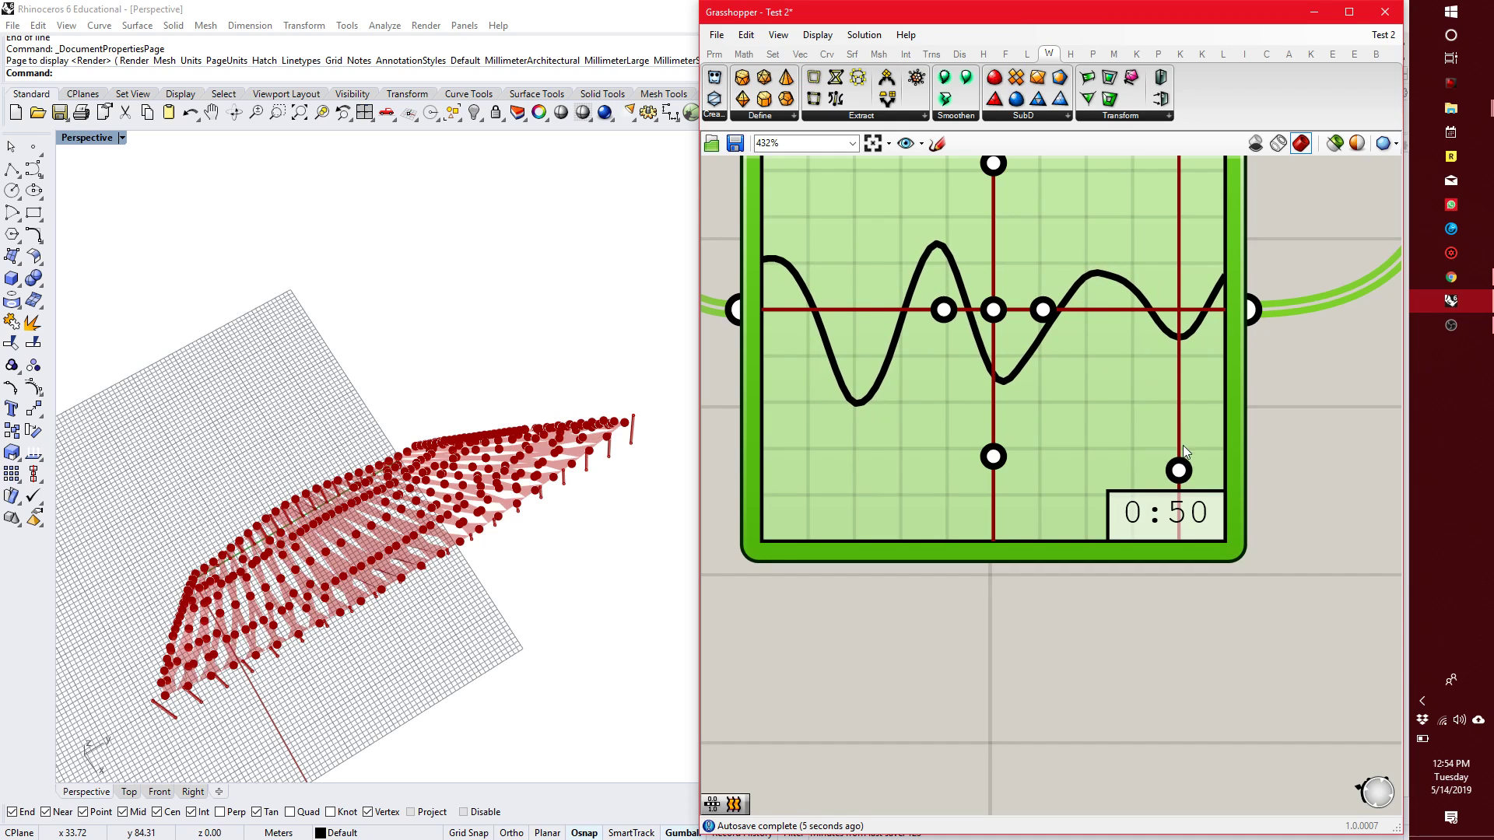
pyautogui.scroll(-3)
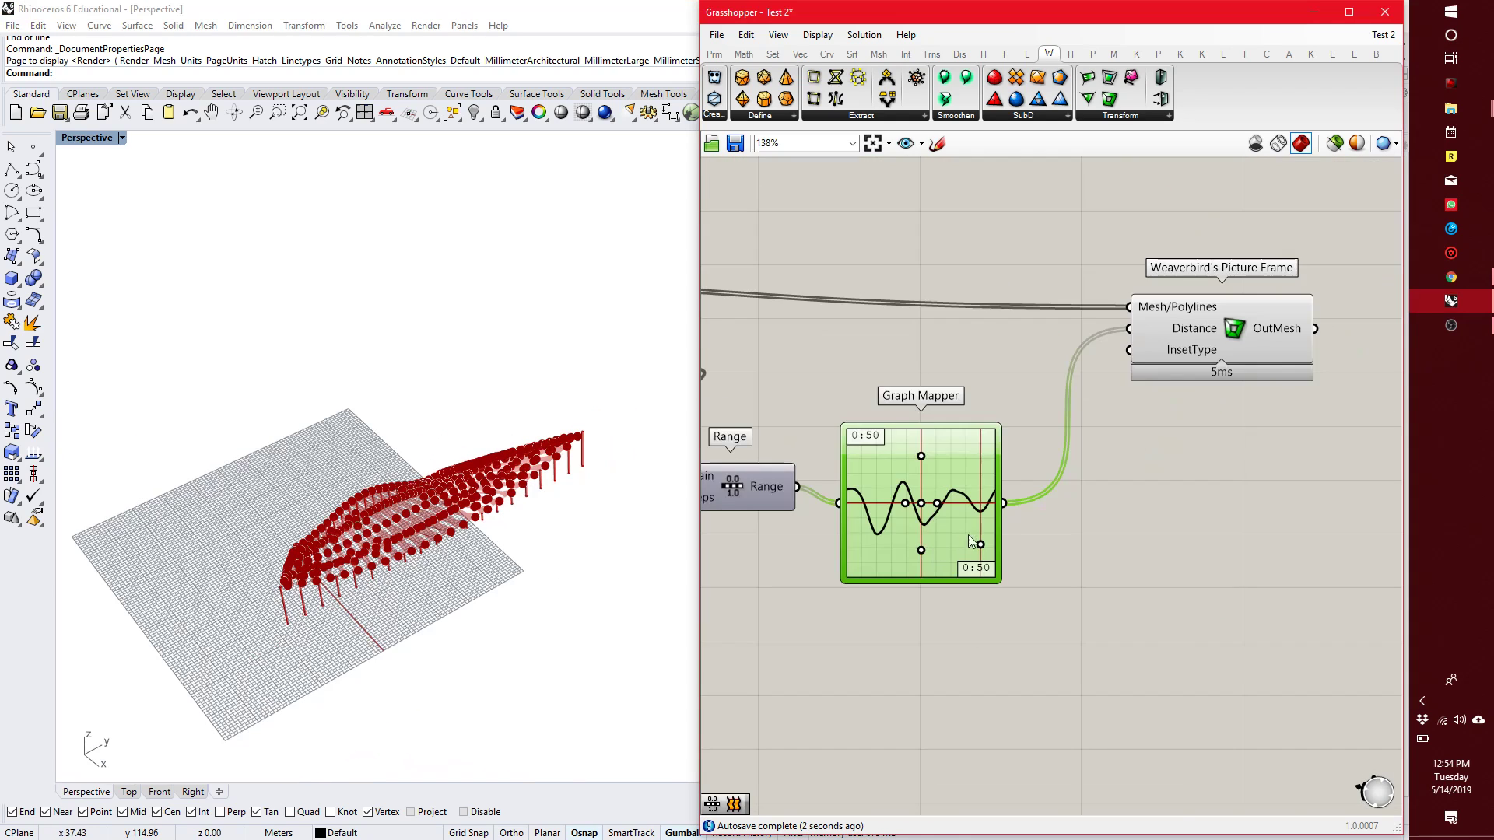
# Add Mesh Thicken (0.20) and Stellate/Cumulation, driven by a copied Range–Graph Mapper chain
pyautogui.click(1124, 115)
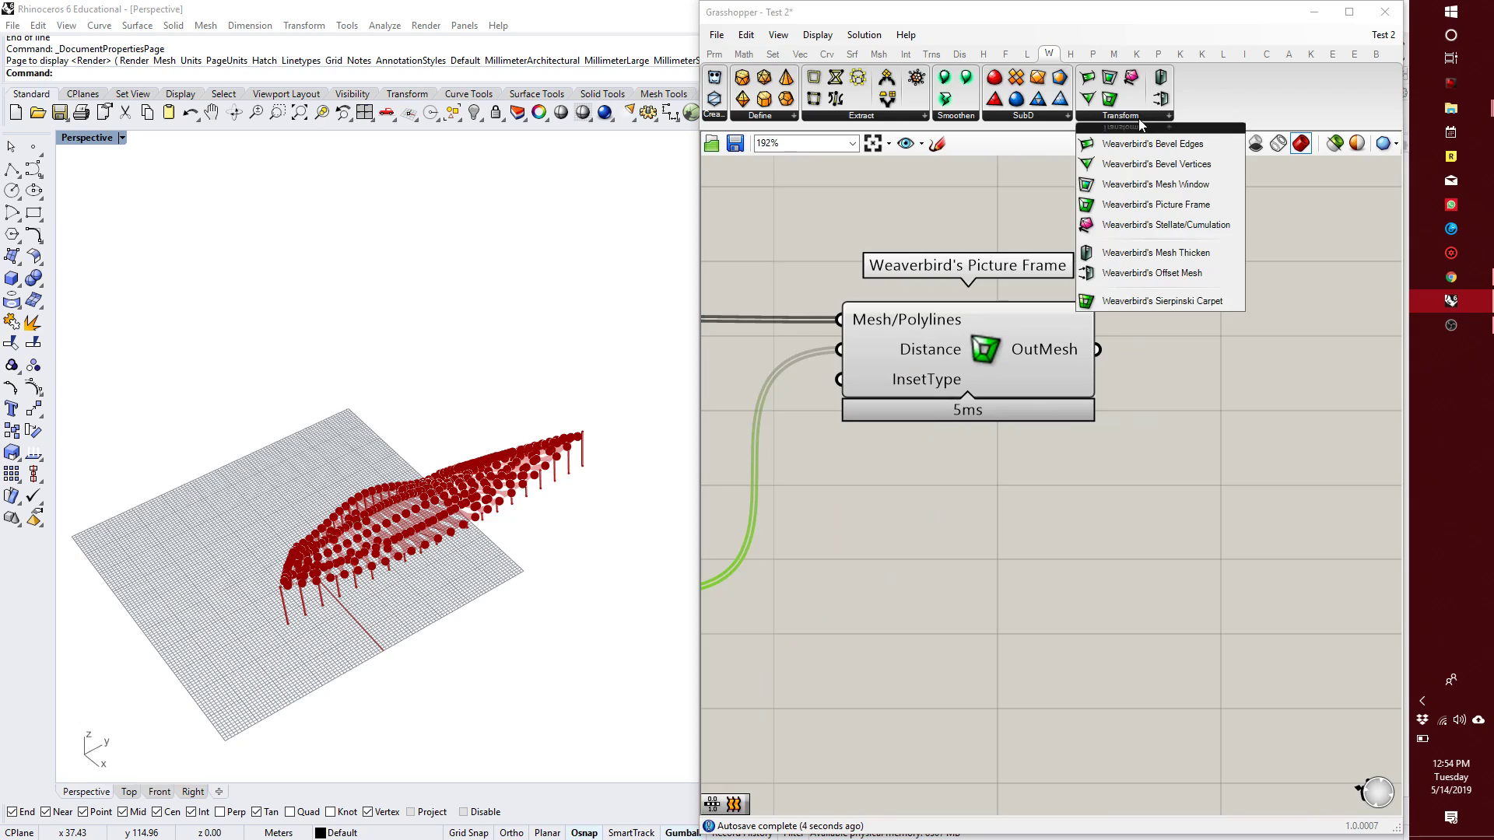
pyautogui.moveTo(1112, 276)
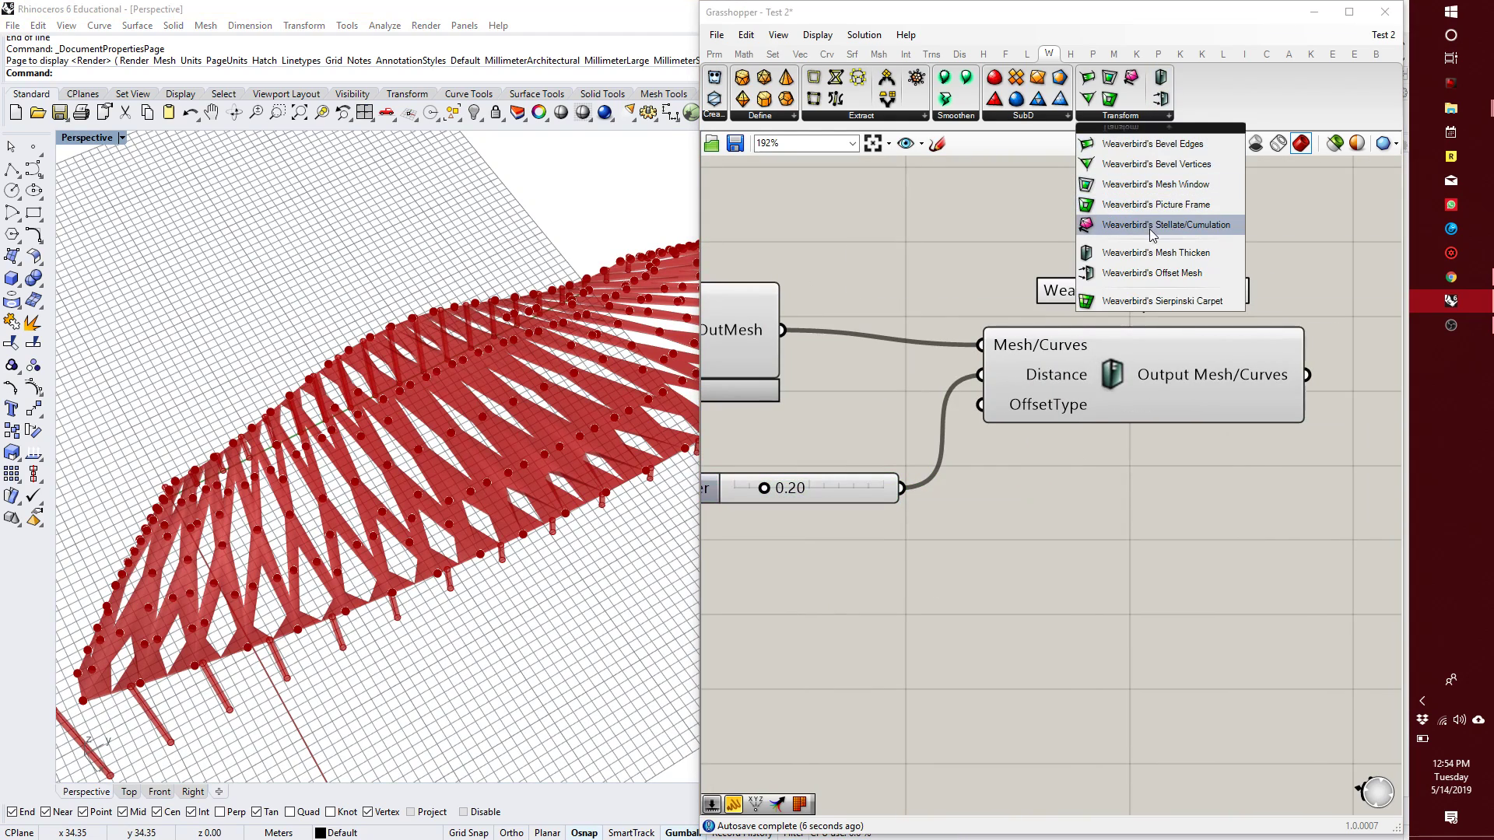
pyautogui.click(1156, 224)
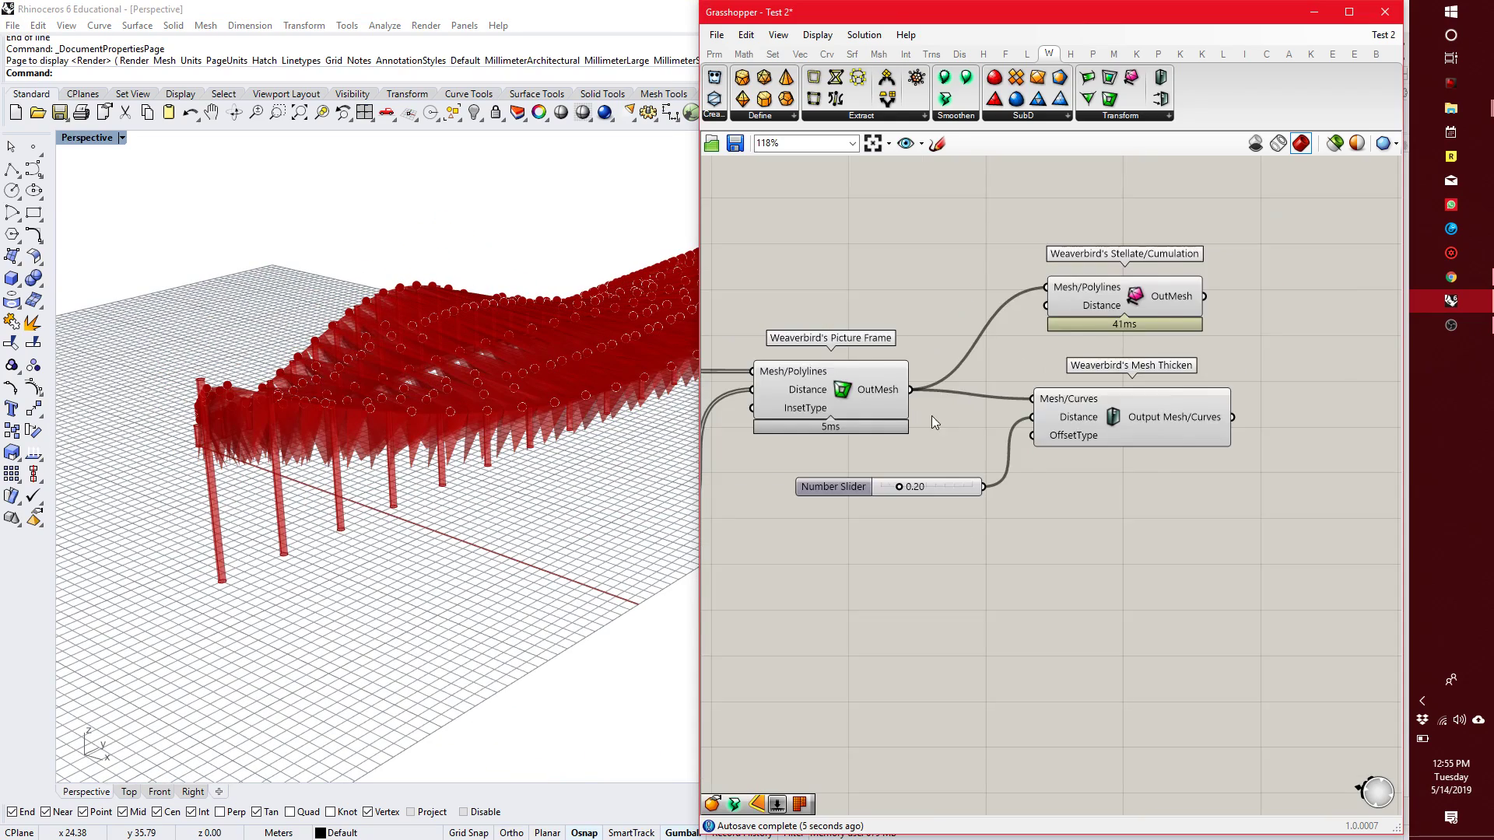
pyautogui.scroll(-3)
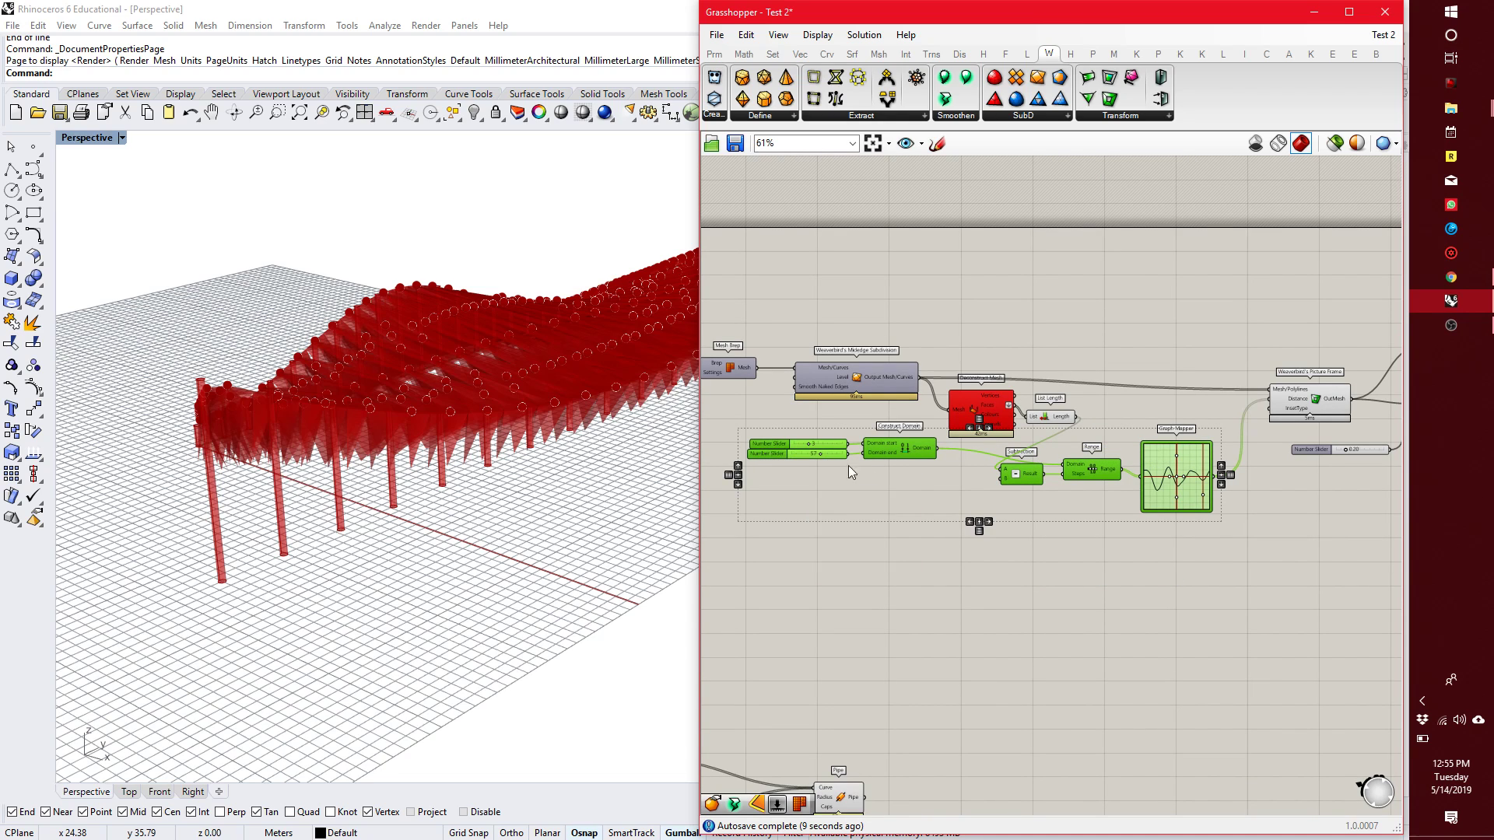
pyautogui.scroll(3)
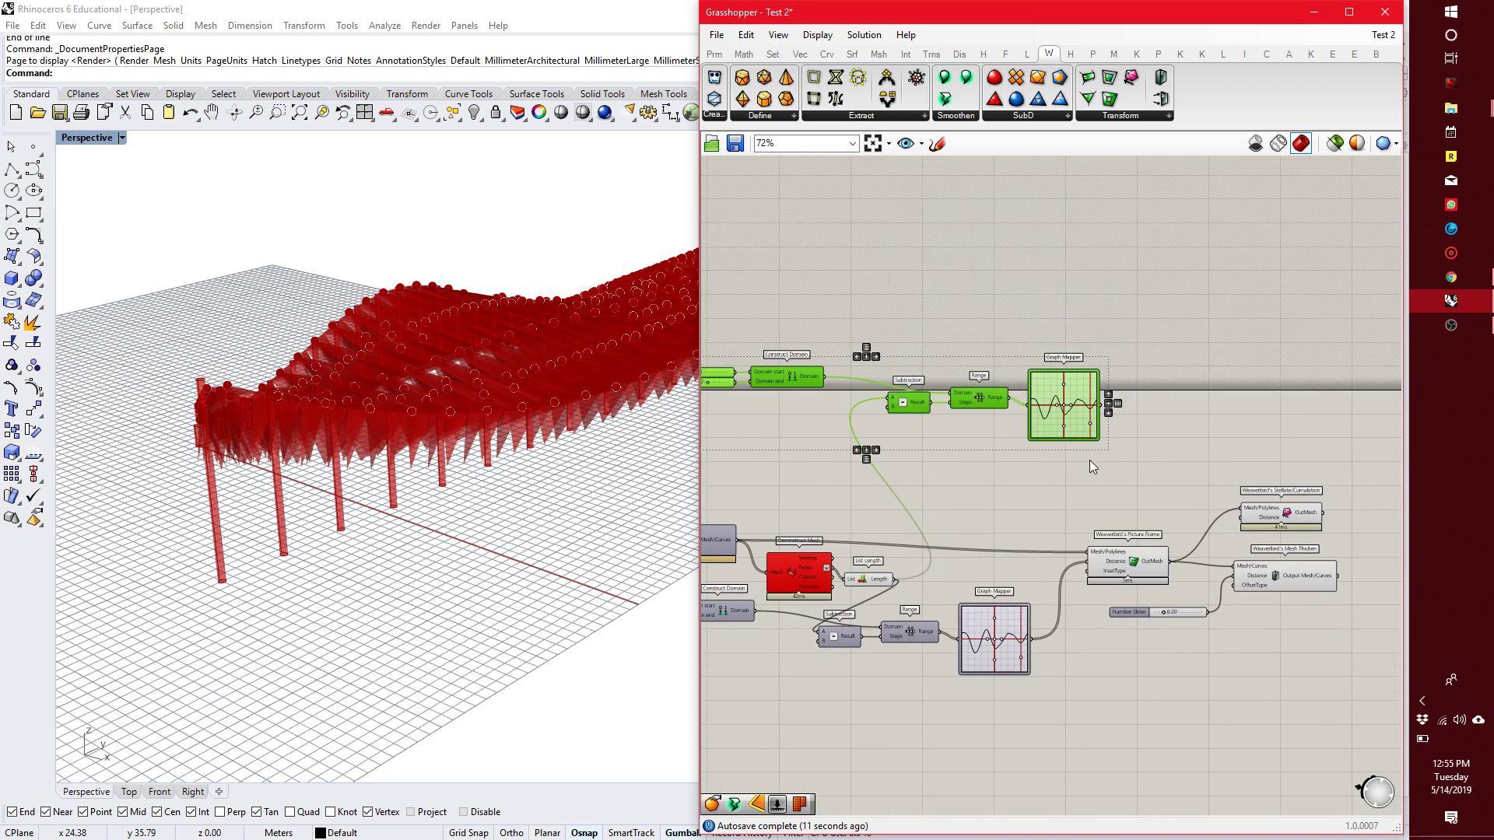
pyautogui.scroll(3)
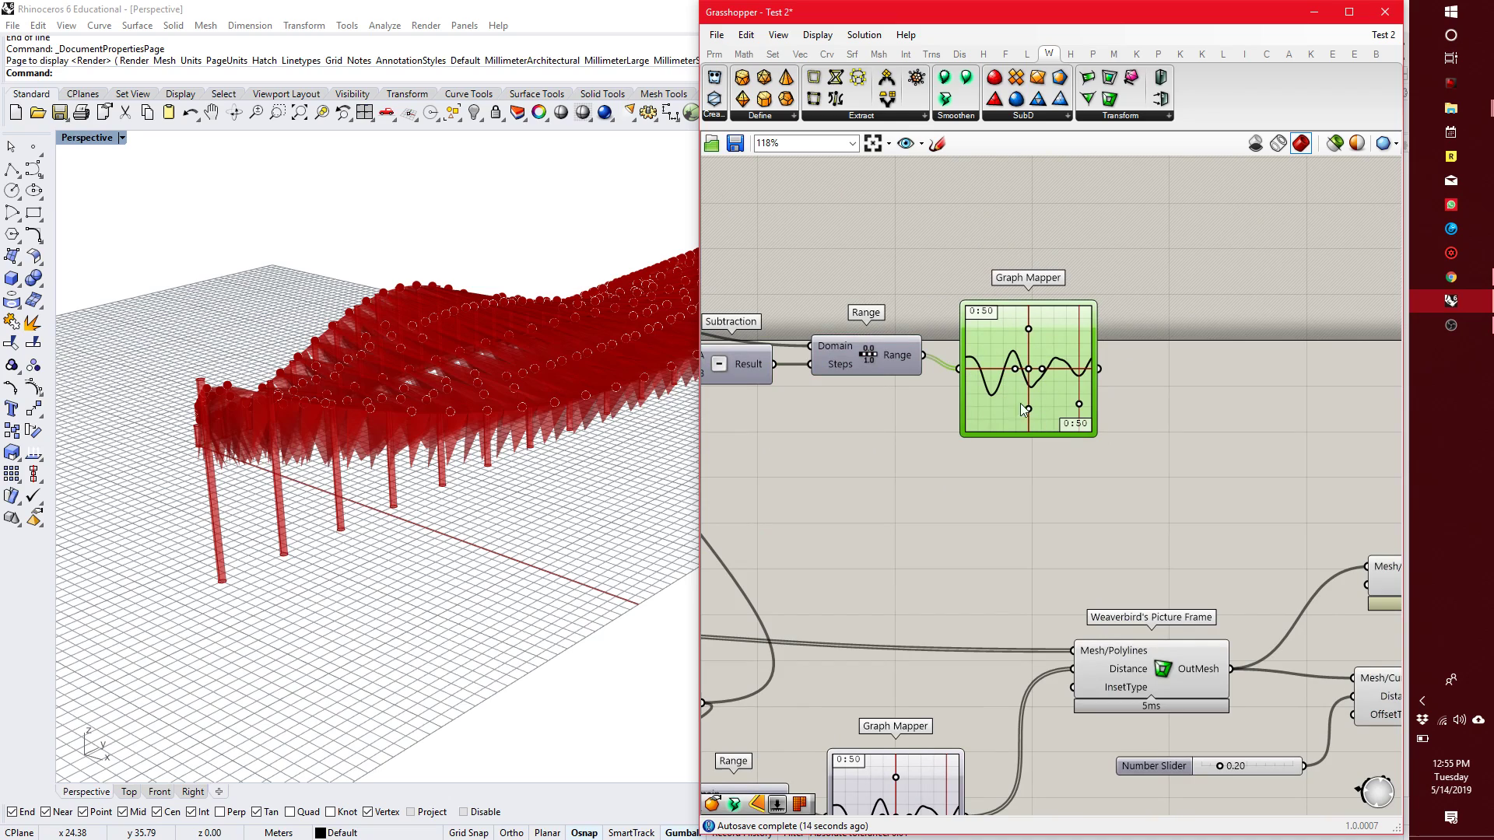
pyautogui.scroll(-3)
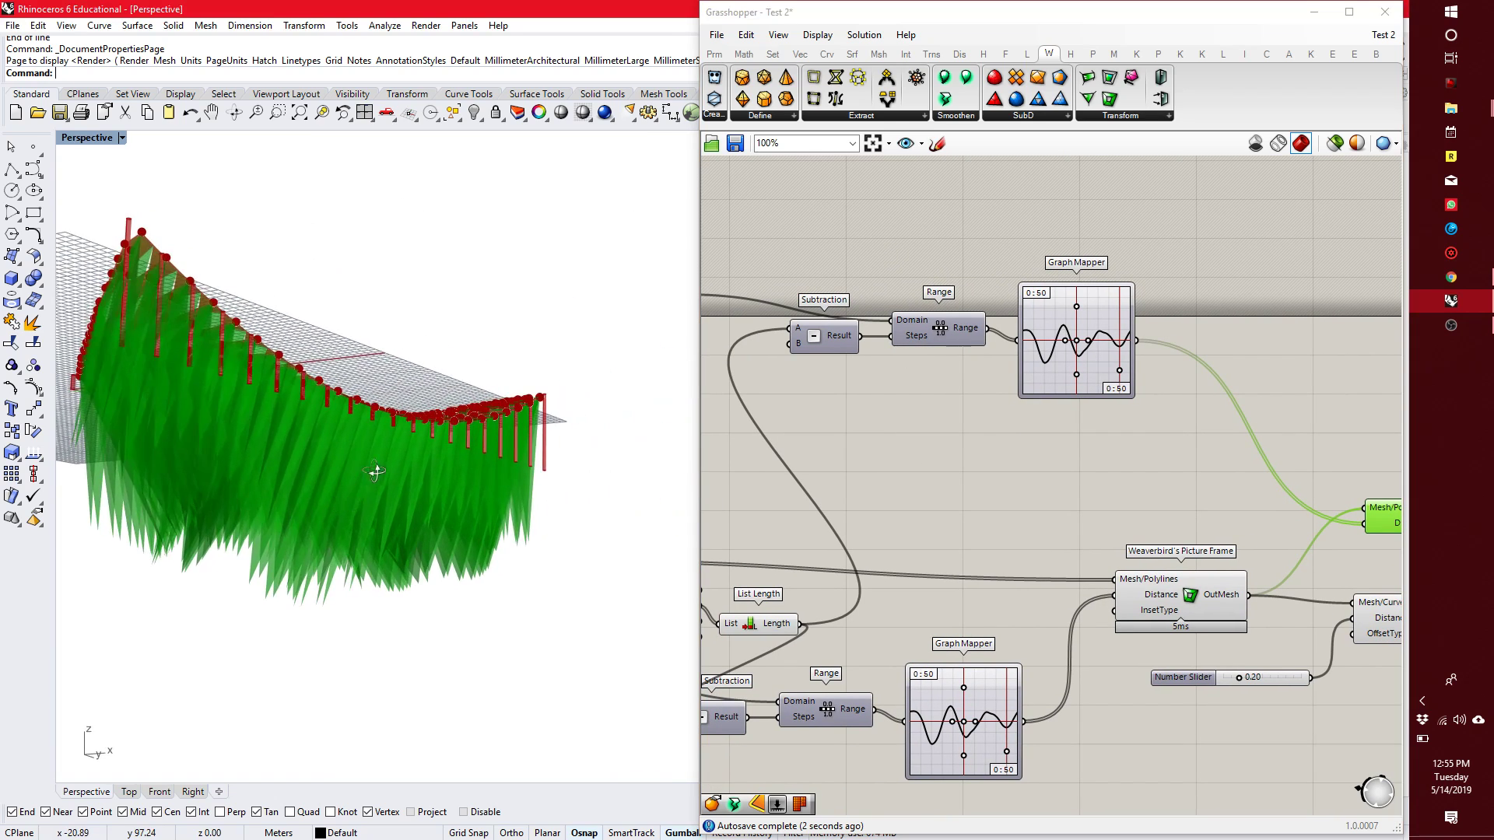
# Place Remap Numbers, then search 'domain' and insert a Construct Domain component
pyautogui.scroll(3)
pyautogui.write('remap')
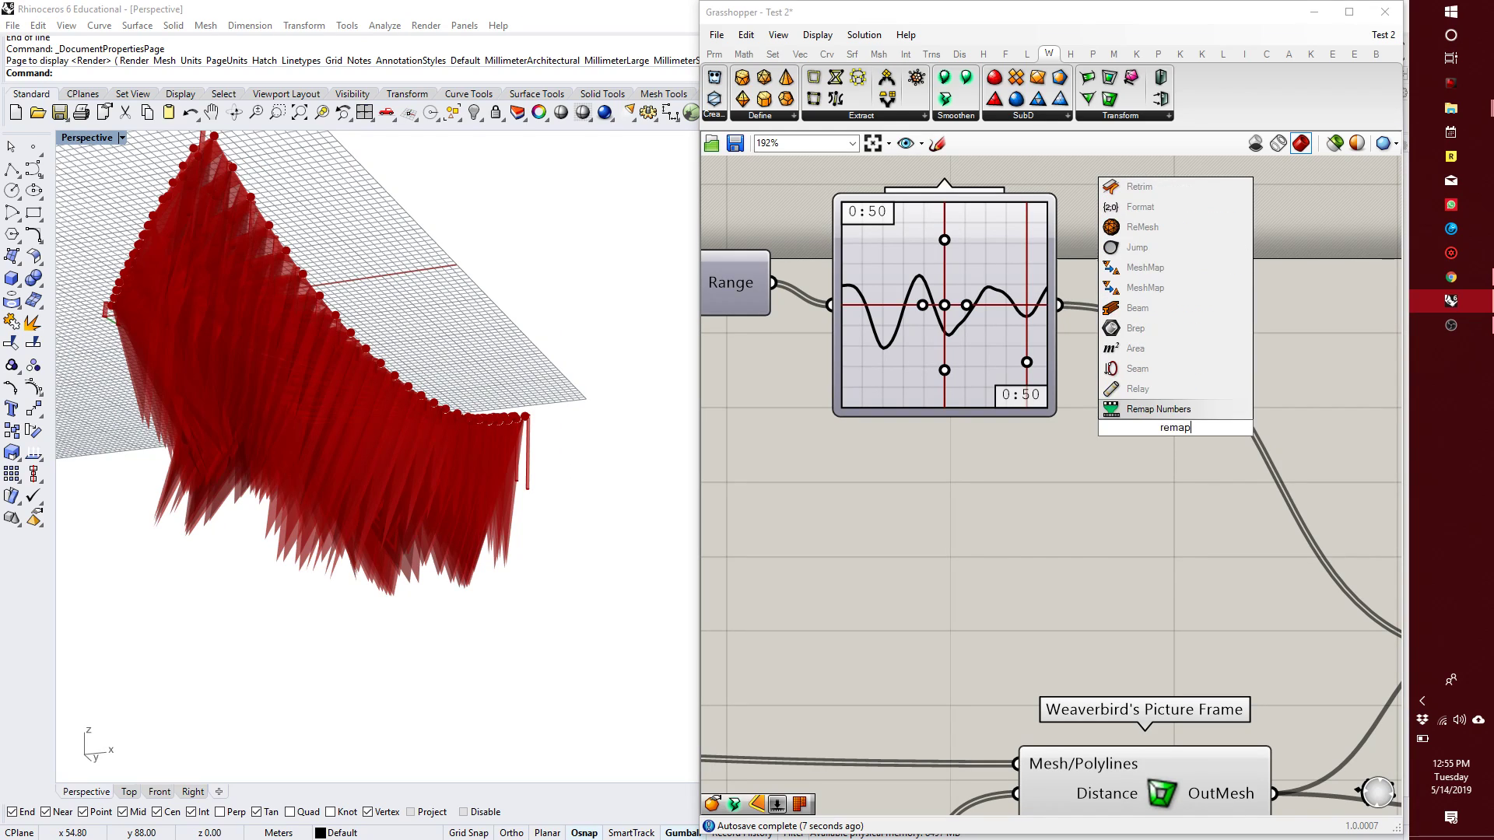
pyautogui.click(1158, 408)
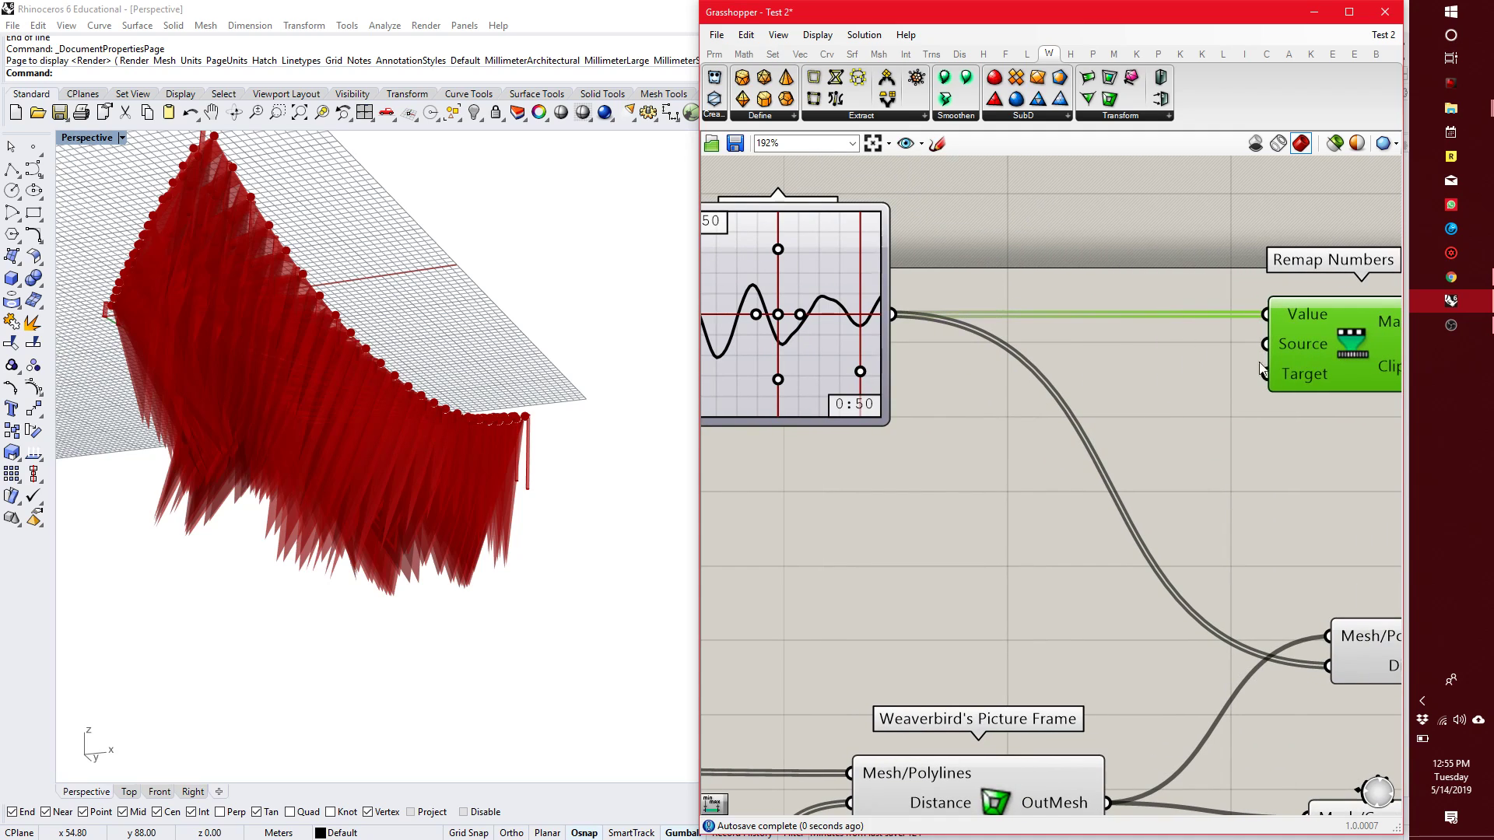
pyautogui.moveTo(1137, 387)
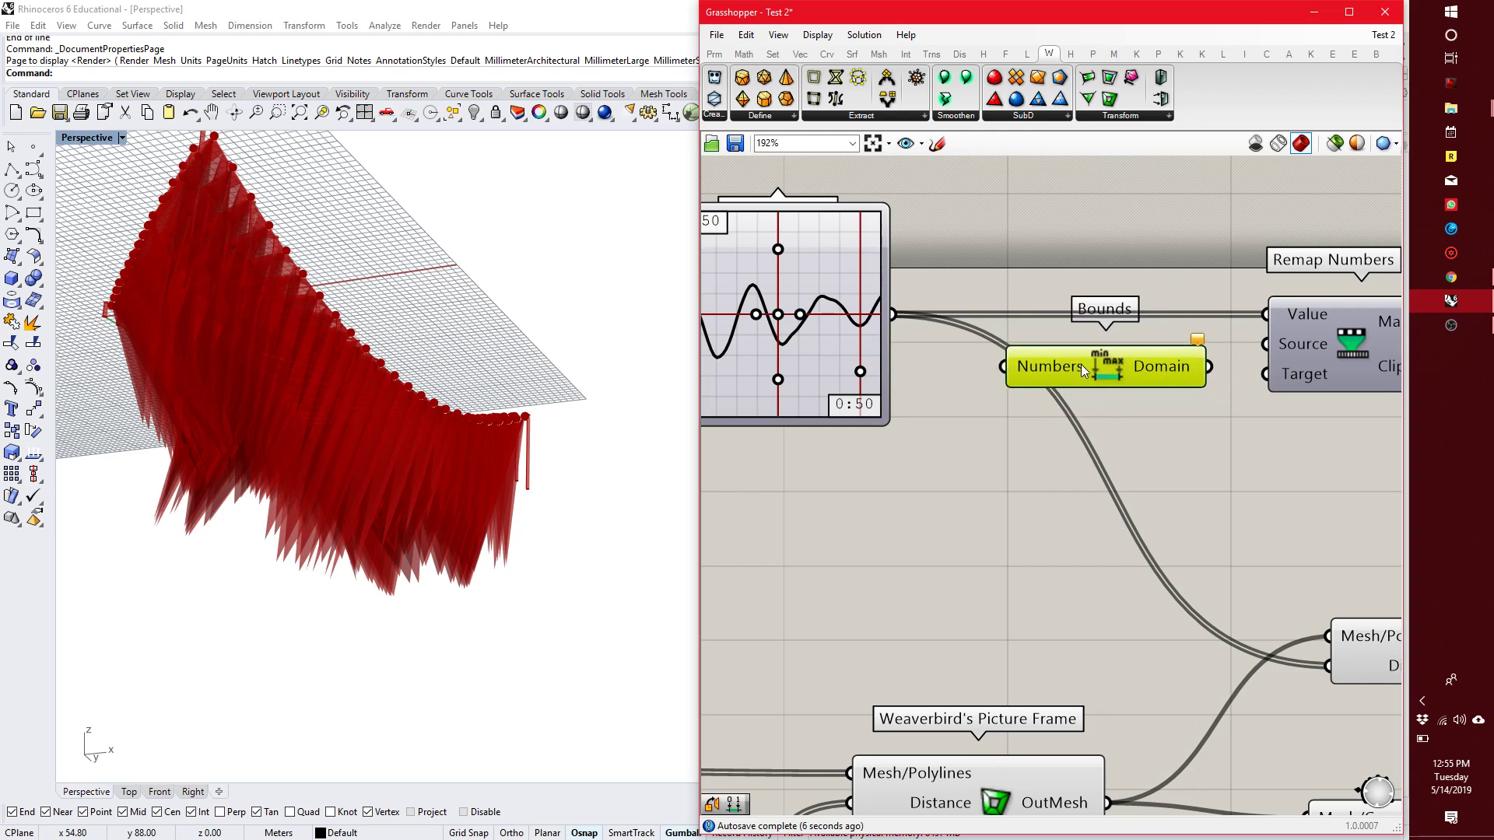
pyautogui.moveTo(1077, 357)
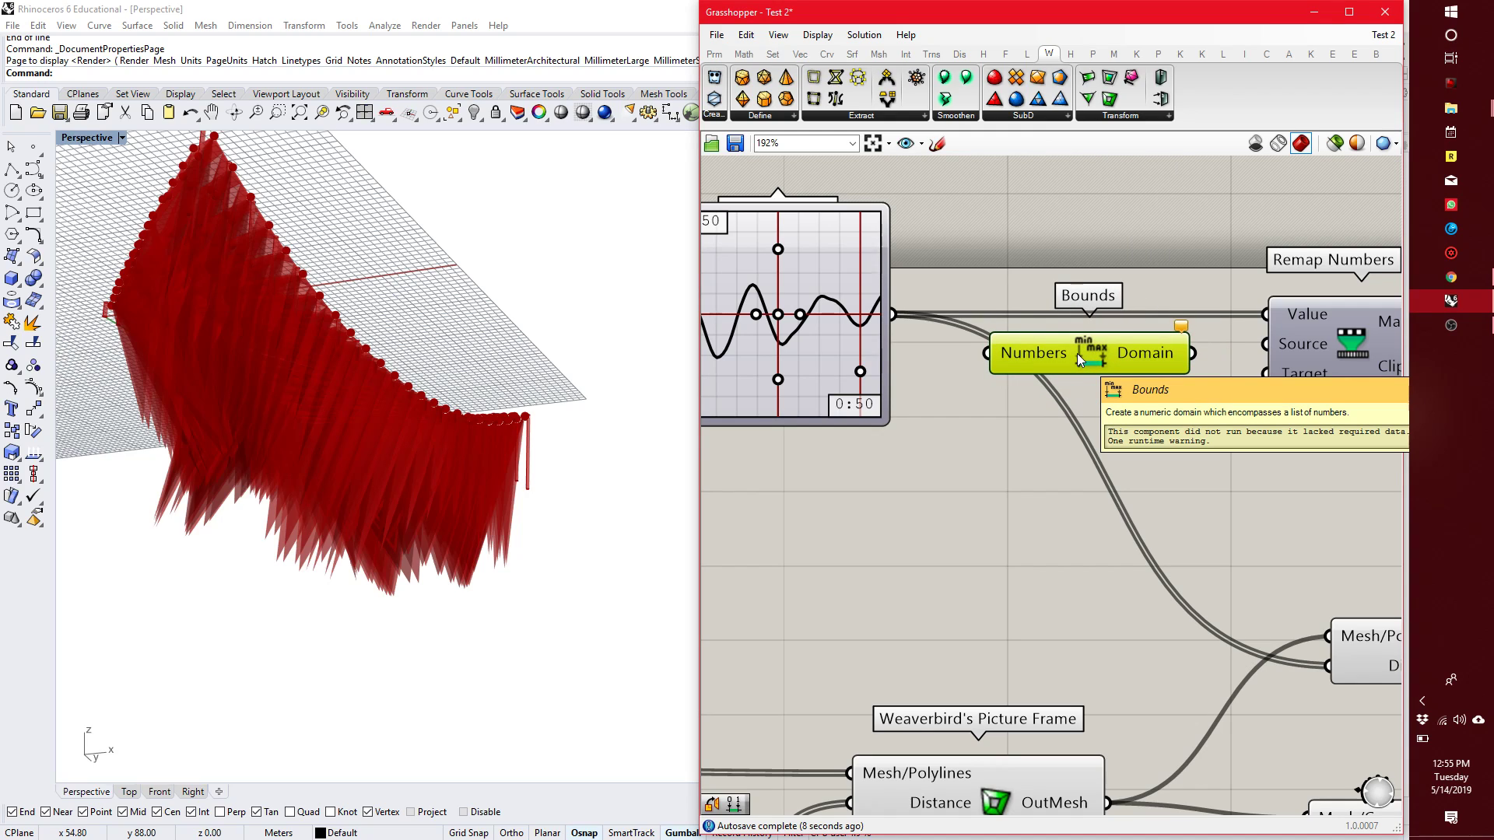
pyautogui.moveTo(1206, 365)
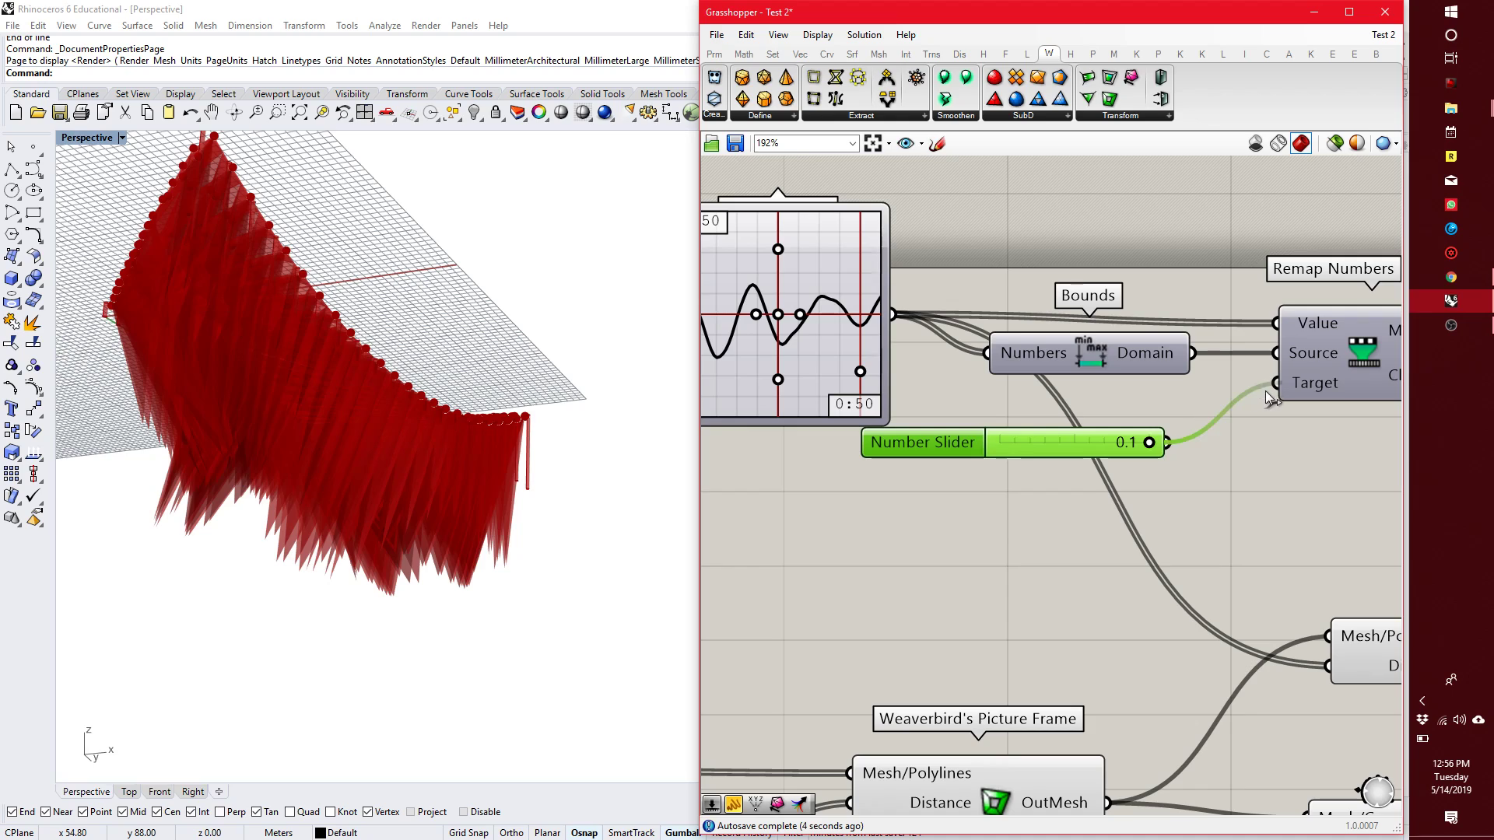
pyautogui.doubleClick(1023, 514)
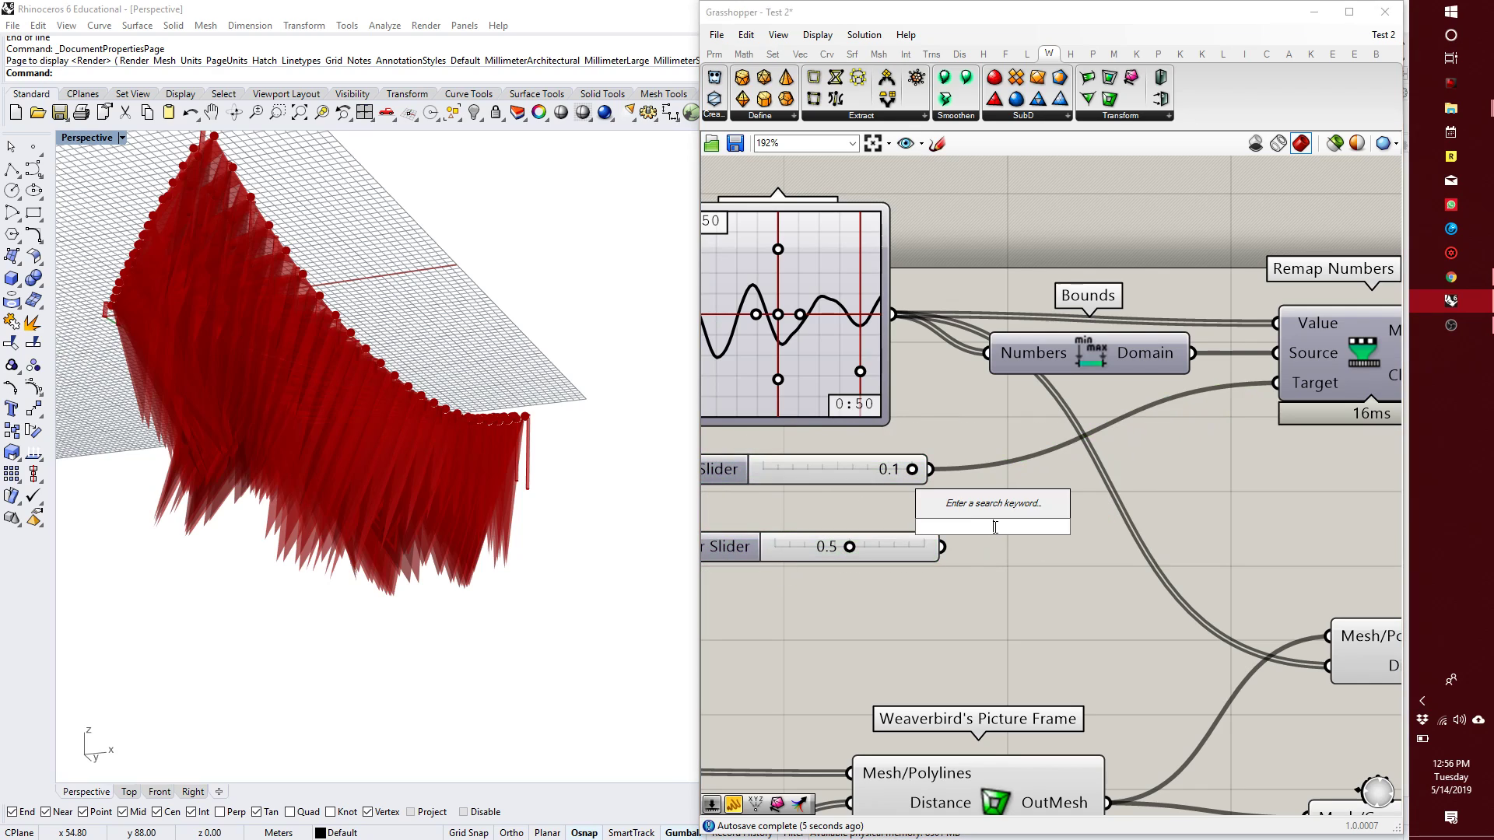
pyautogui.write('domain')
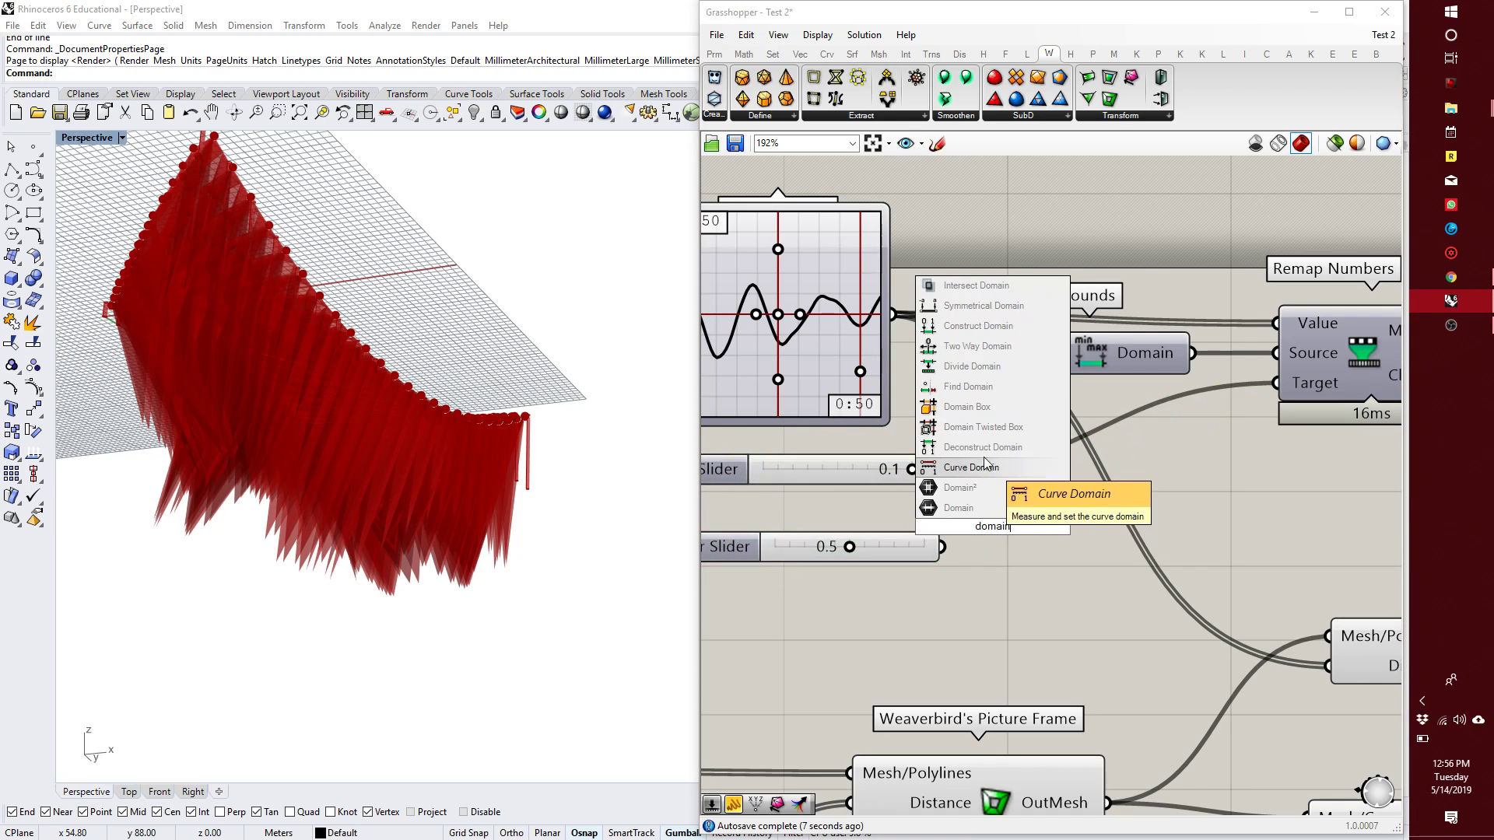
pyautogui.click(977, 326)
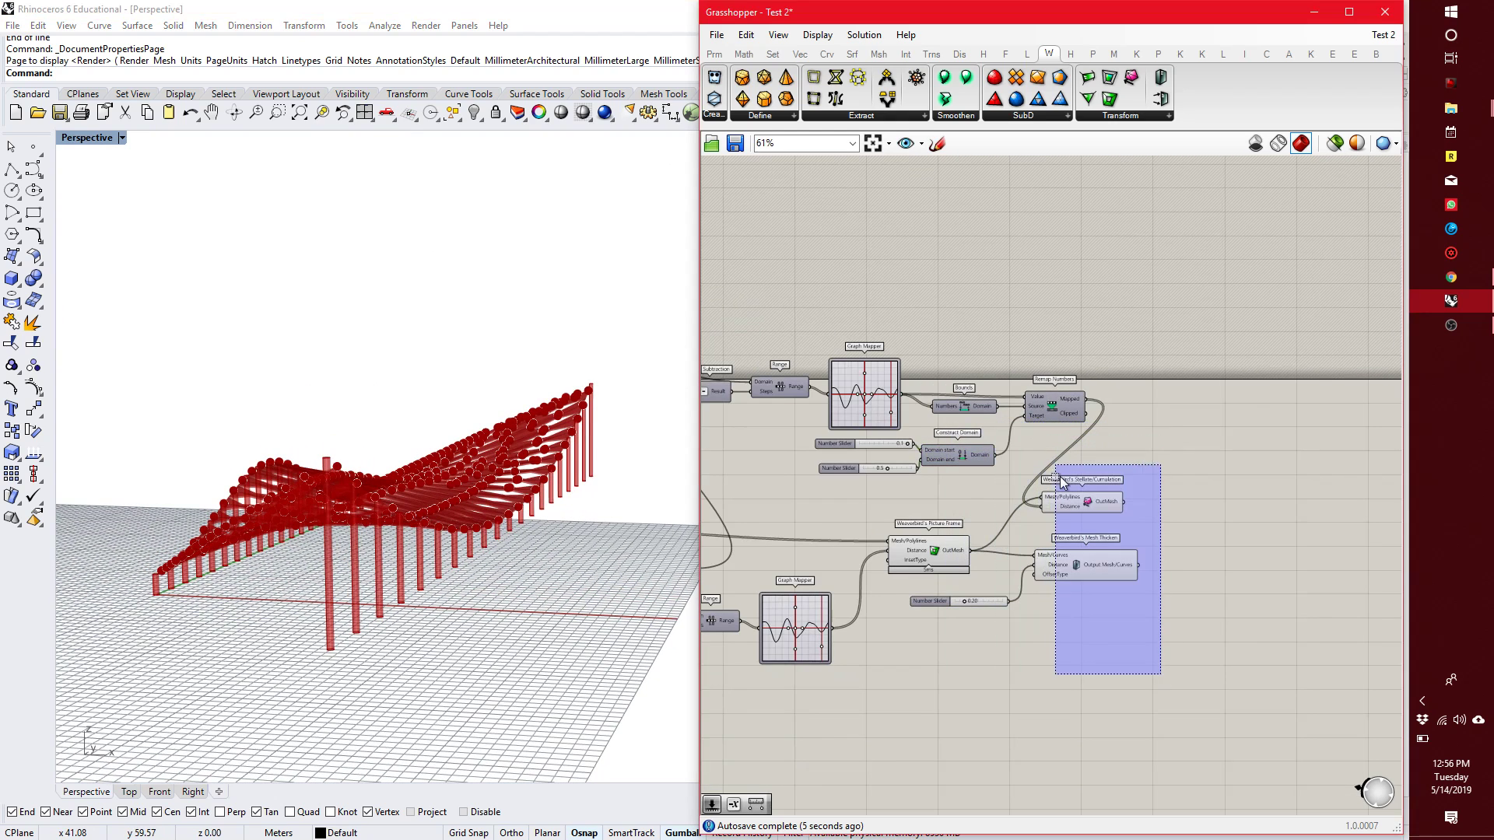
# Switch the Perspective viewport to Rendered display mode and orbit the canopy
pyautogui.scroll(-3)
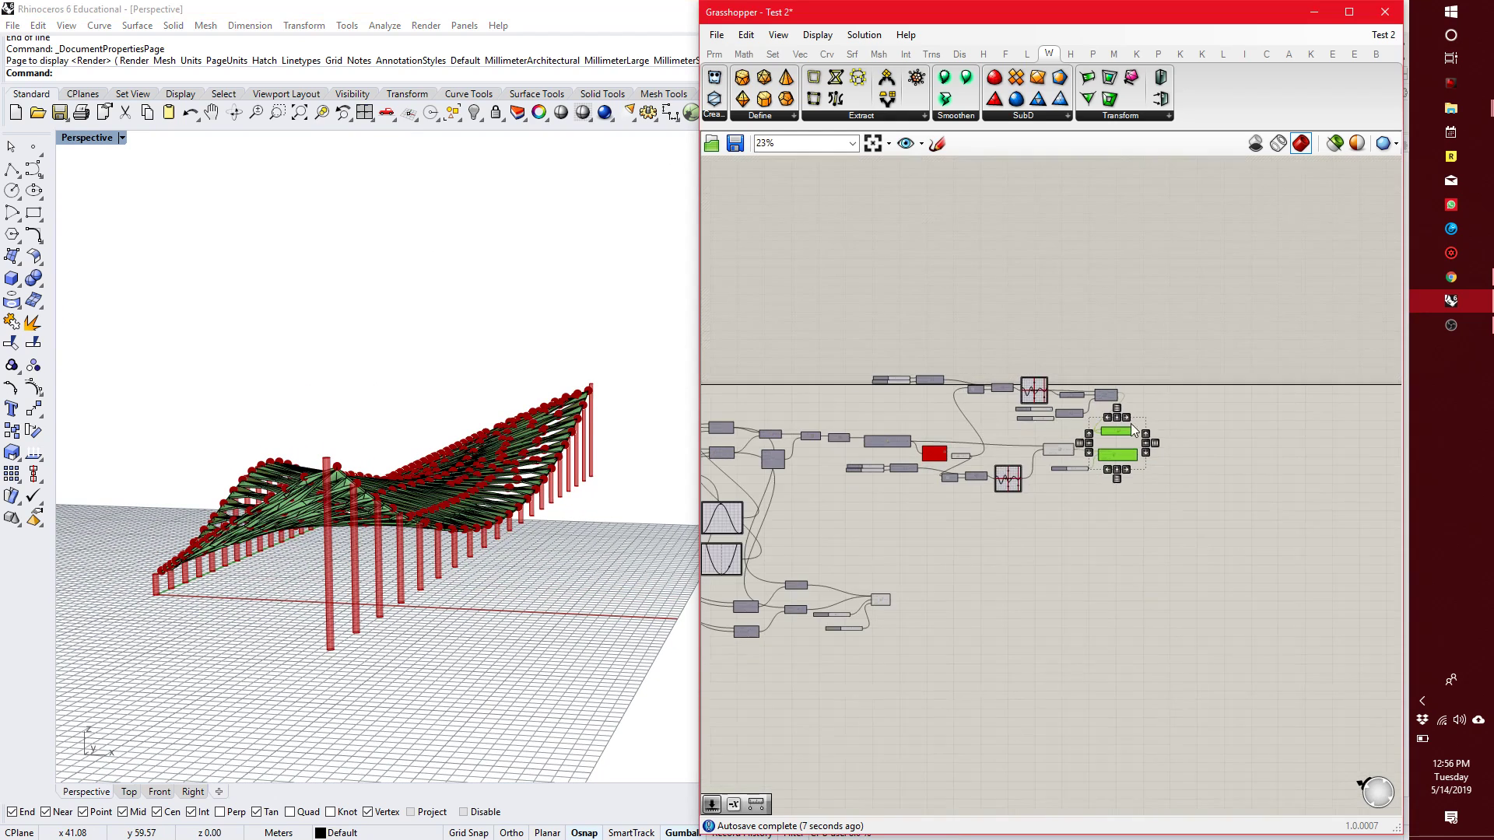
pyautogui.scroll(3)
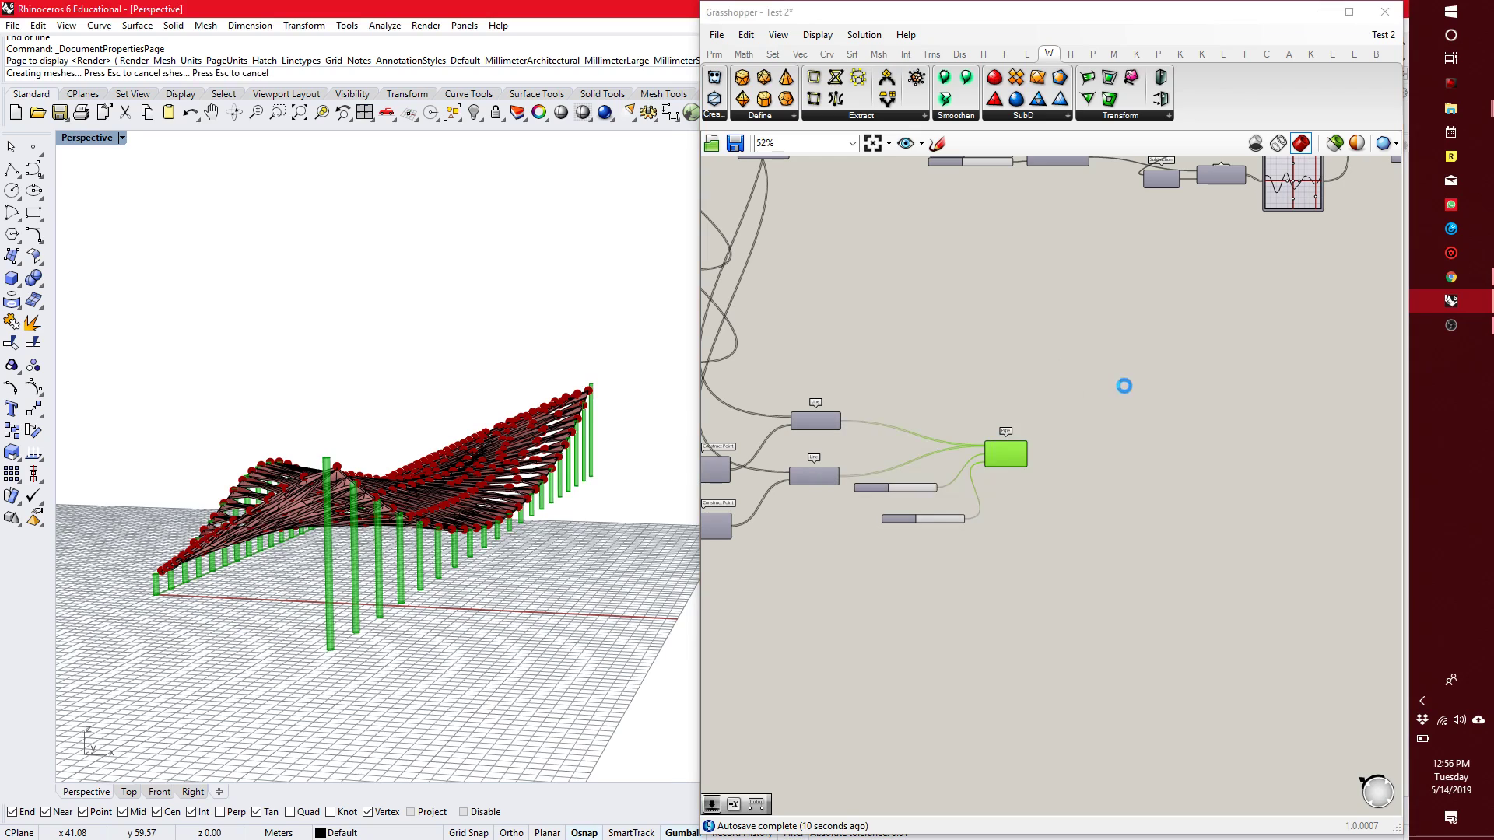
pyautogui.click(122, 137)
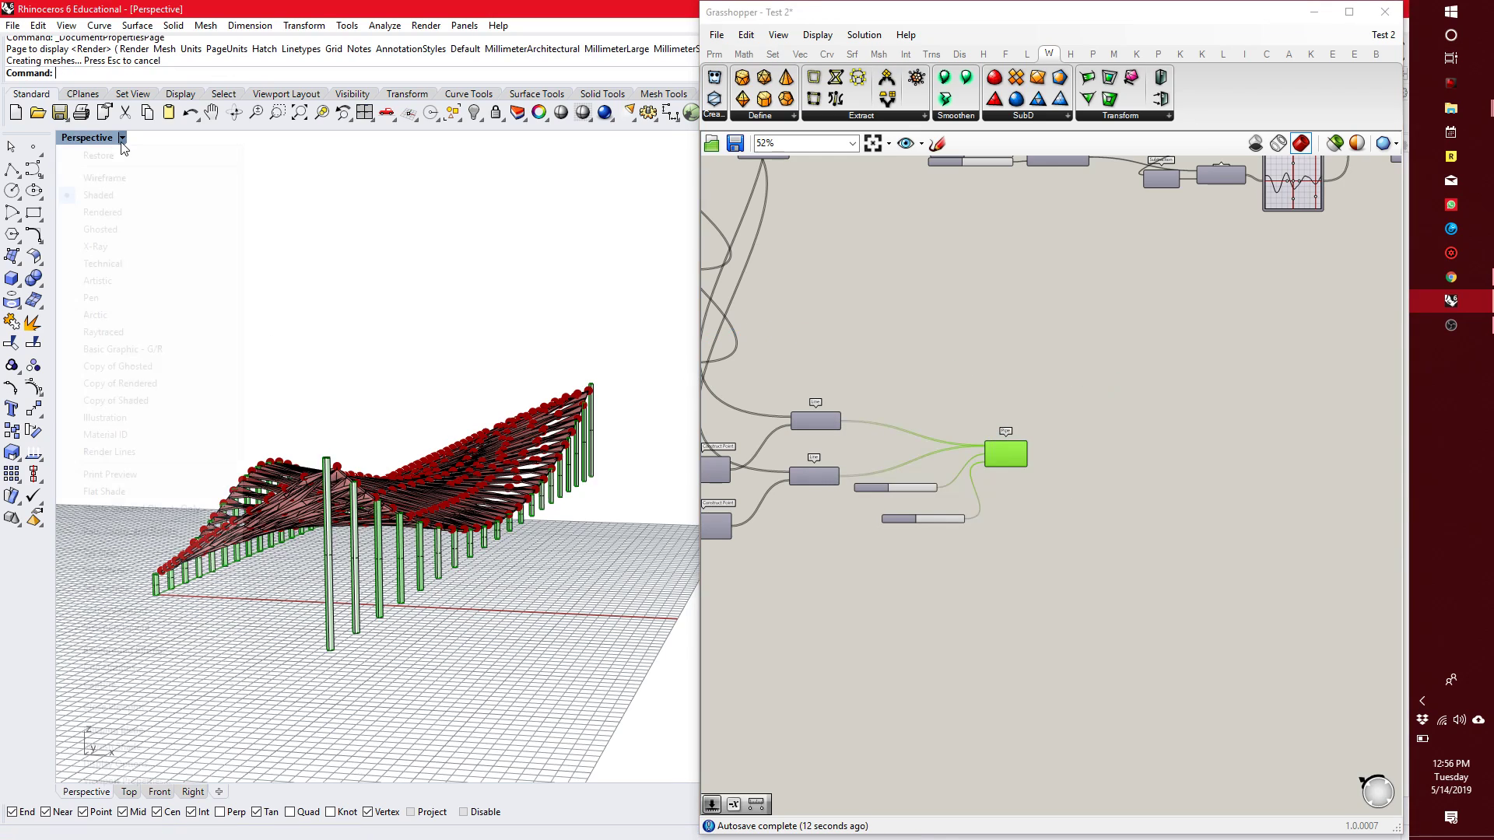
pyautogui.click(102, 212)
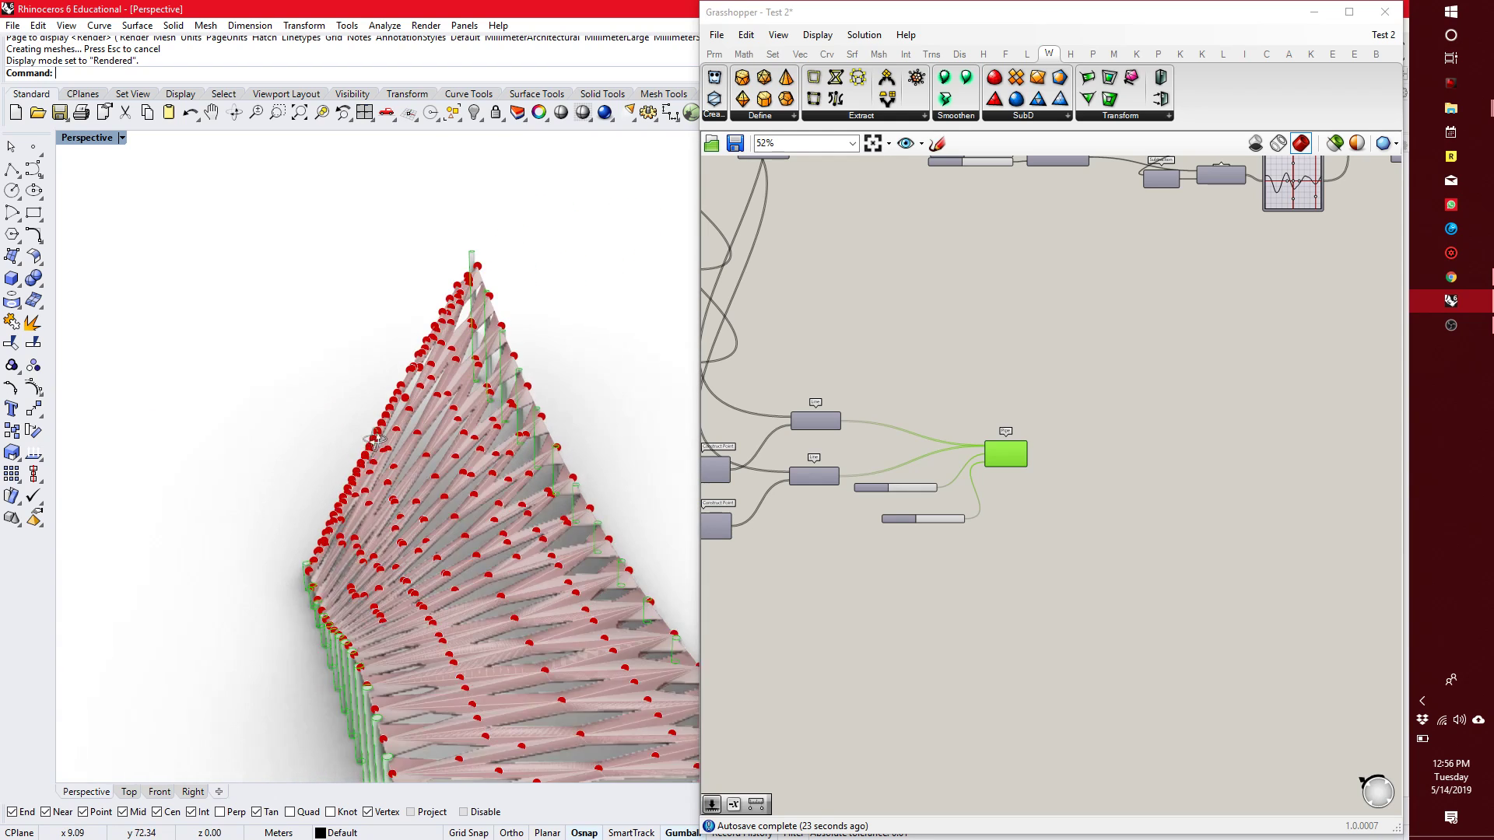
pyautogui.moveTo(428, 428); pyautogui.dragTo(352, 457)
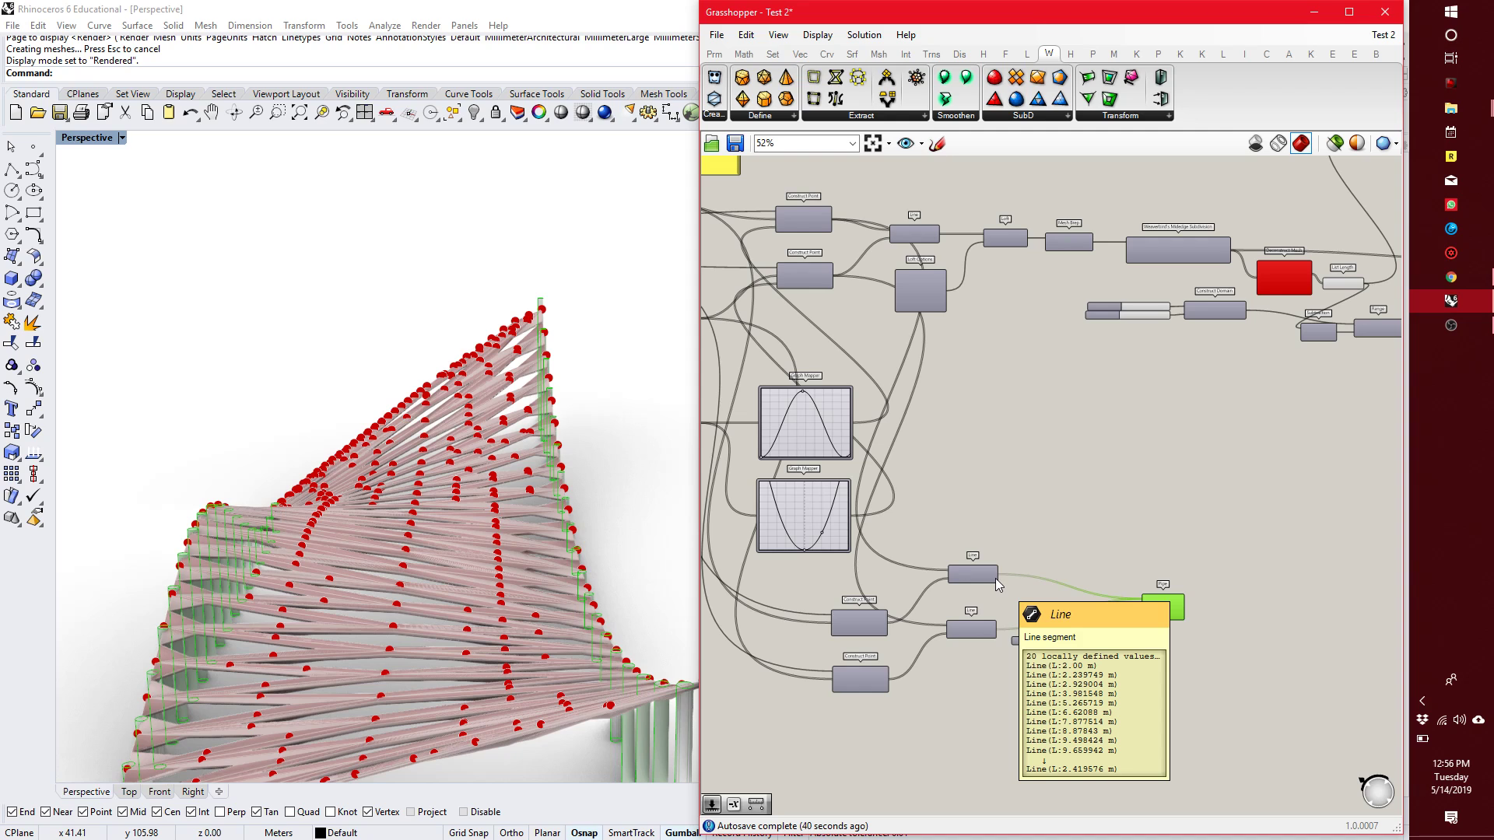
pyautogui.moveTo(1036, 560)
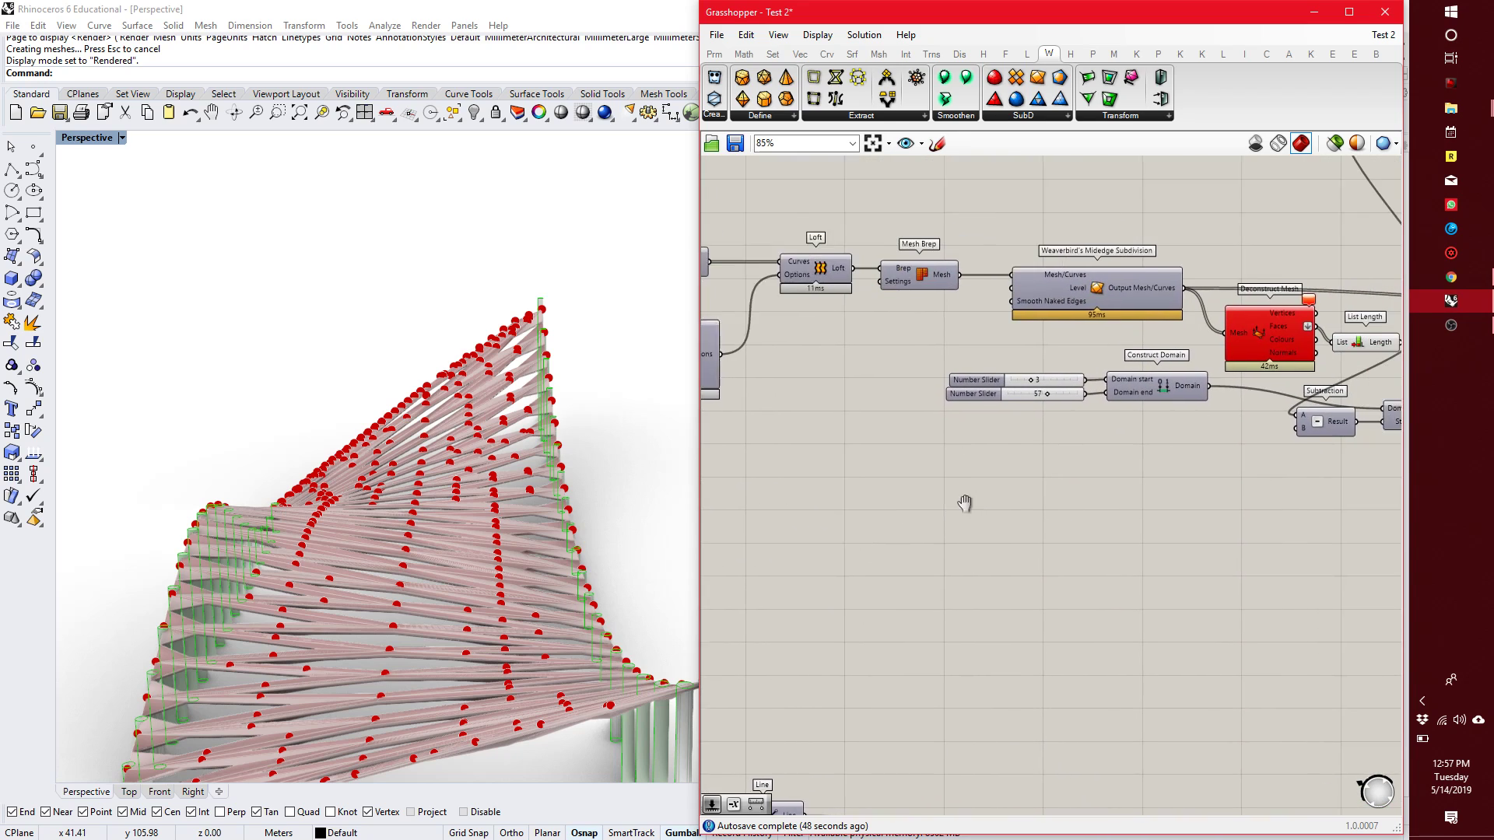
pyautogui.scroll(-3)
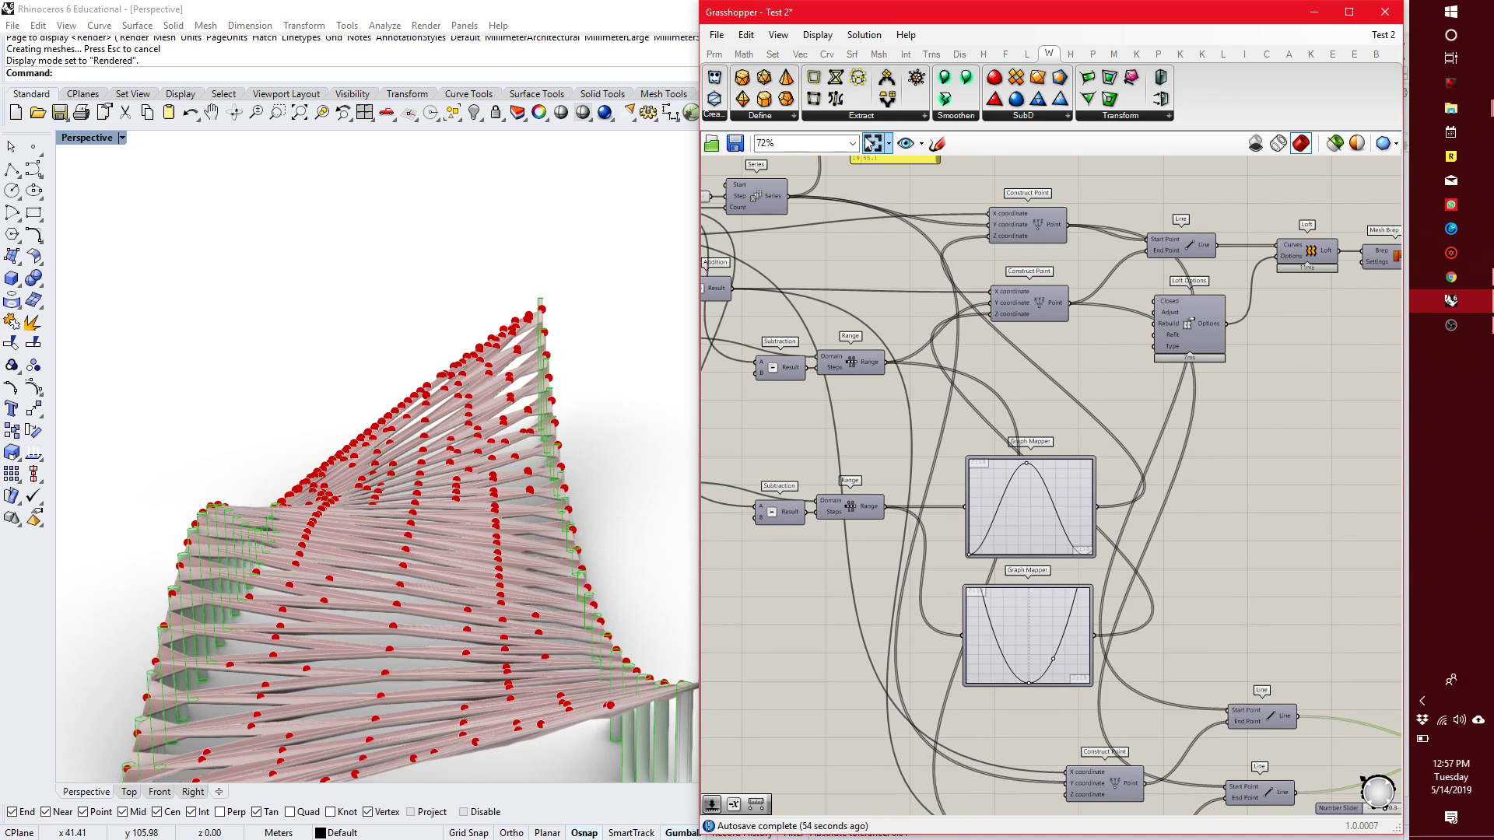
pyautogui.click(772, 54)
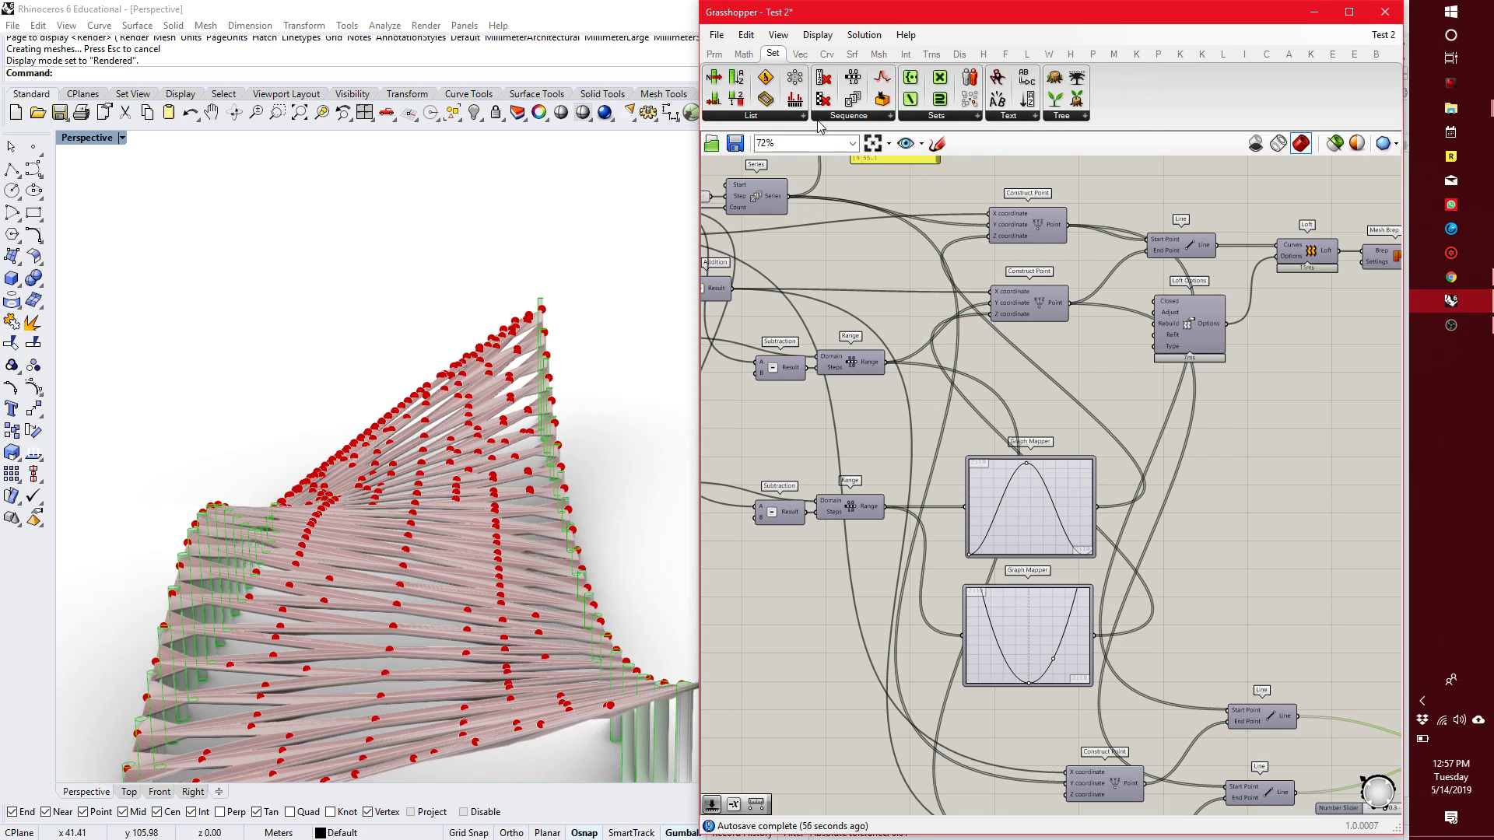
pyautogui.click(848, 115)
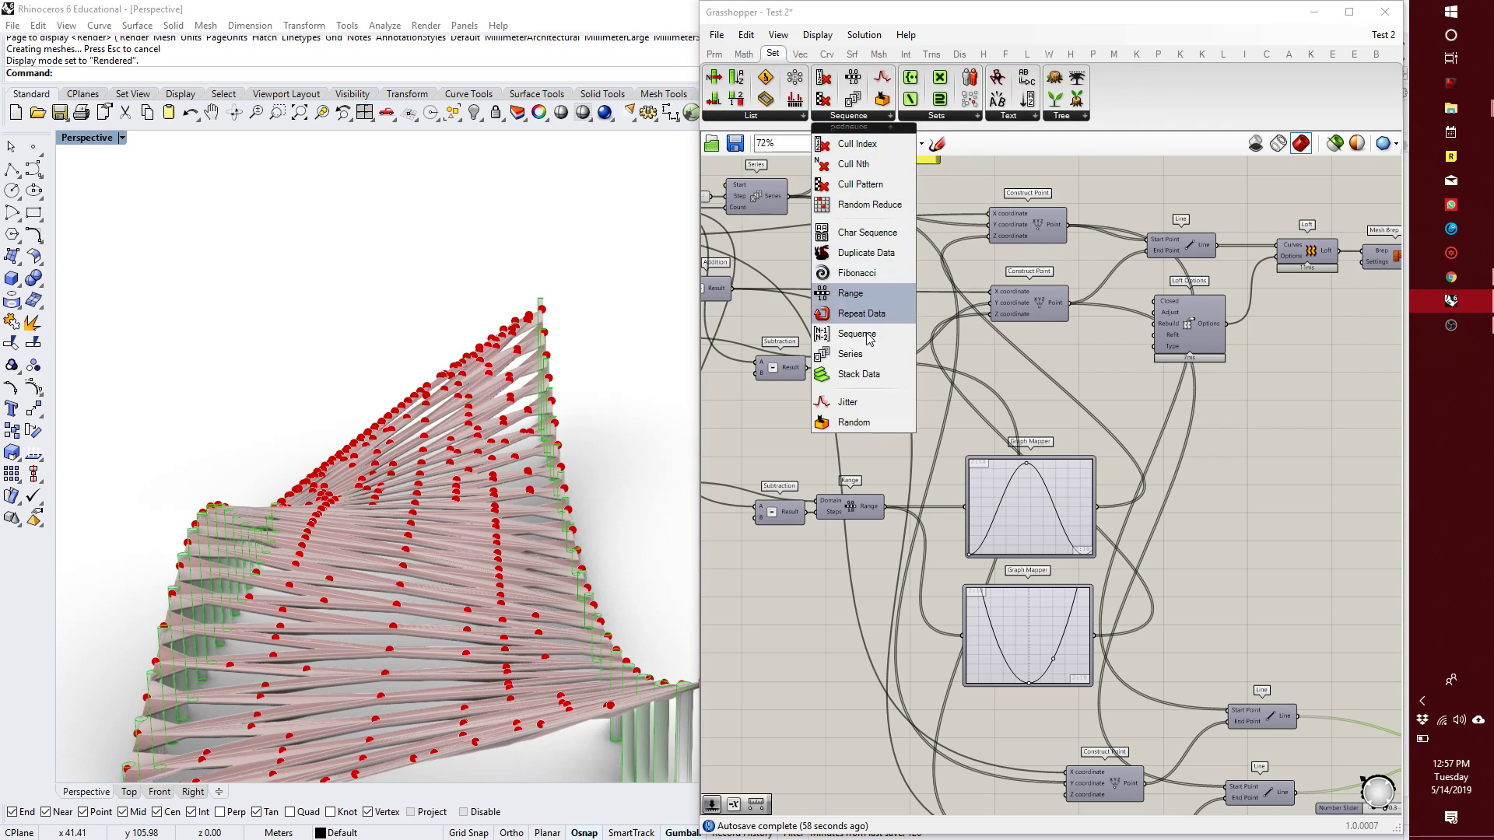
pyautogui.moveTo(854, 422)
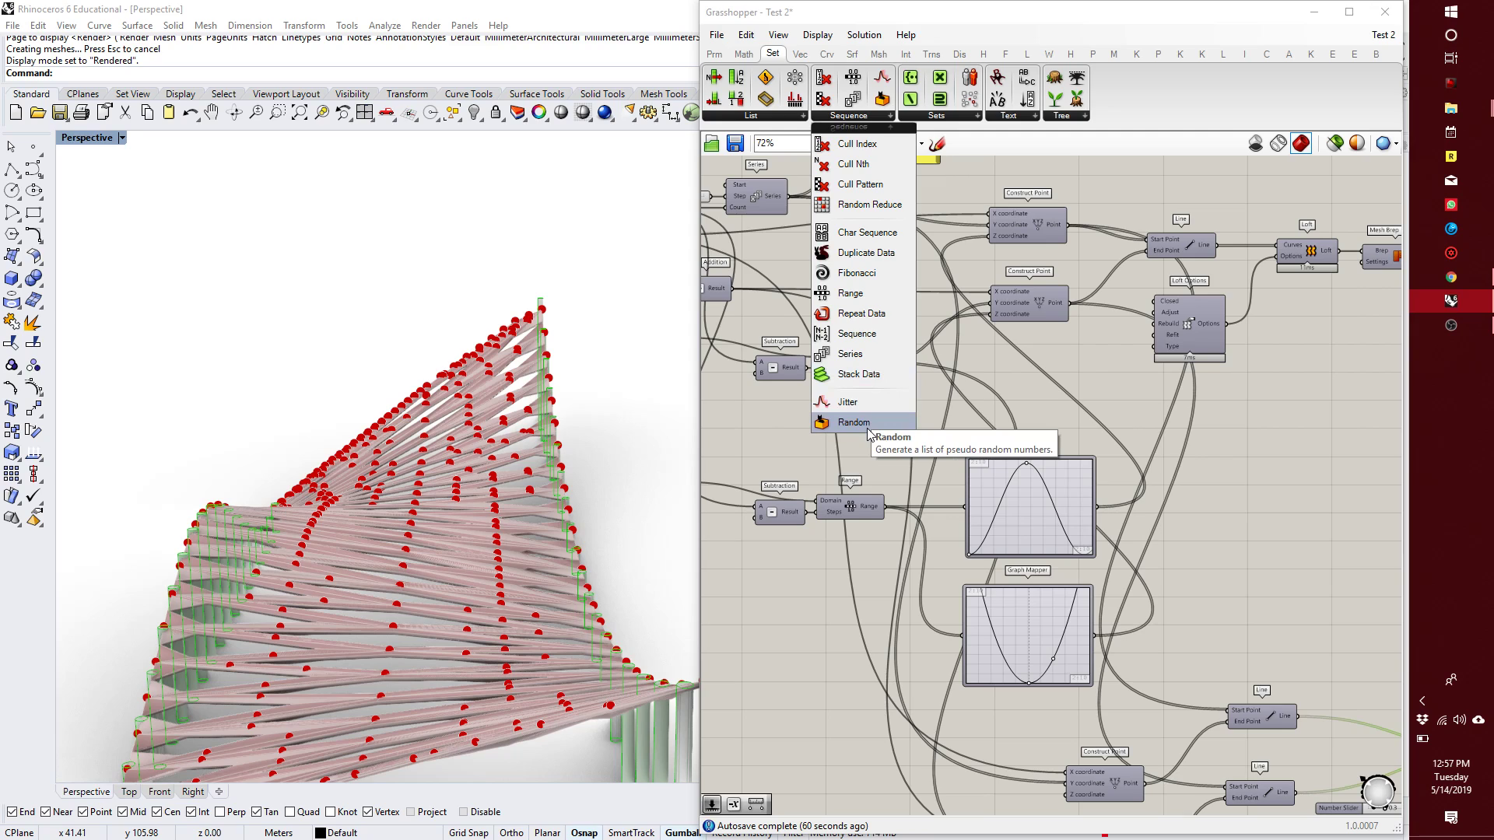
pyautogui.moveTo(746, 55)
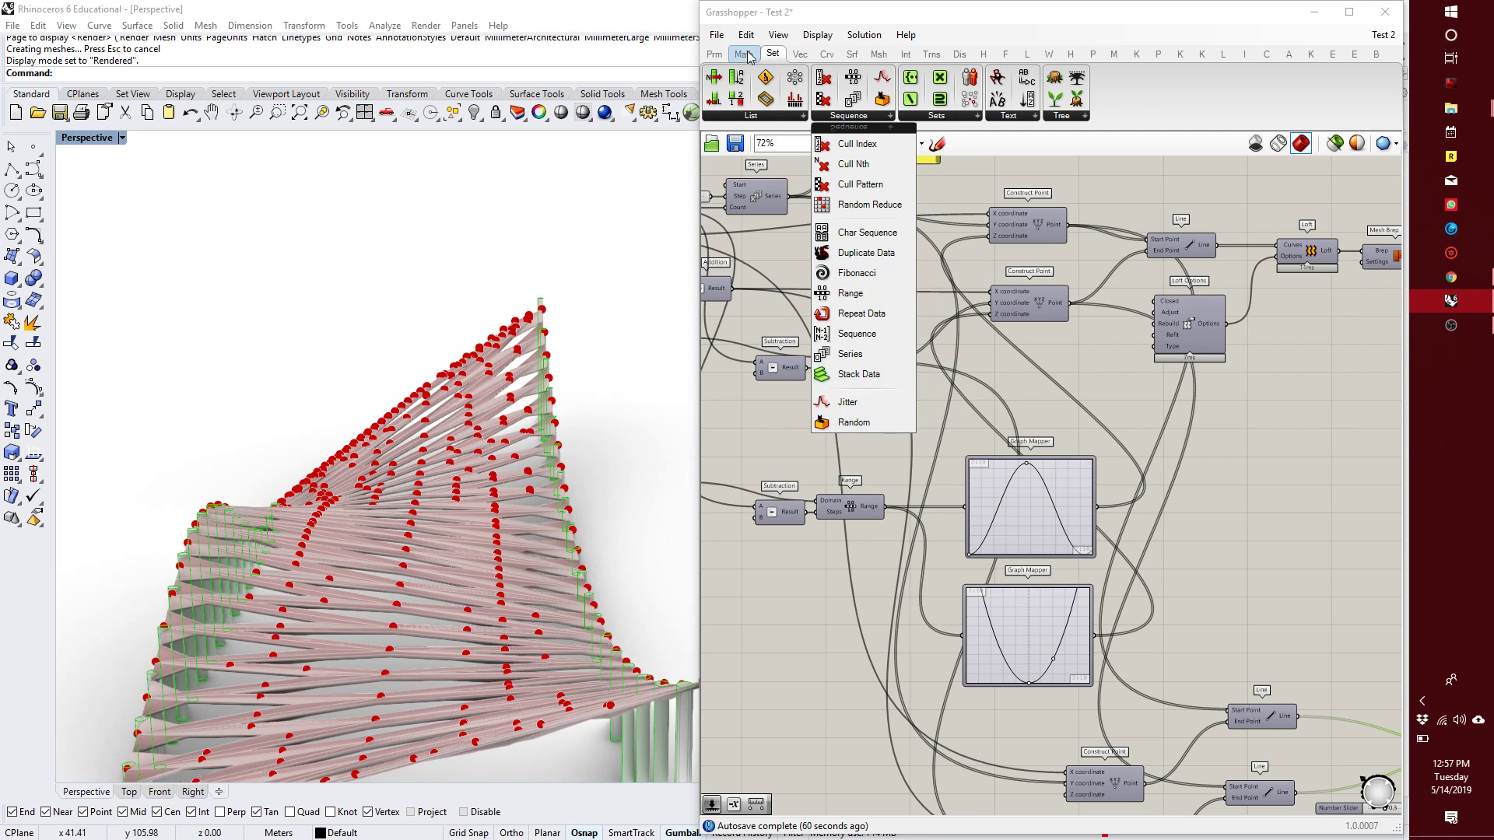
pyautogui.click(741, 54)
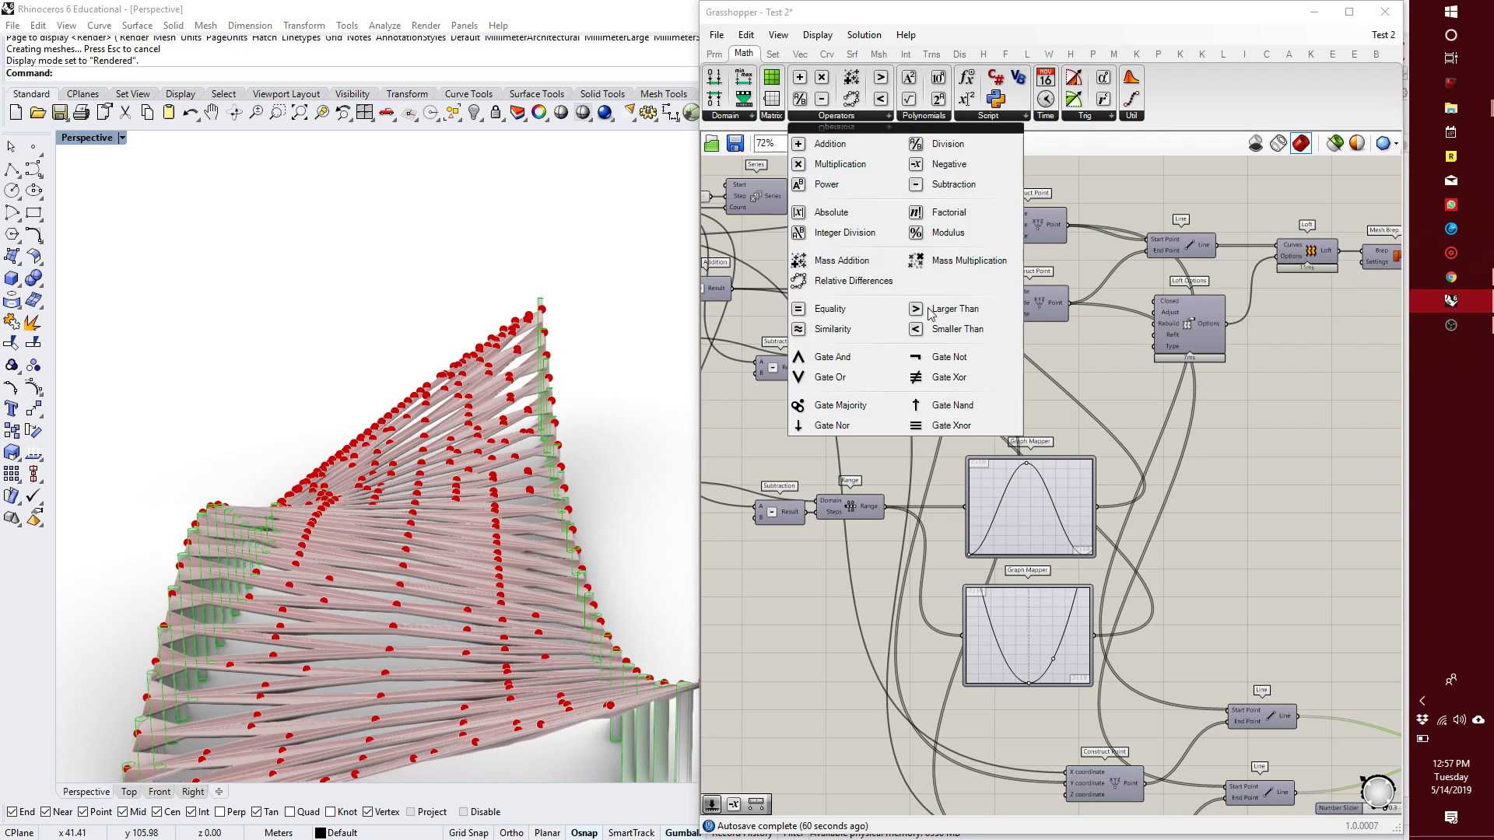
pyautogui.moveTo(729, 446)
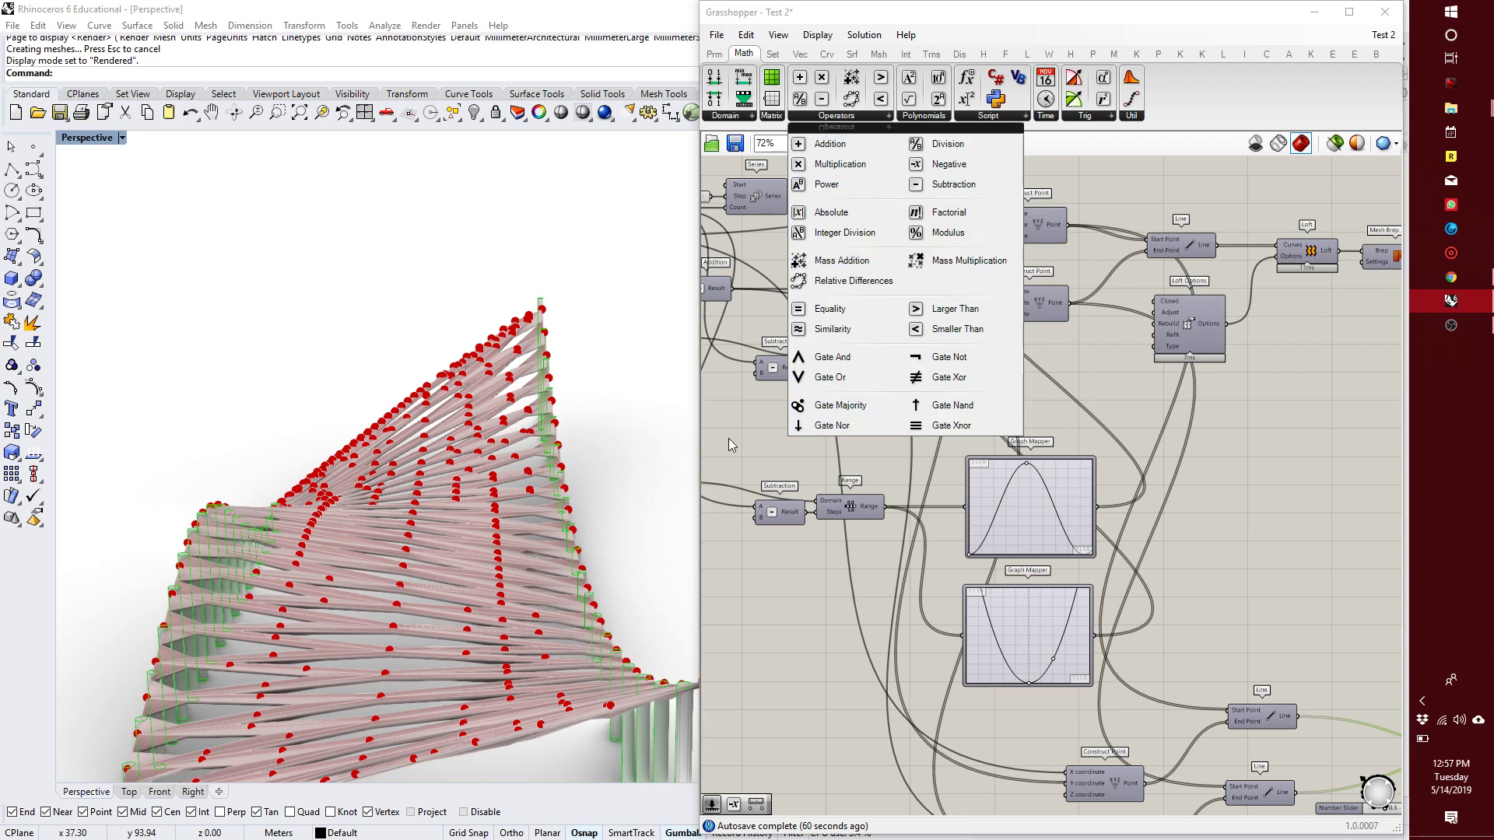
pyautogui.click(729, 444)
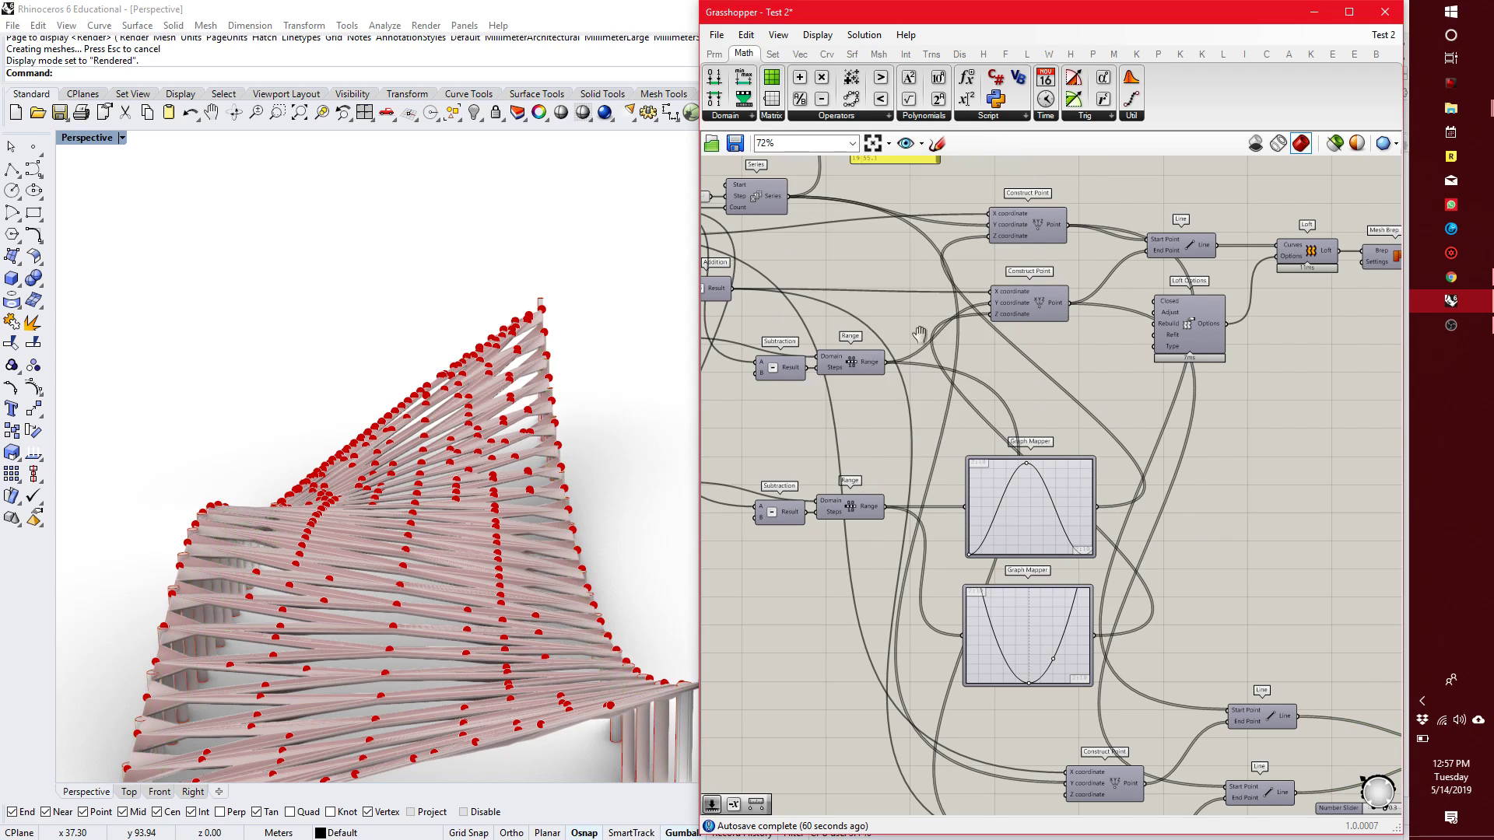
pyautogui.scroll(-3)
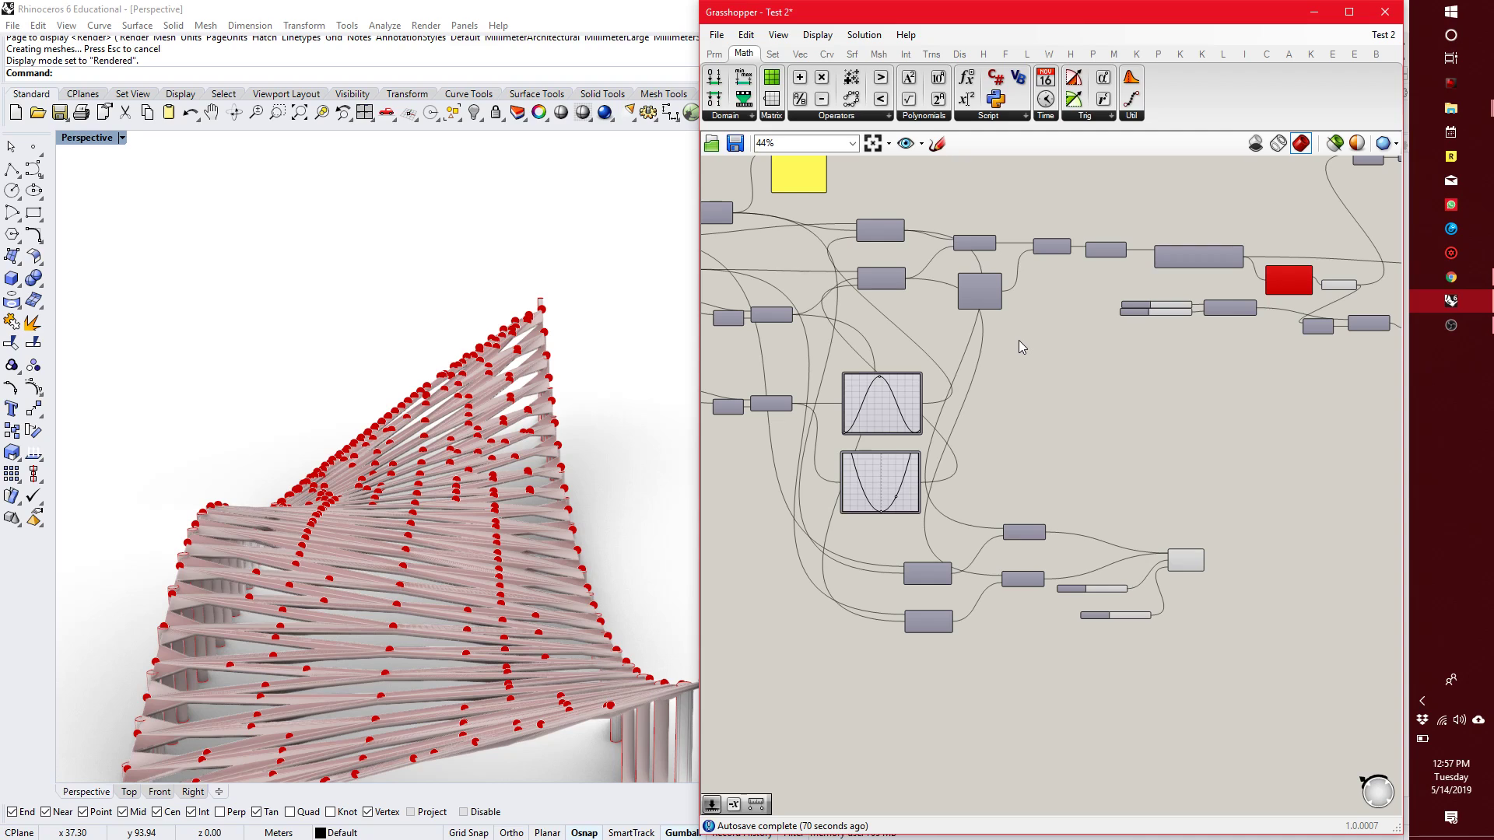
# Place Network Surface and Extrude Along components from the Srf tab's Freeform group
pyautogui.click(852, 54)
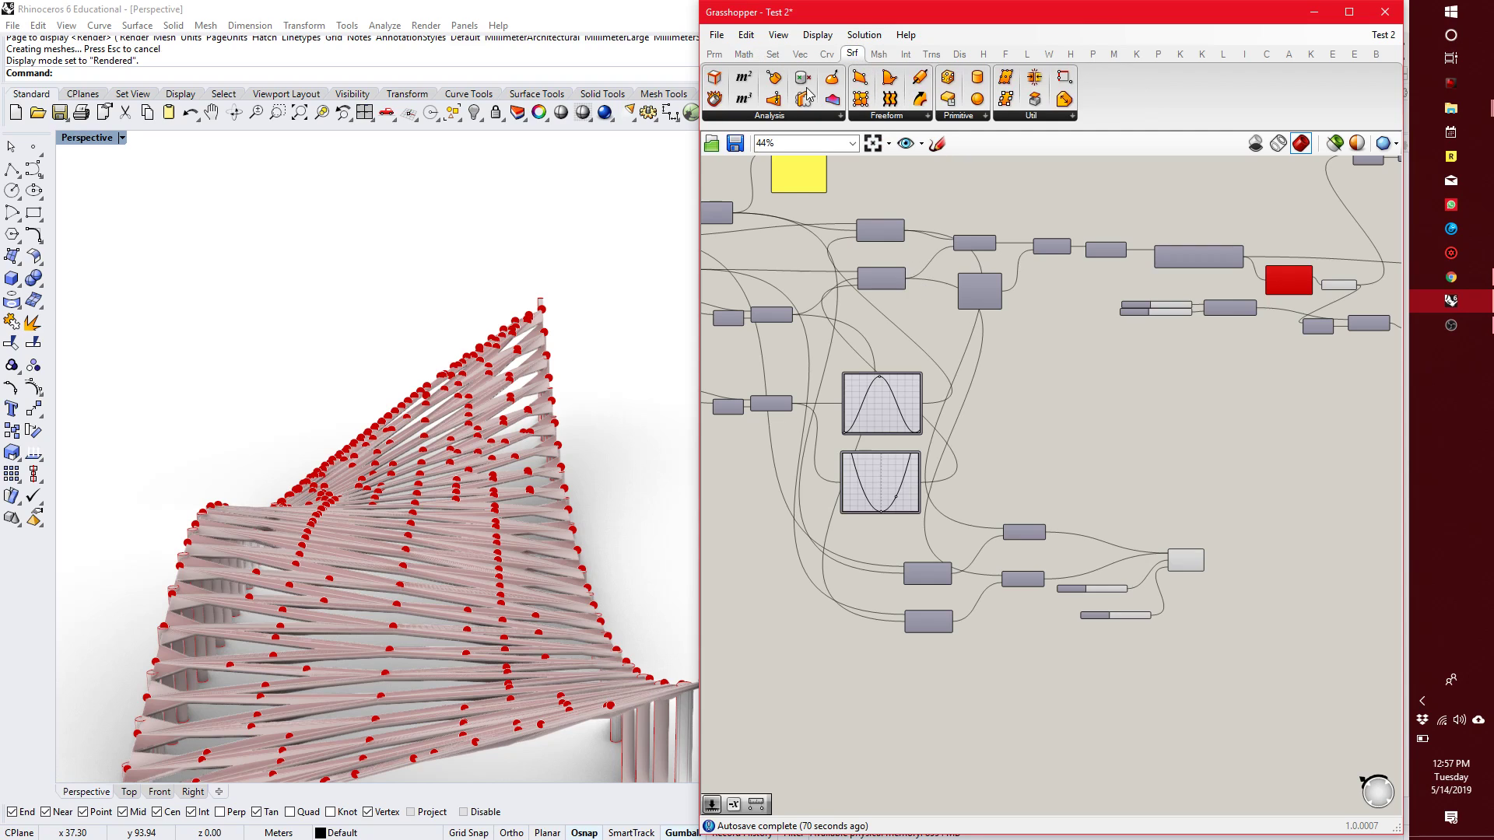
pyautogui.moveTo(872, 123)
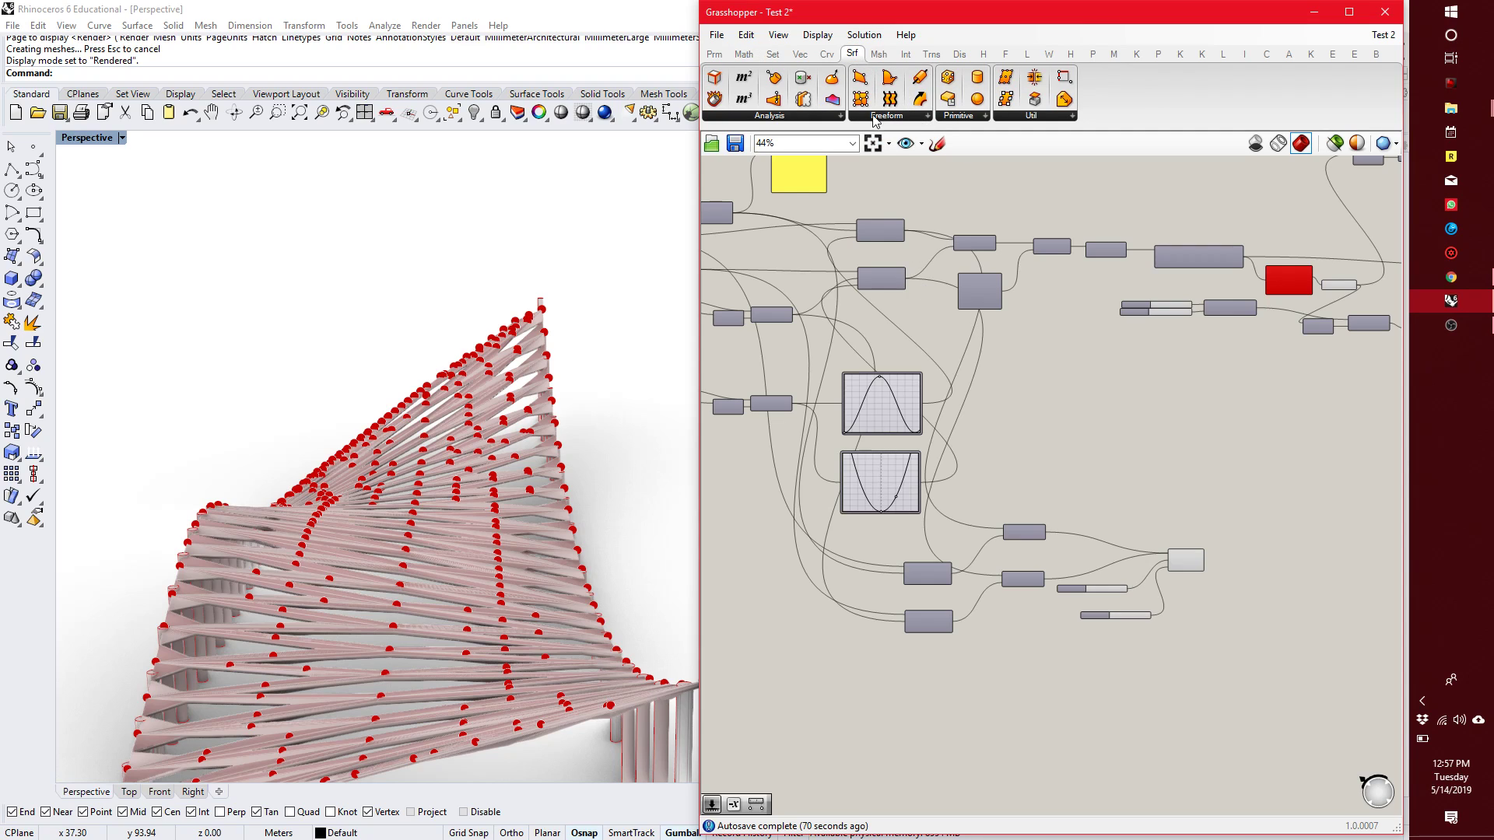
pyautogui.click(885, 115)
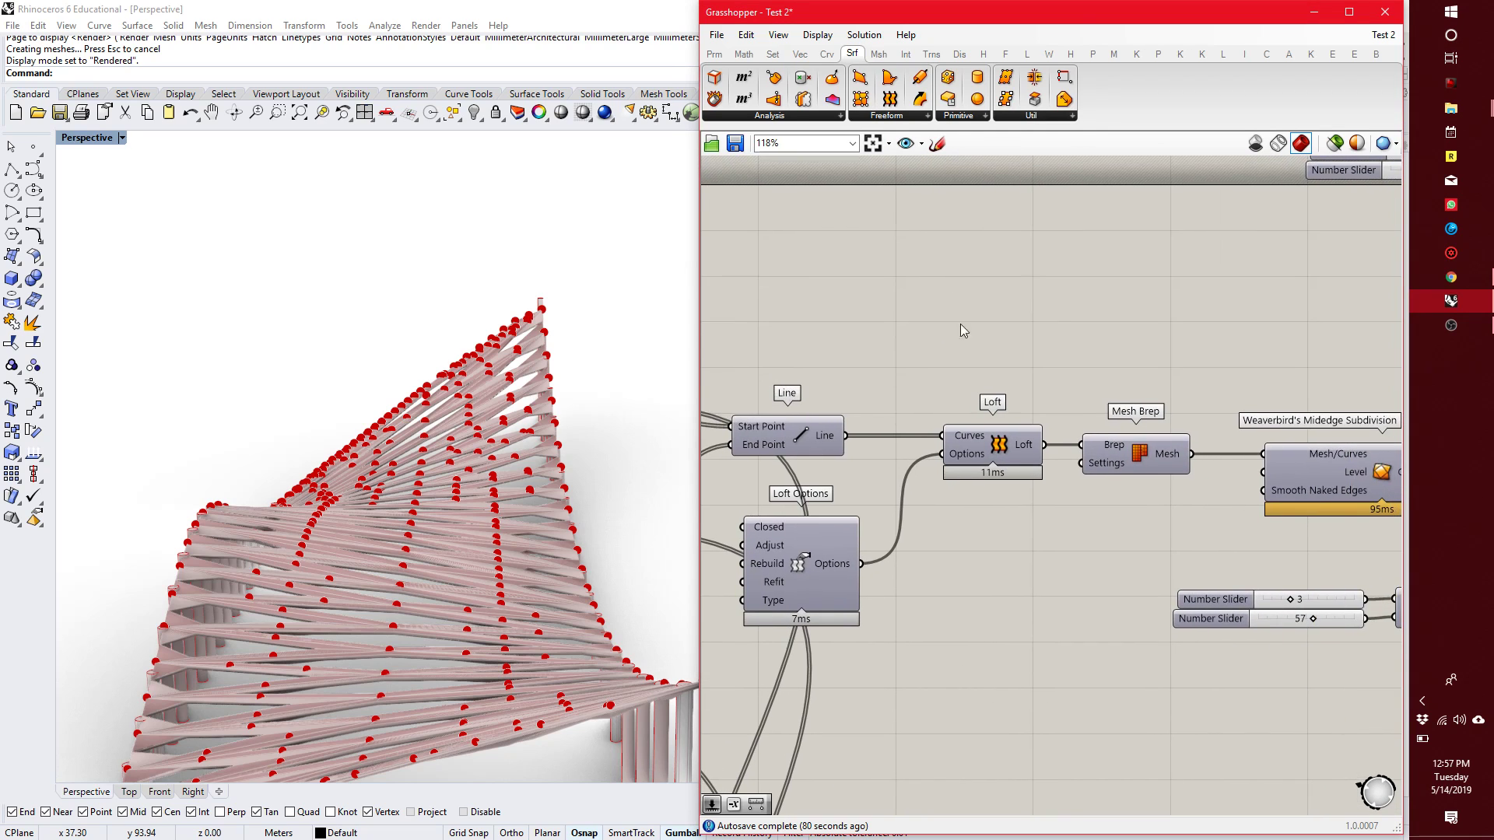
pyautogui.click(925, 115)
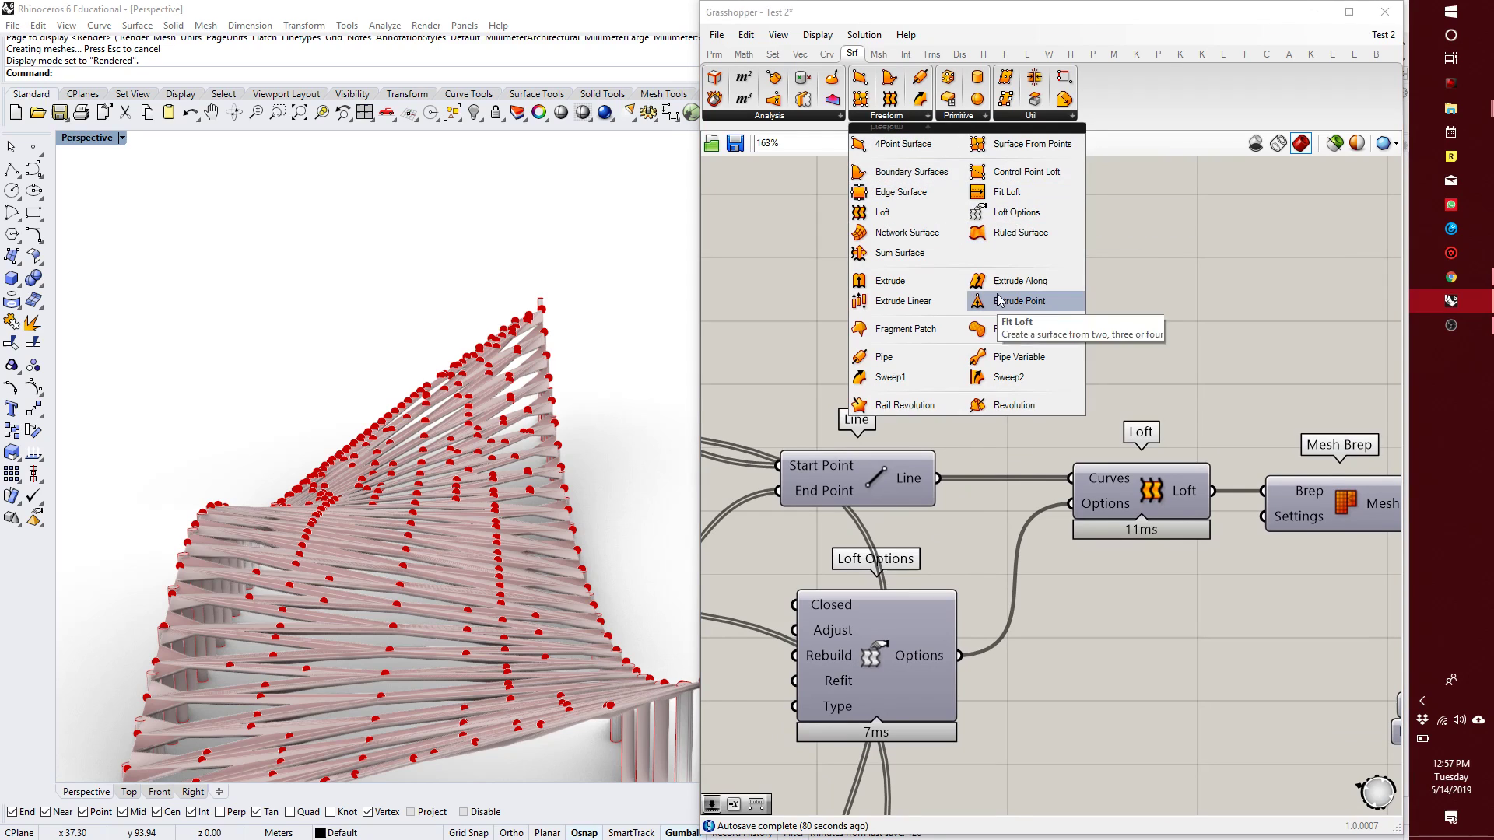
pyautogui.click(907, 232)
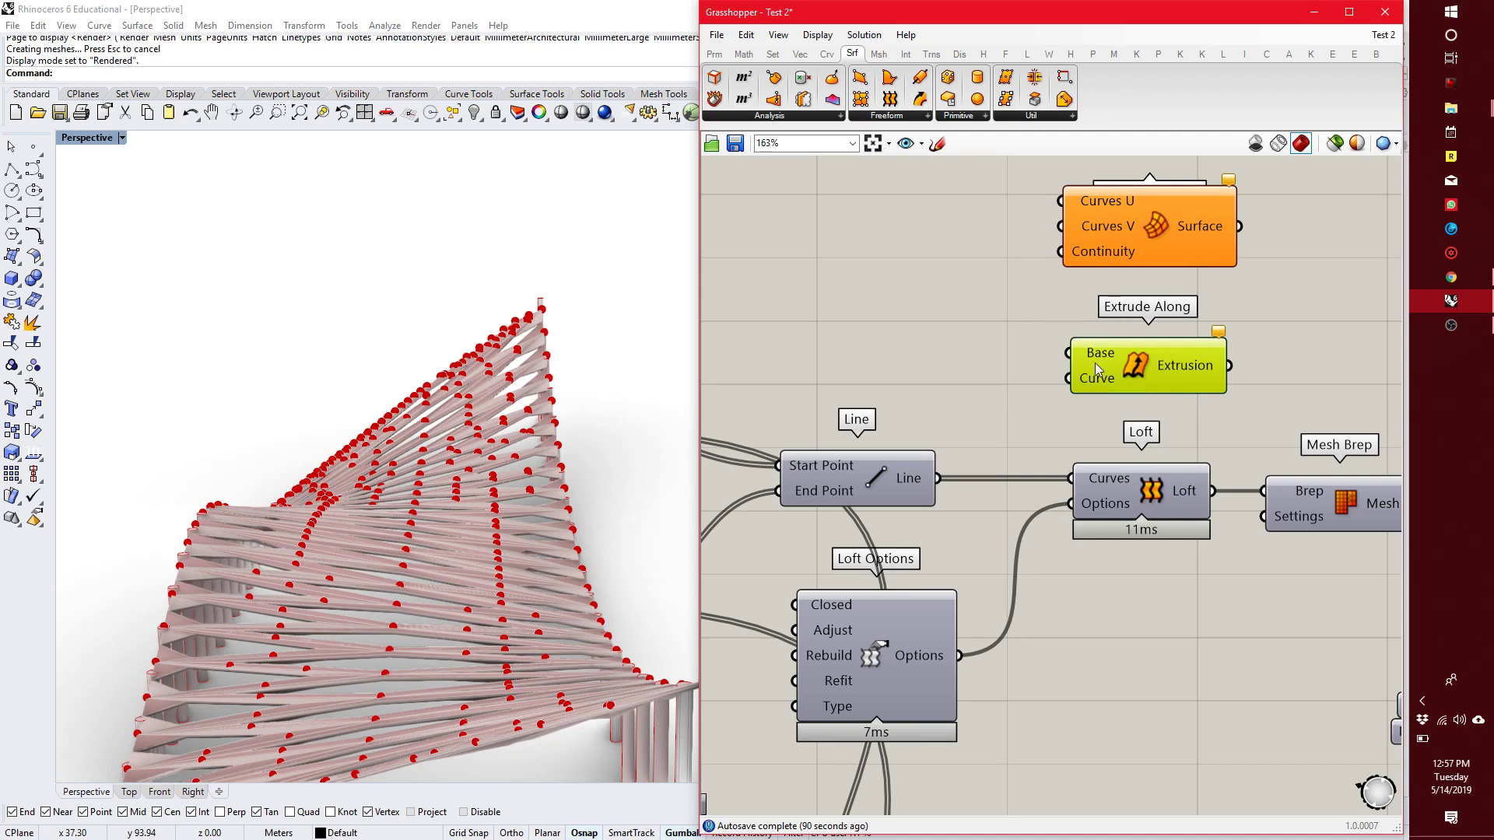
pyautogui.moveTo(1122, 369)
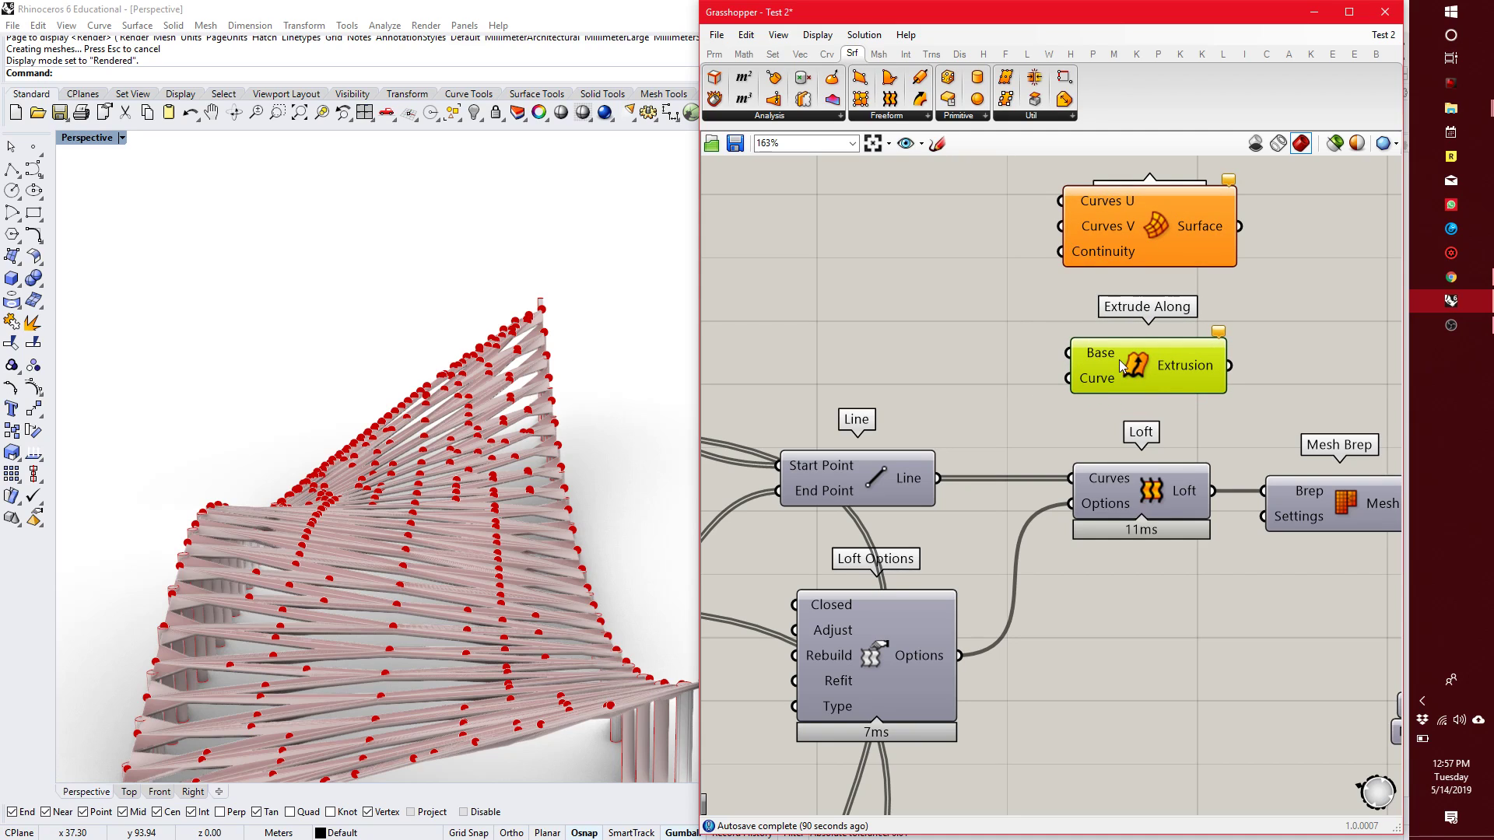